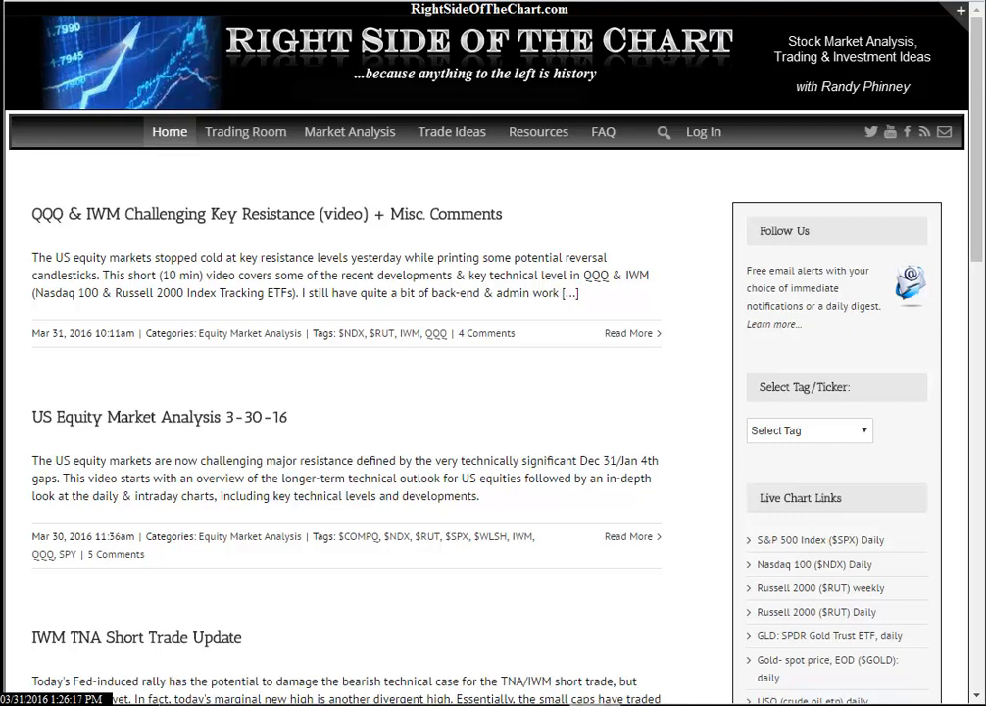
mouse_move(628, 546)
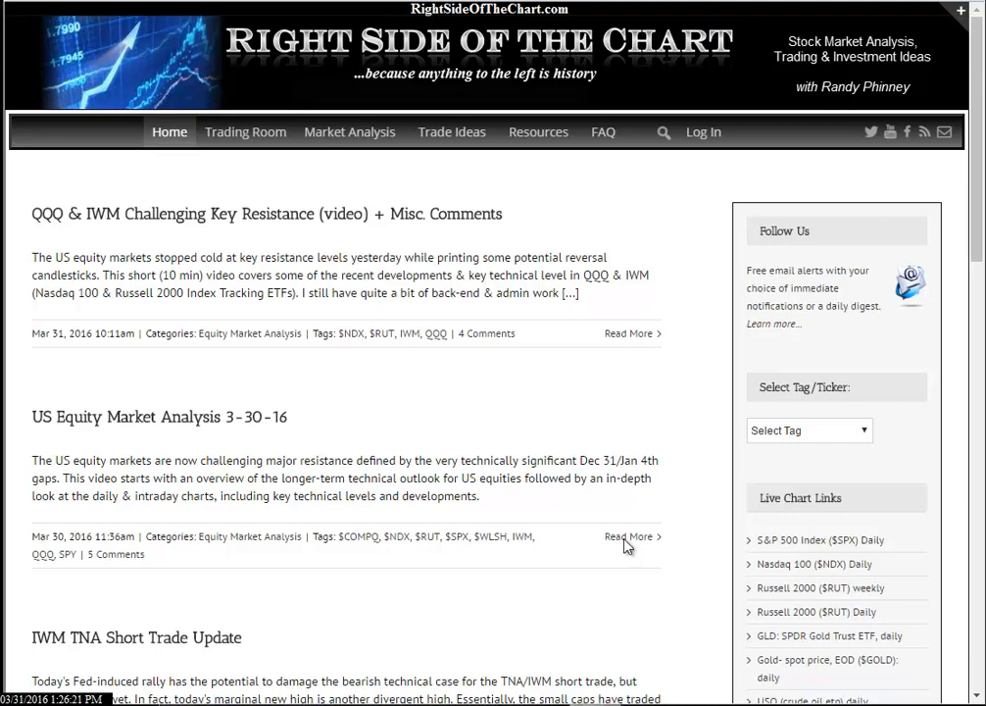
mouse_move(631, 481)
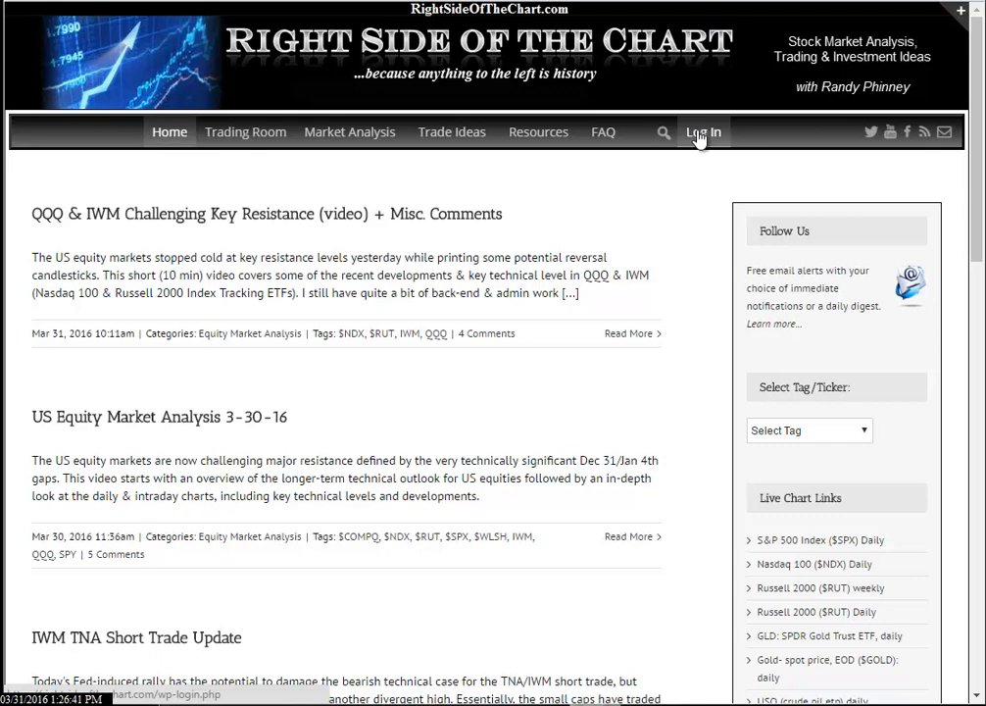
mouse_move(708, 137)
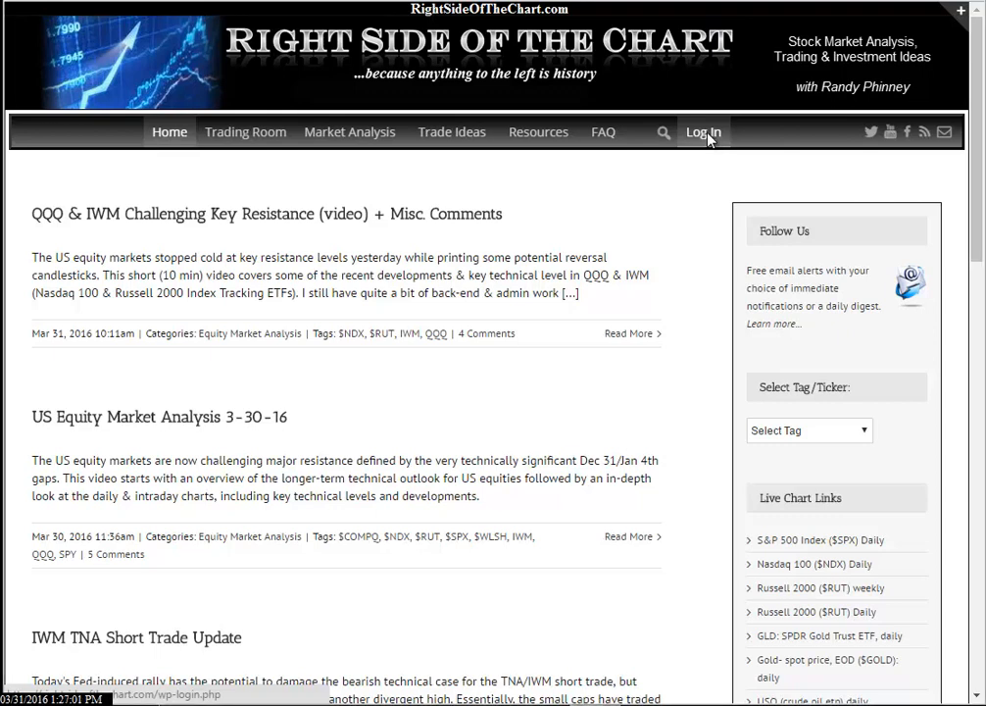
Step: Open the Log In page from the home page's top navigation bar
click(703, 131)
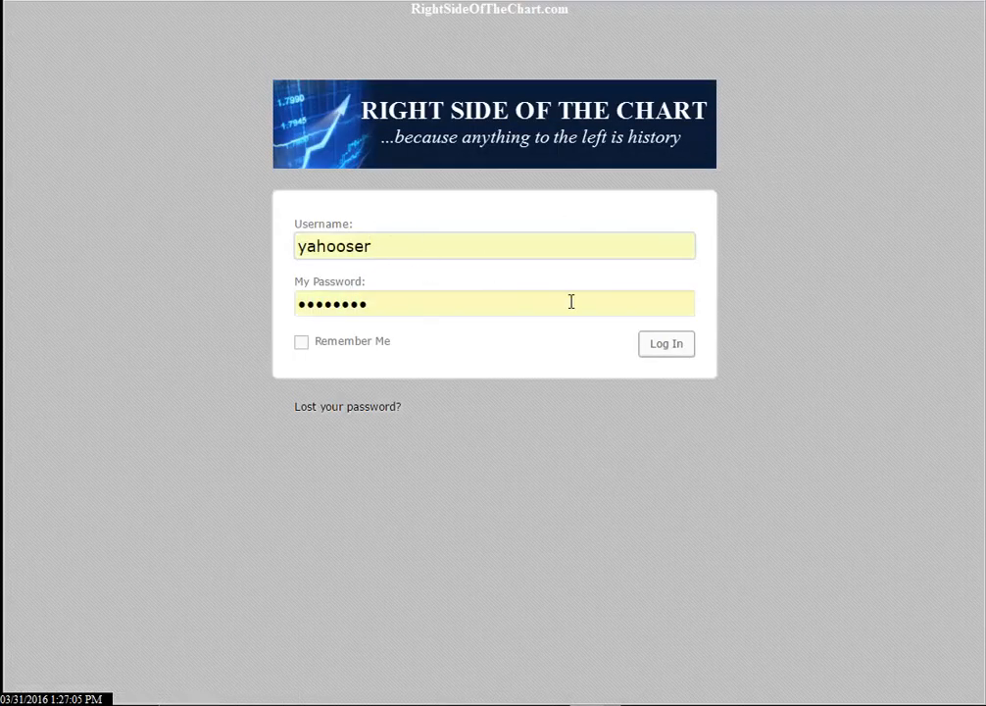
Step: Sign in with the pre-filled credentials and dismiss the Dashlane save-password popup
click(665, 344)
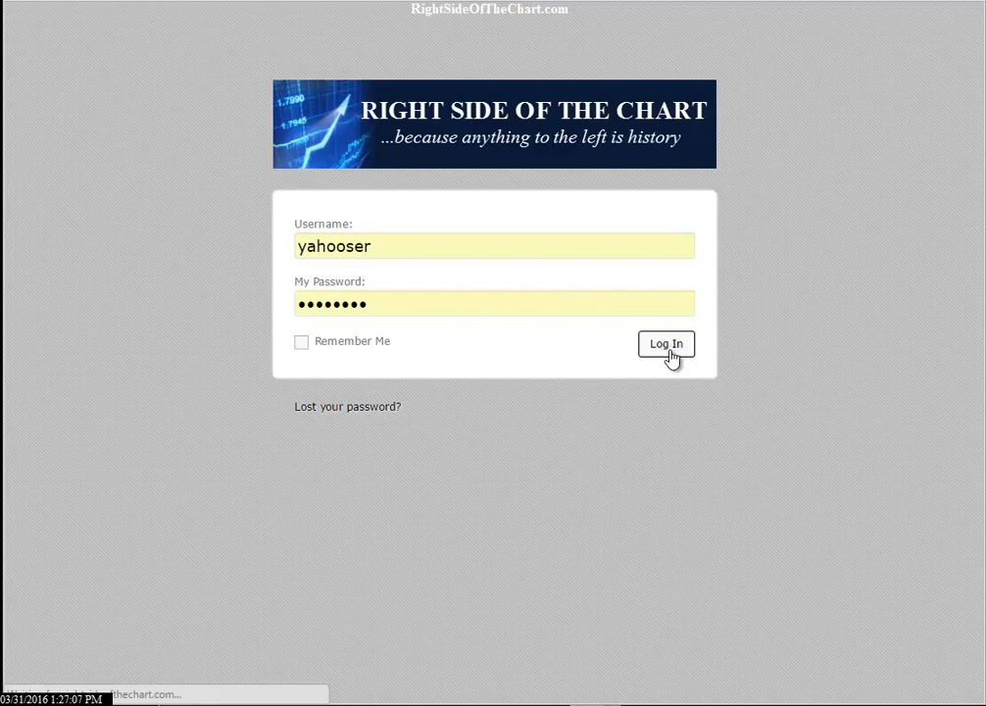
mouse_move(674, 360)
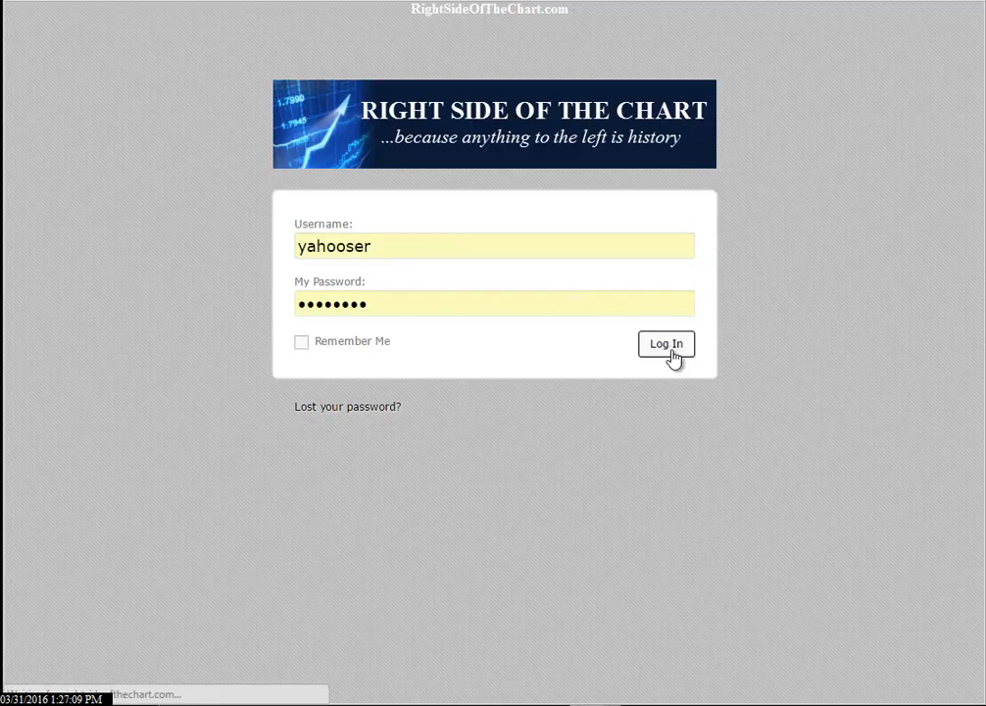
click(667, 343)
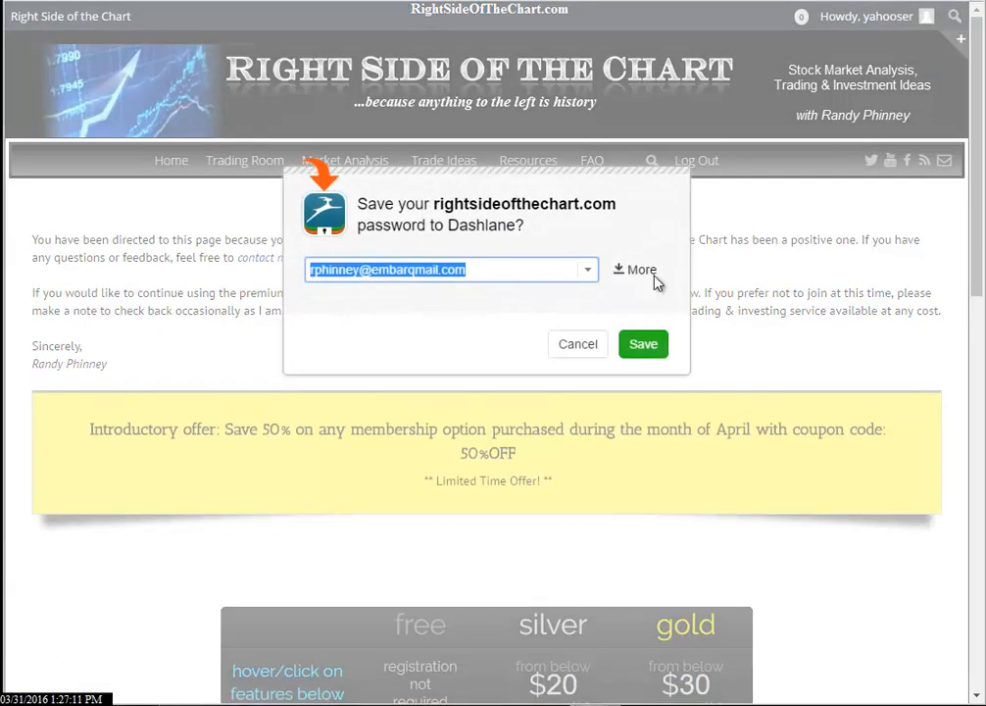
click(578, 344)
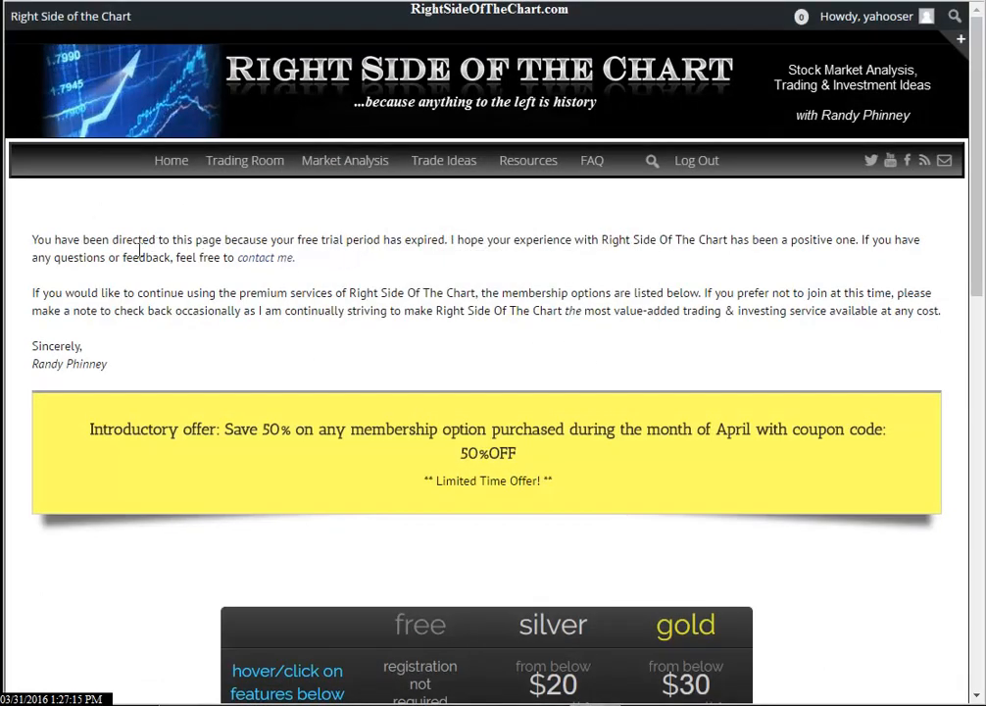
mouse_move(328, 244)
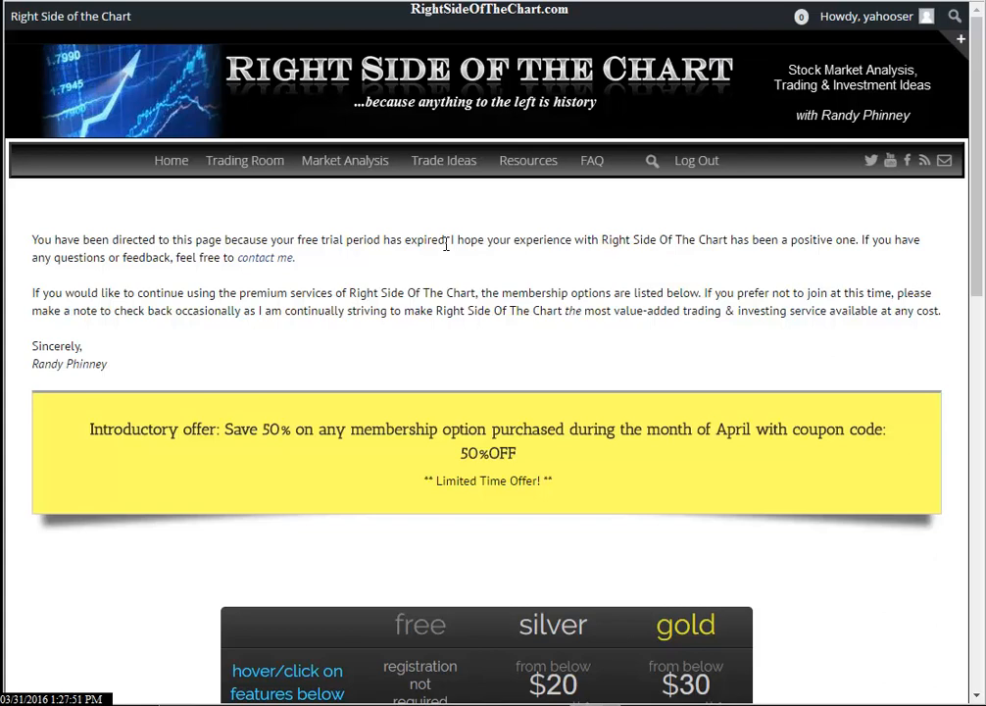
scroll(down, 3)
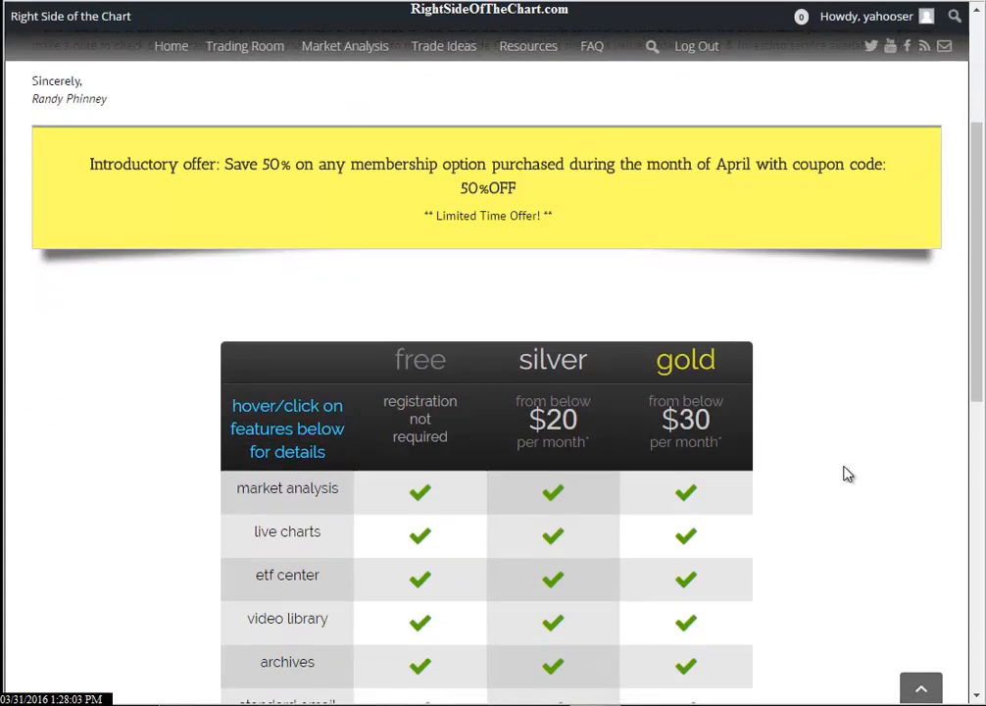
mouse_move(866, 413)
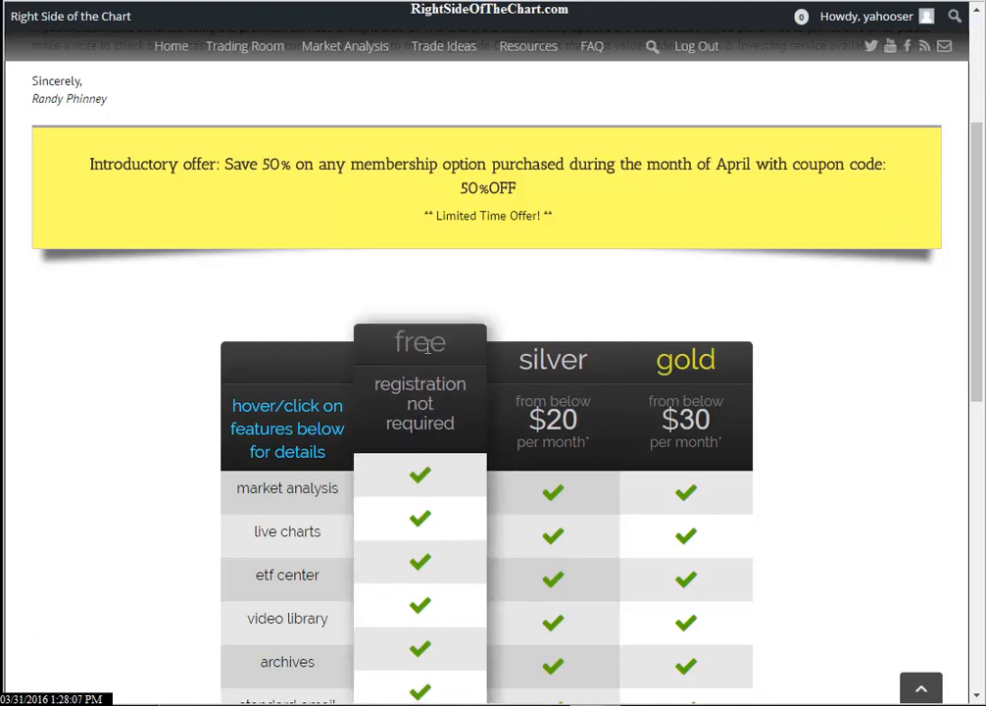
mouse_move(846, 340)
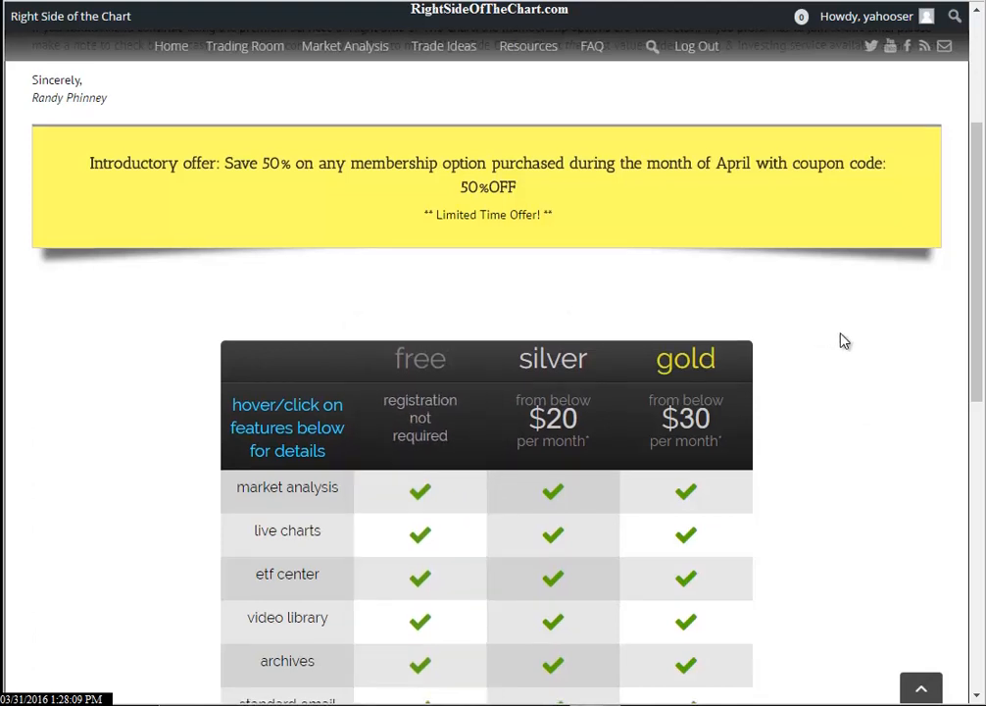
scroll(down, 3)
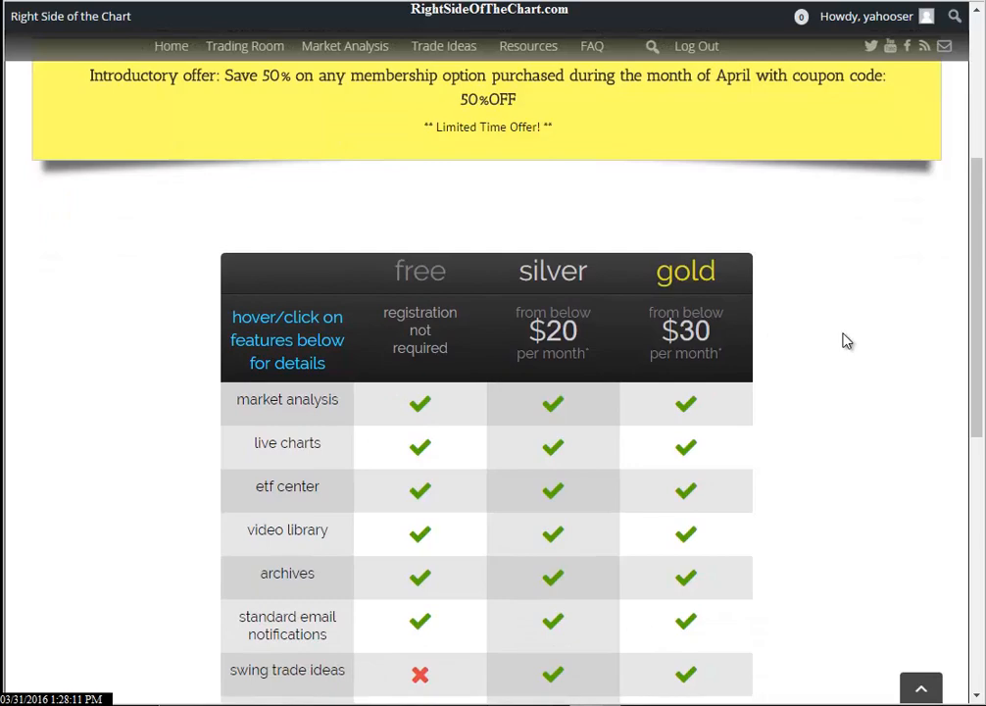
scroll(down, 3)
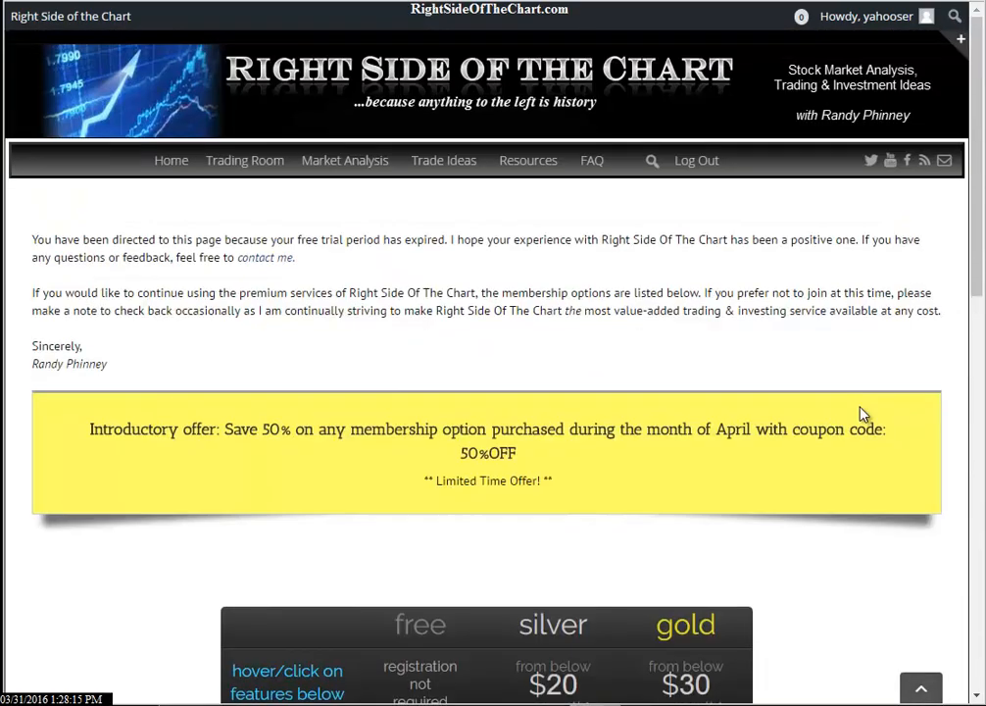
mouse_move(608, 300)
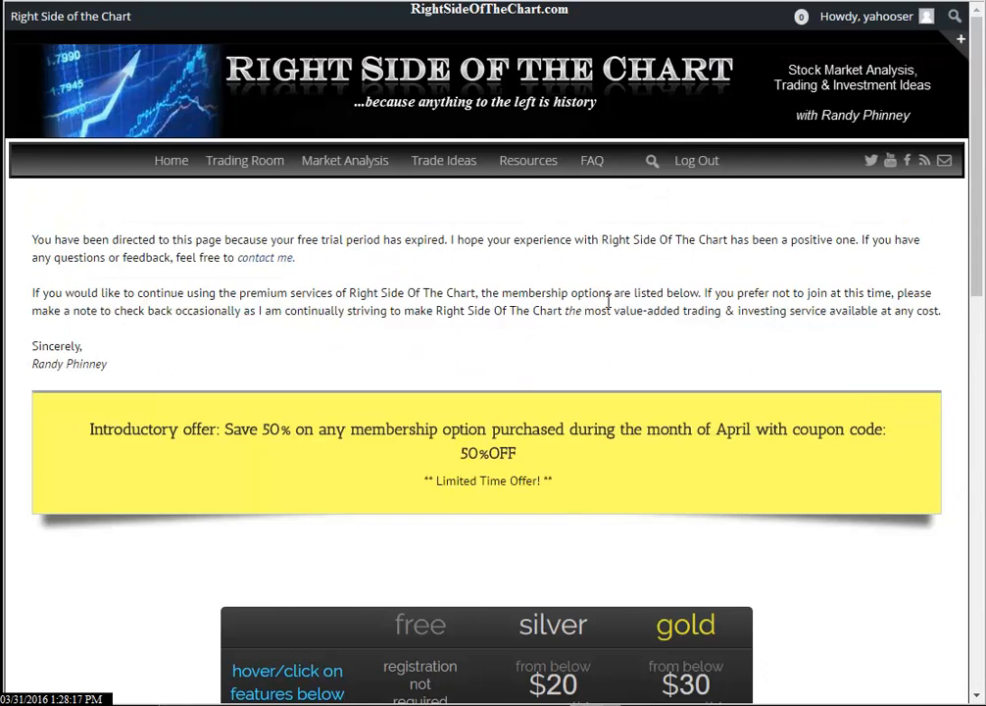
mouse_move(606, 337)
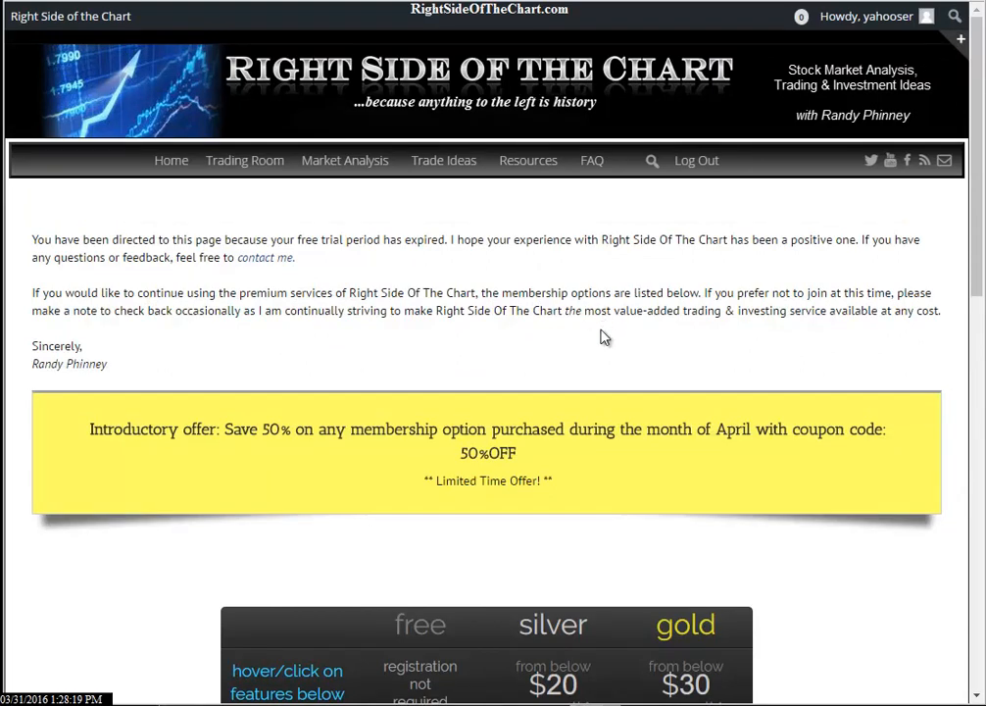
mouse_move(417, 454)
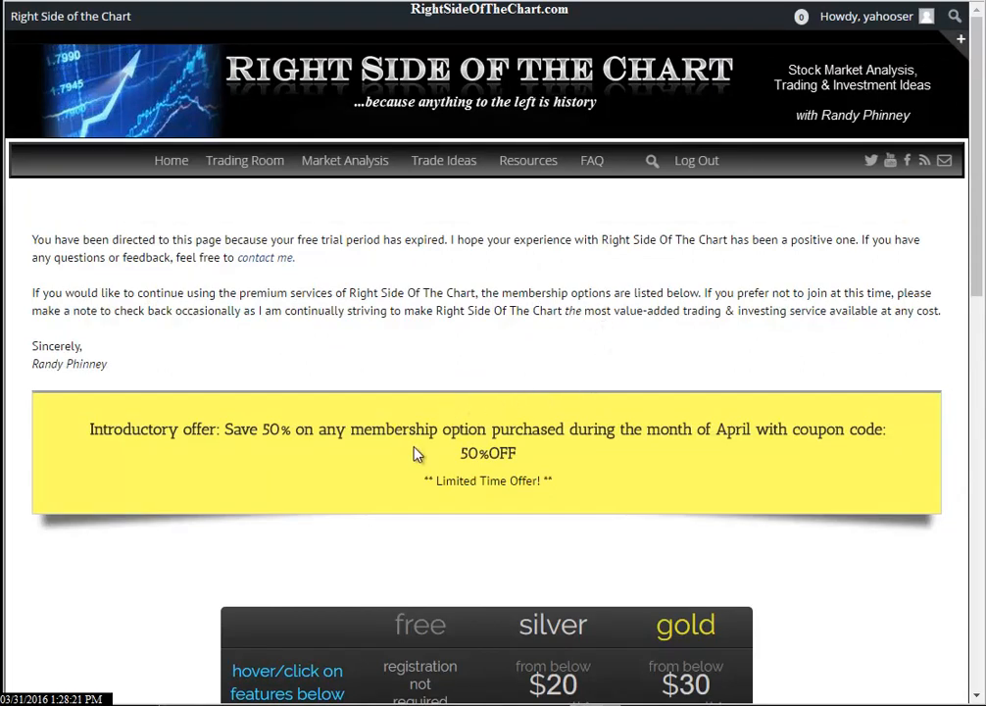
mouse_move(469, 451)
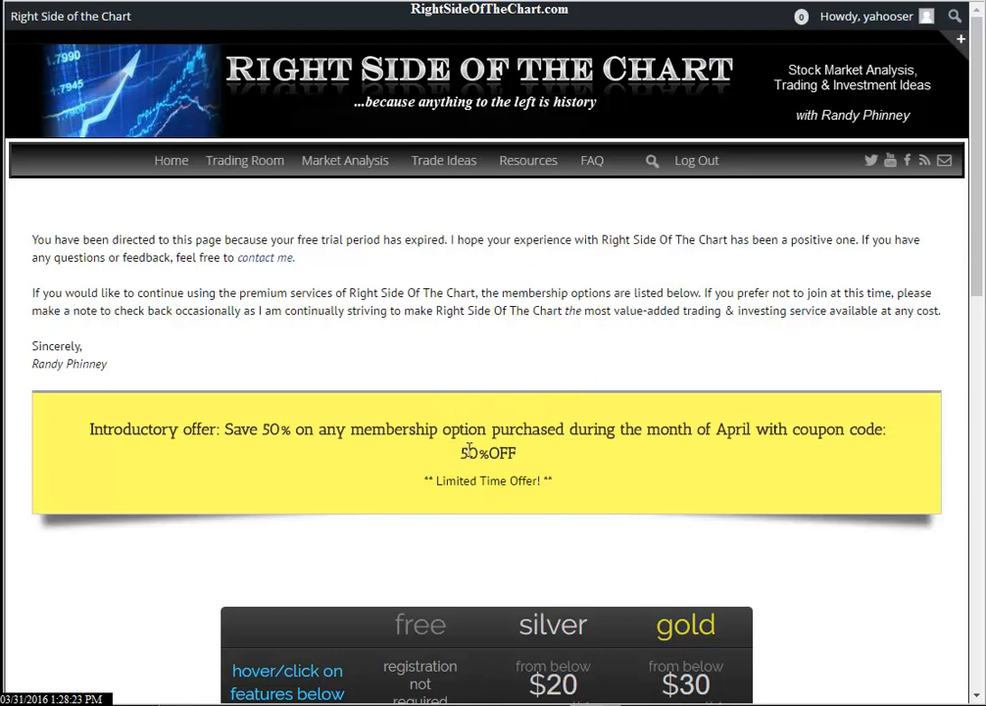
mouse_move(654, 476)
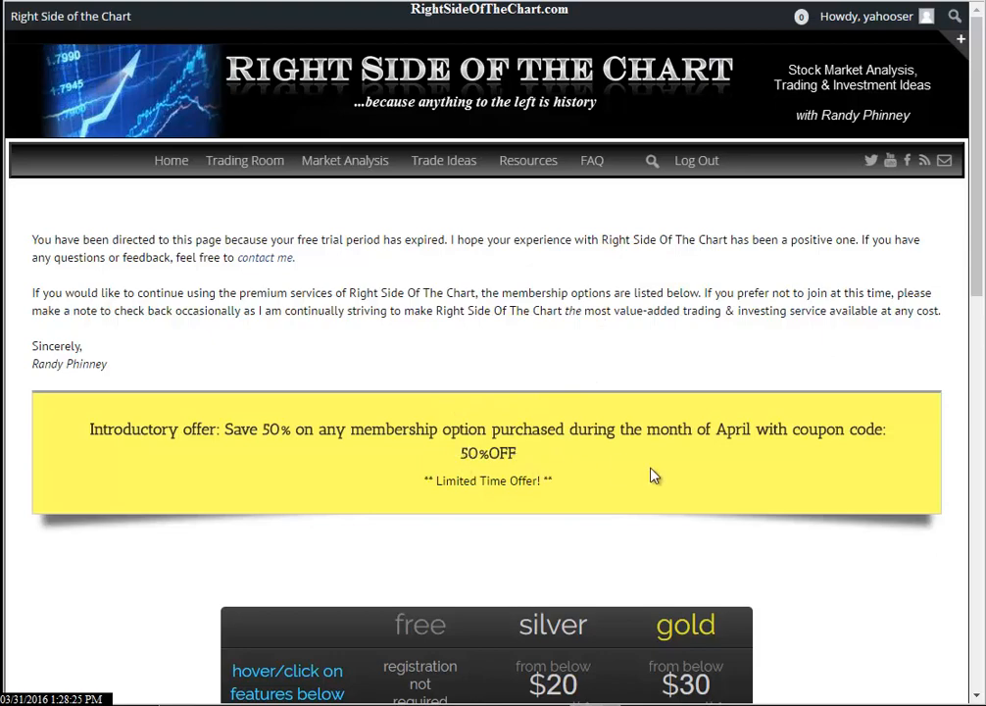
scroll(down, 3)
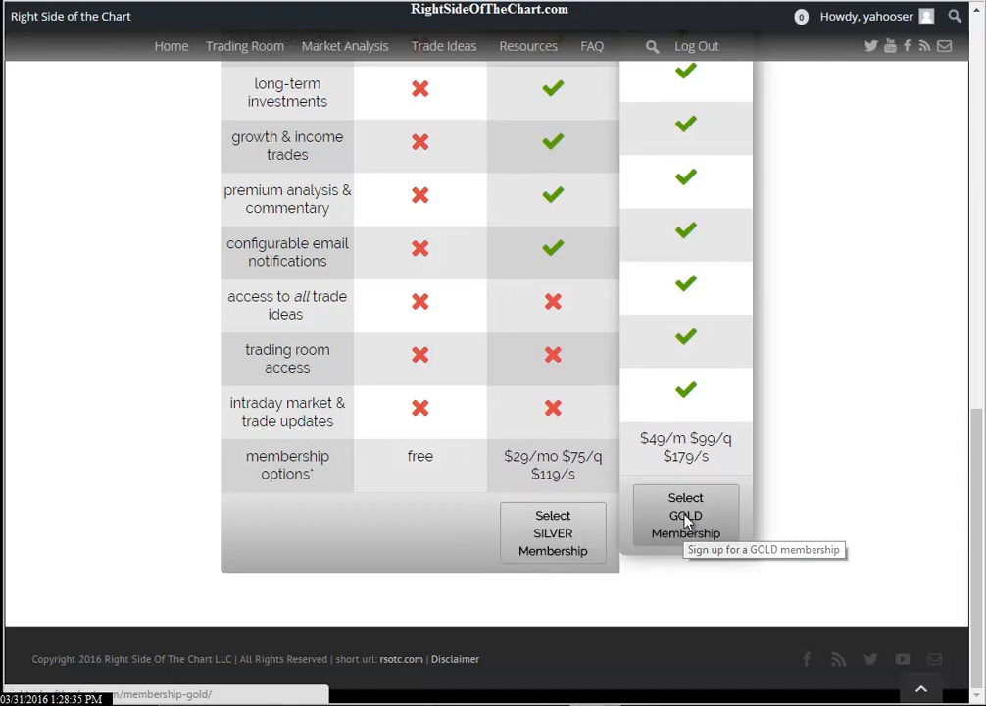
Step: Select the GOLD membership and scroll down to Checkout Options and Your Profile
click(686, 515)
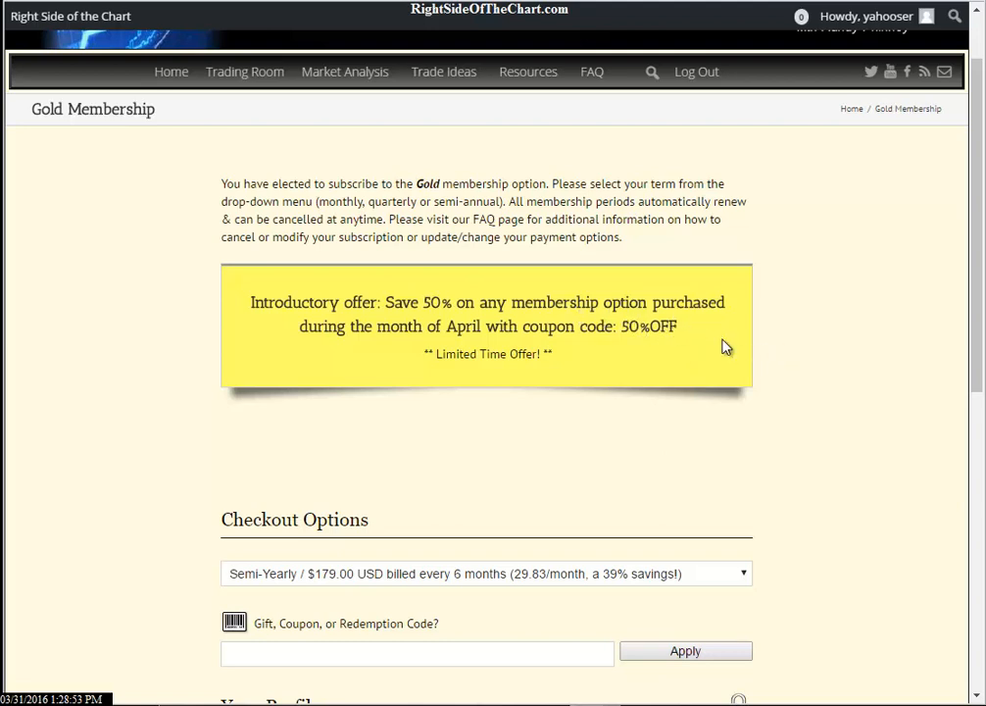
scroll(down, 3)
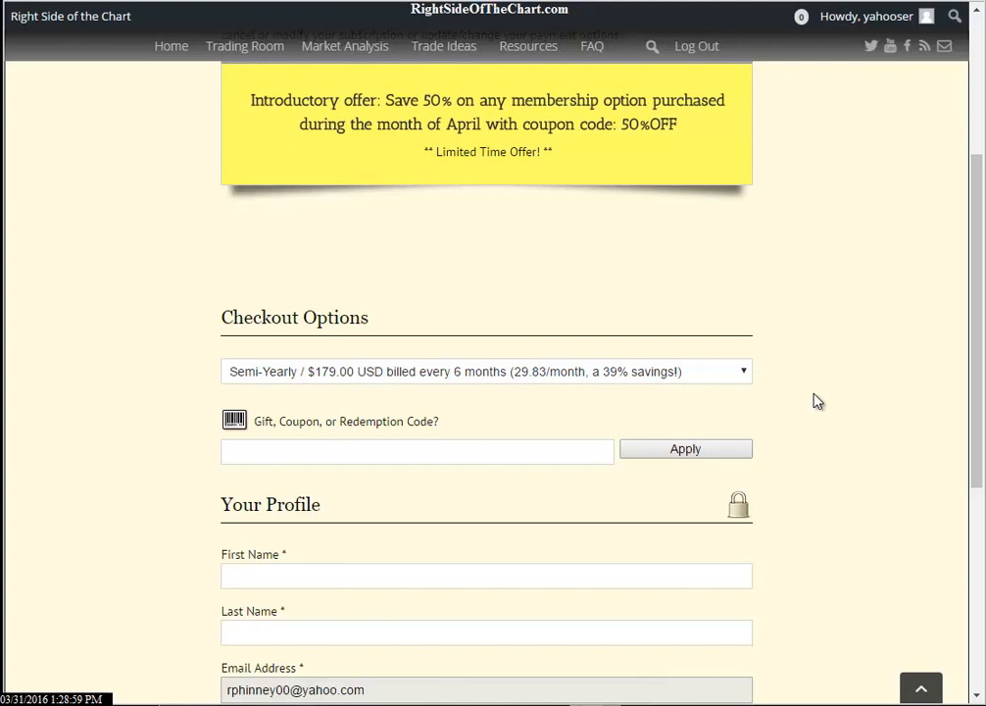
scroll(down, 3)
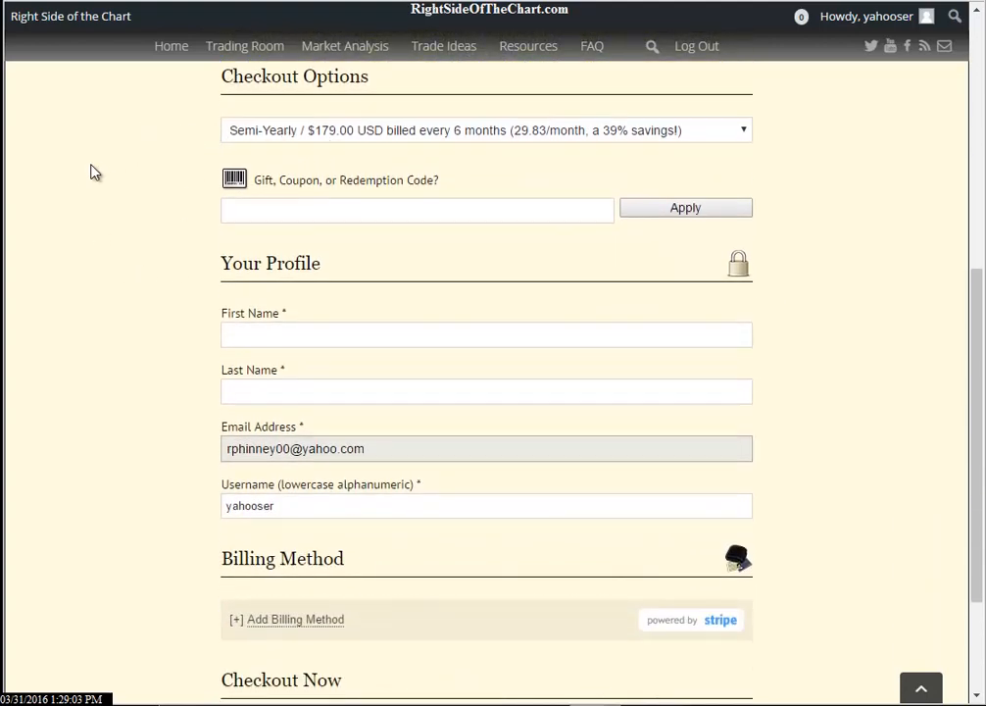
mouse_move(138, 153)
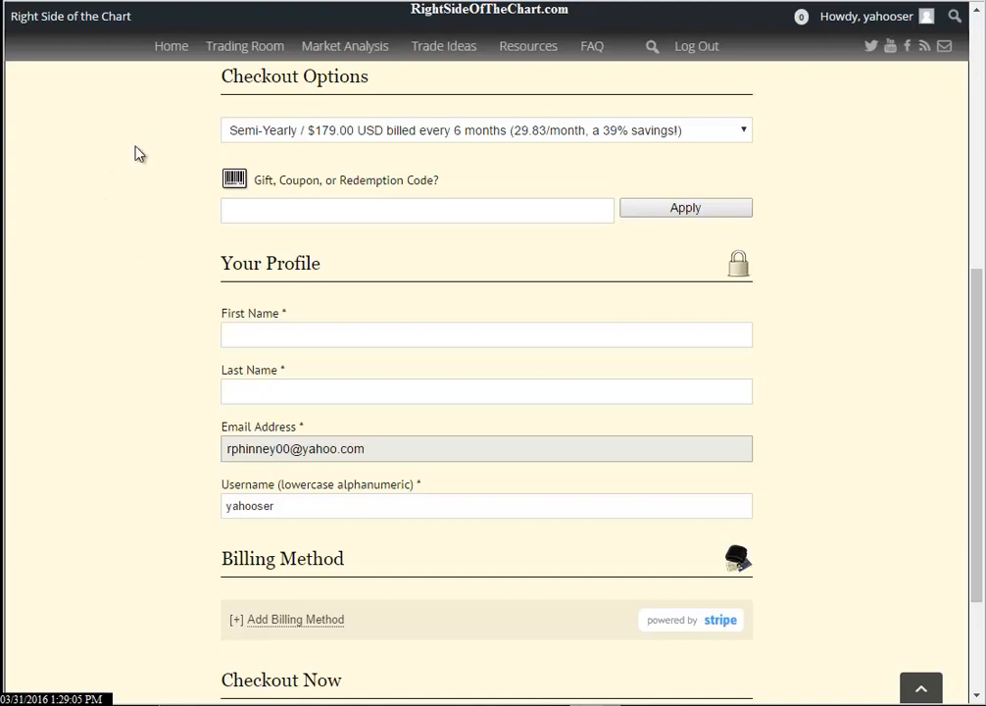
mouse_move(171, 158)
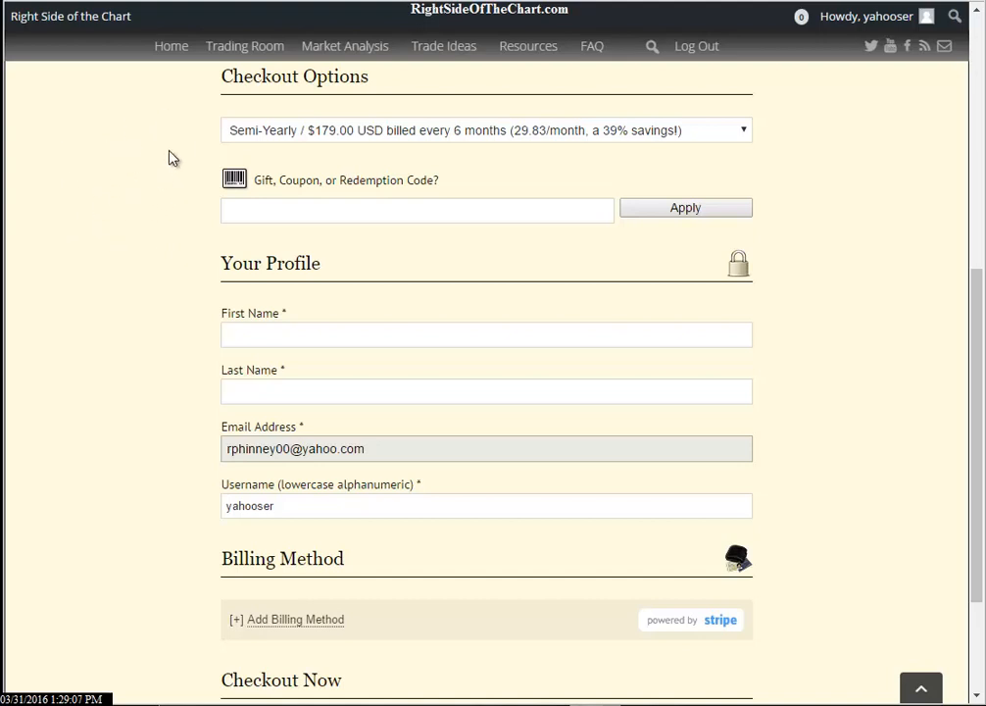
mouse_move(268, 170)
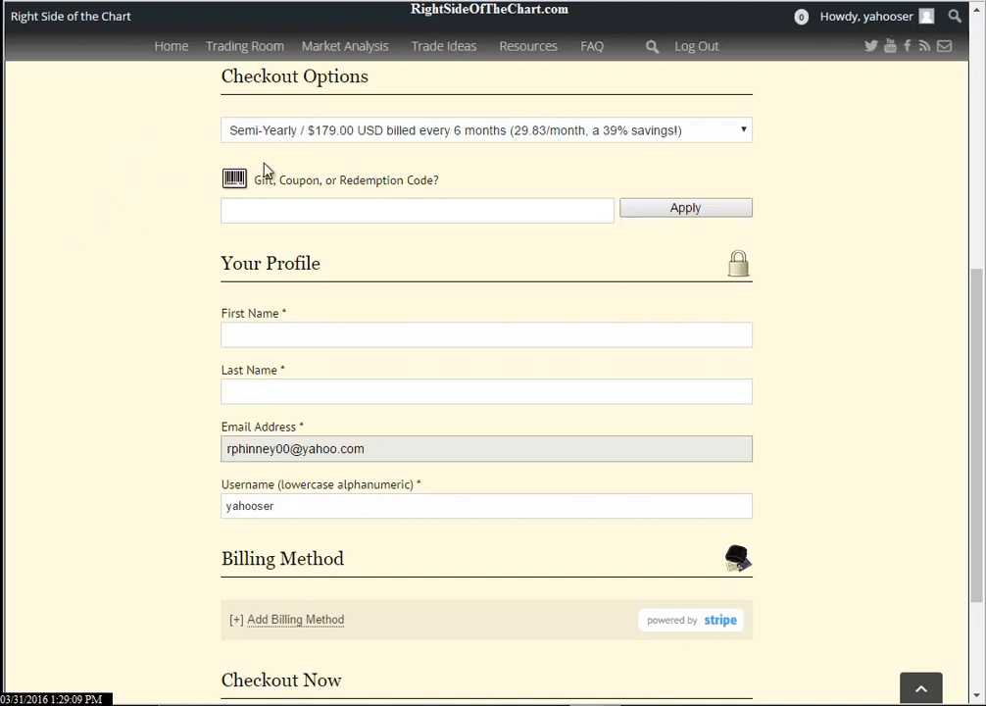
Step: Keep the Semi-Yearly term and apply coupon 50%OFF, bringing the price to $89.50
click(485, 129)
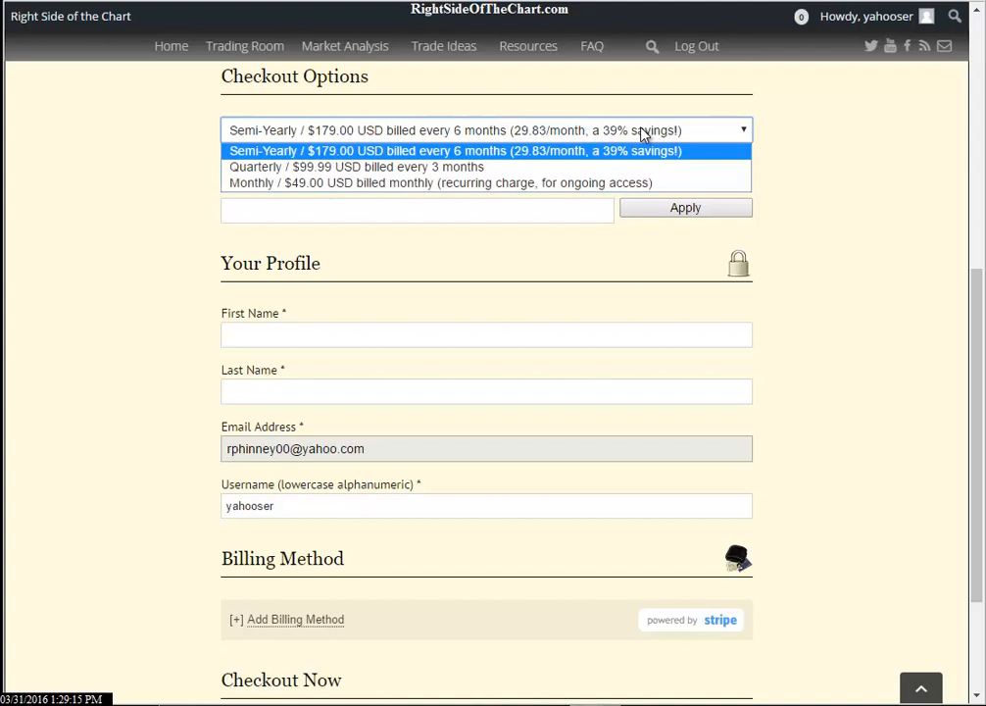
mouse_move(582, 138)
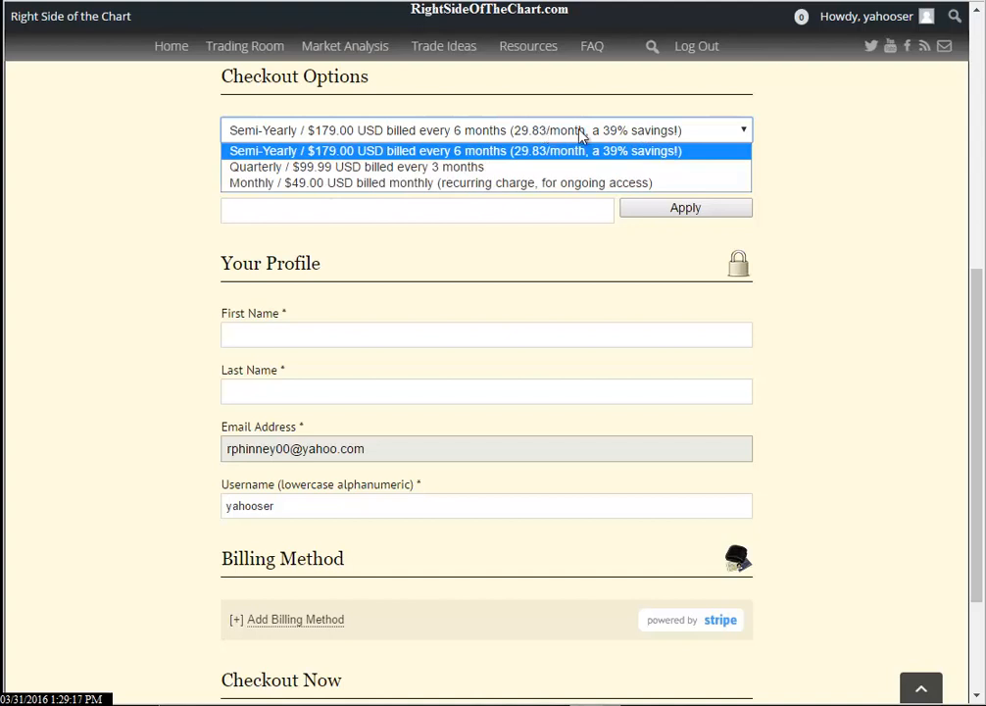
click(486, 129)
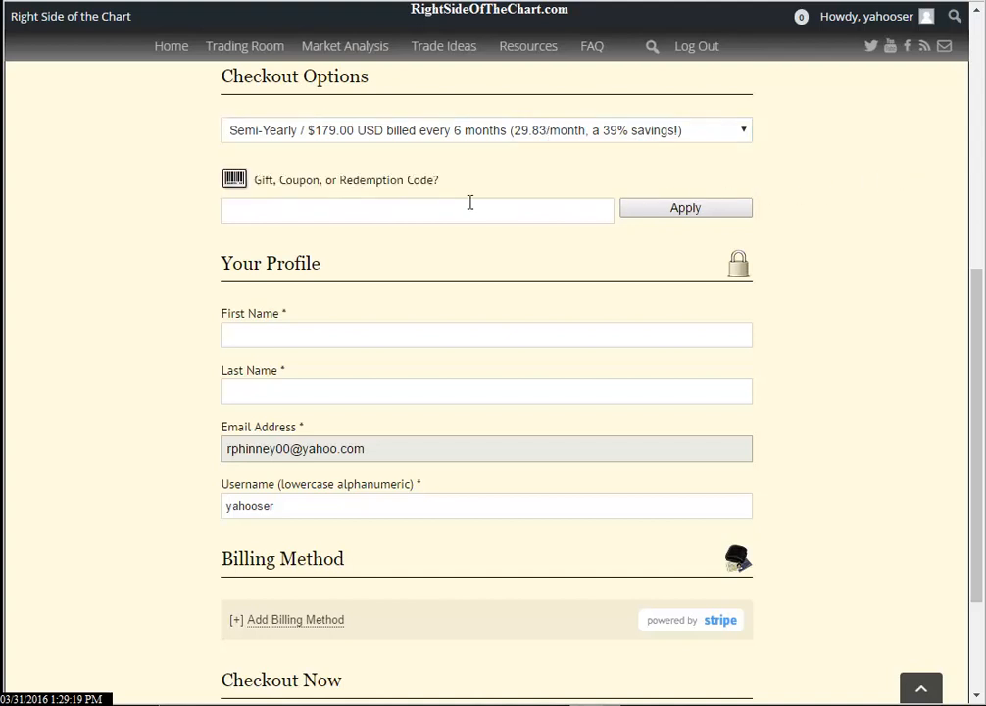
click(417, 210)
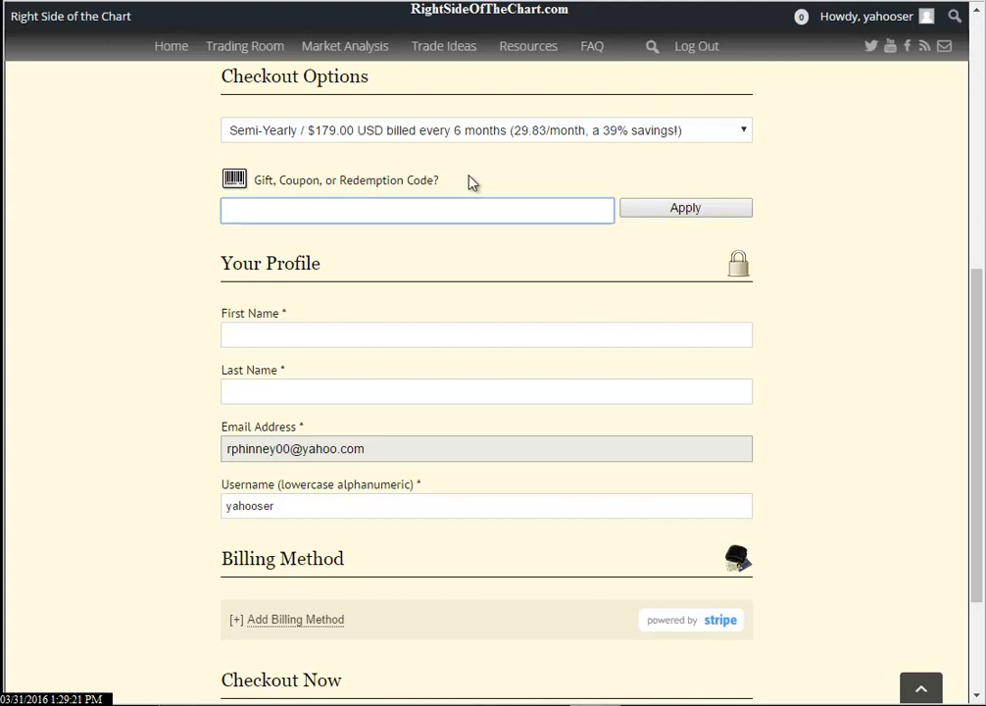
text(50%)
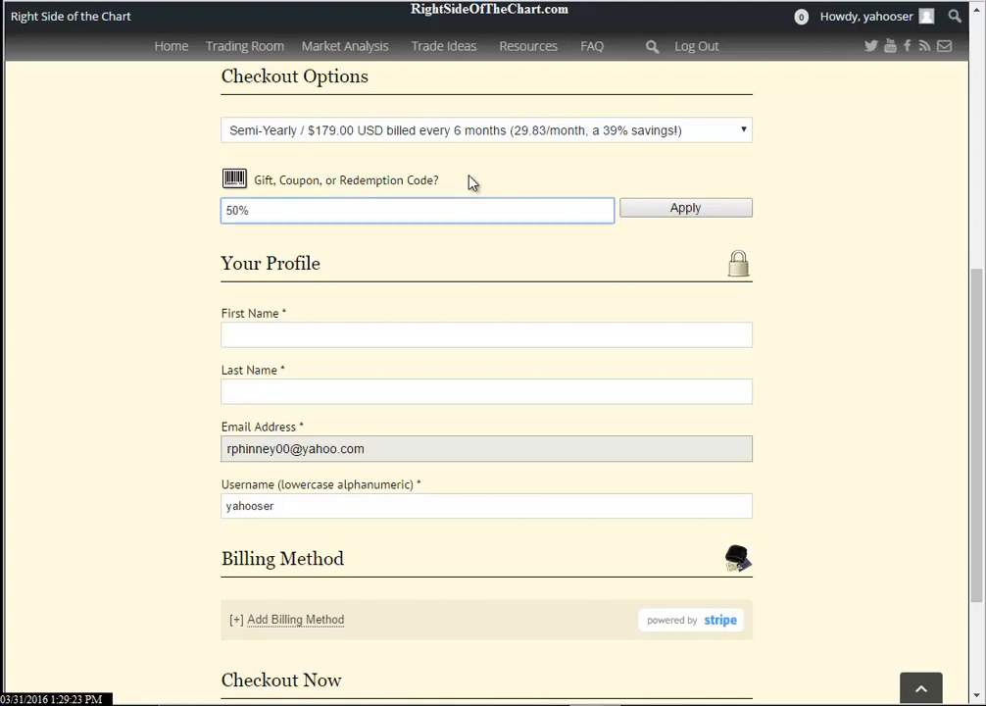
text(OFF)
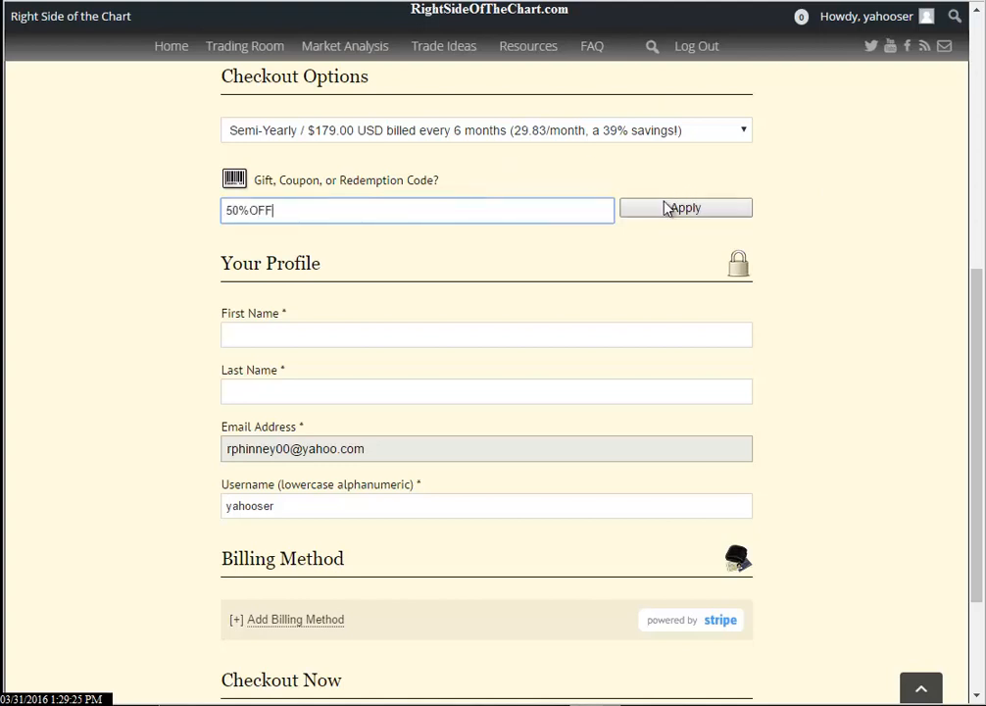
click(686, 208)
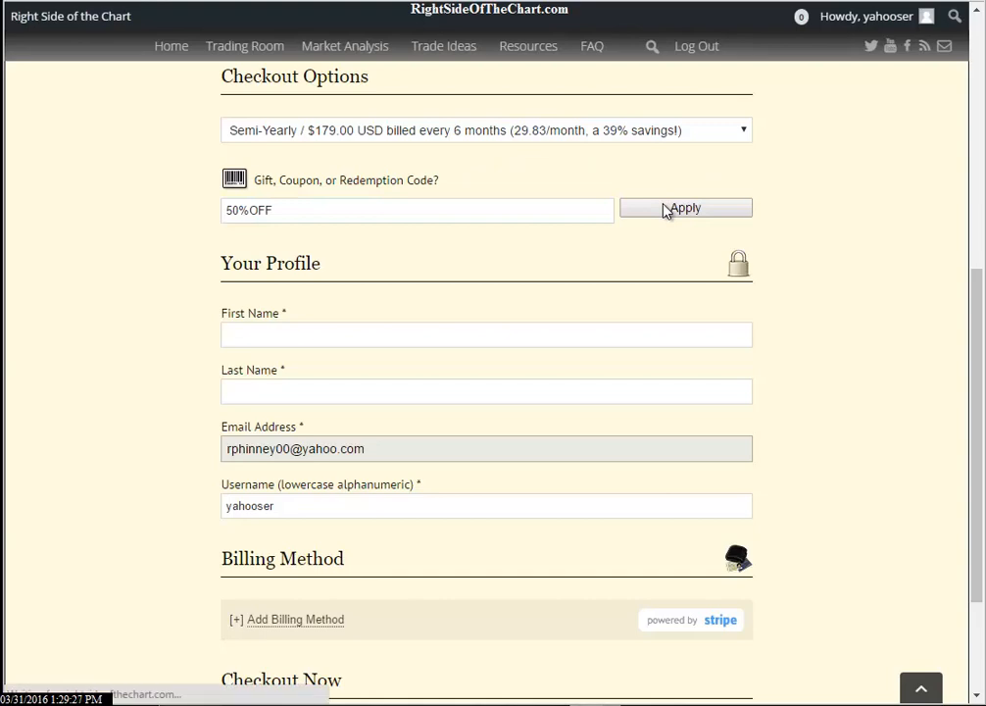
click(686, 208)
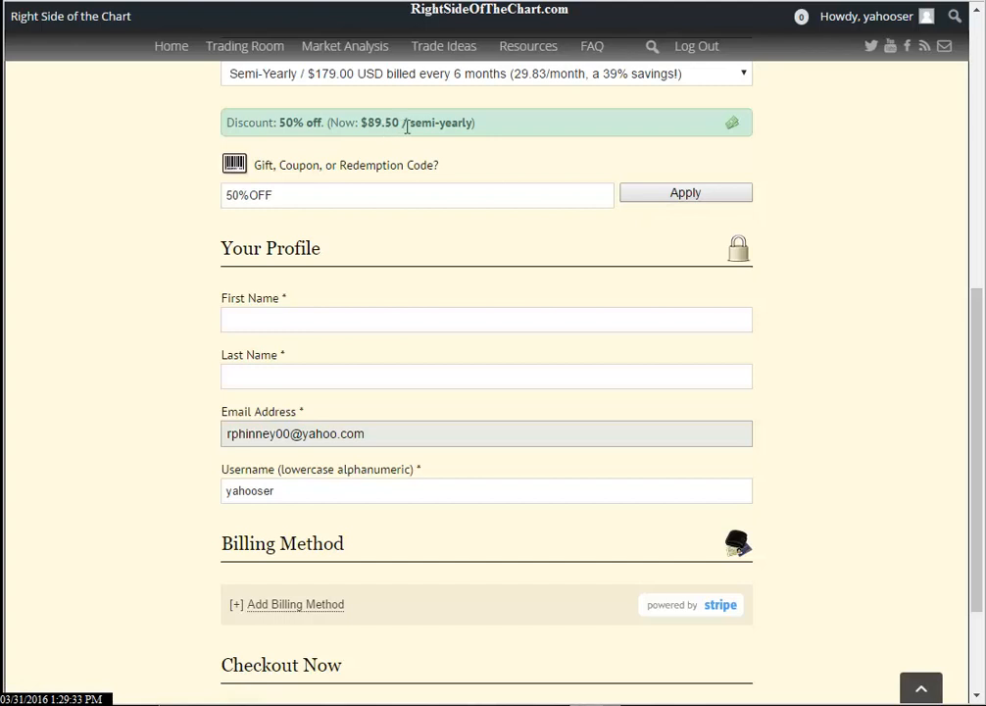
mouse_move(458, 144)
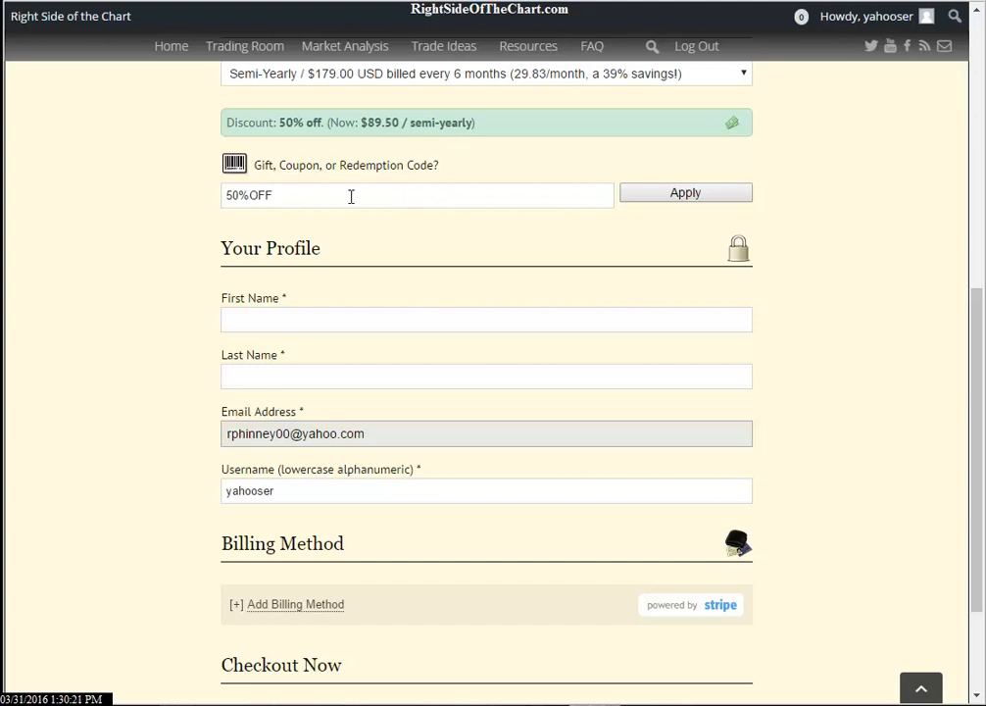
mouse_move(406, 193)
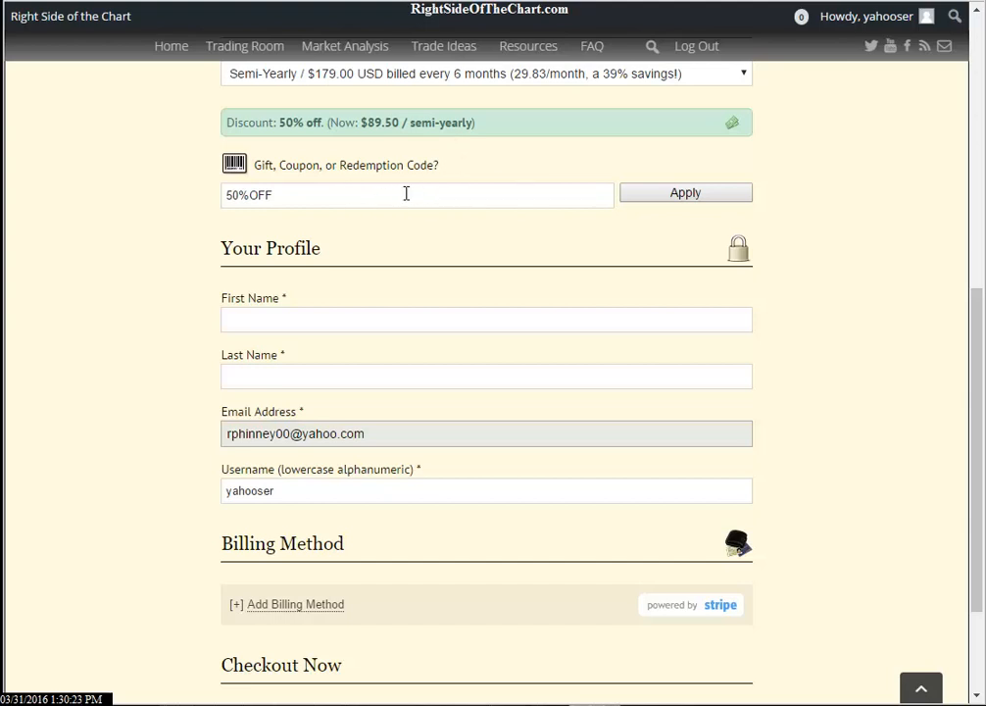
mouse_move(272, 171)
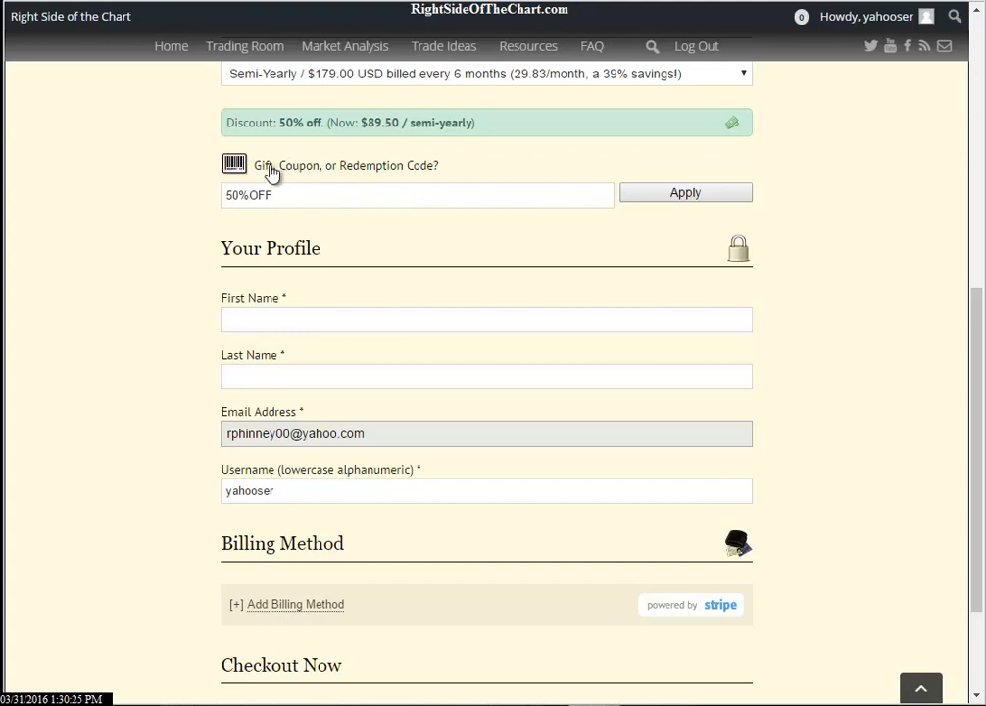
mouse_move(380, 128)
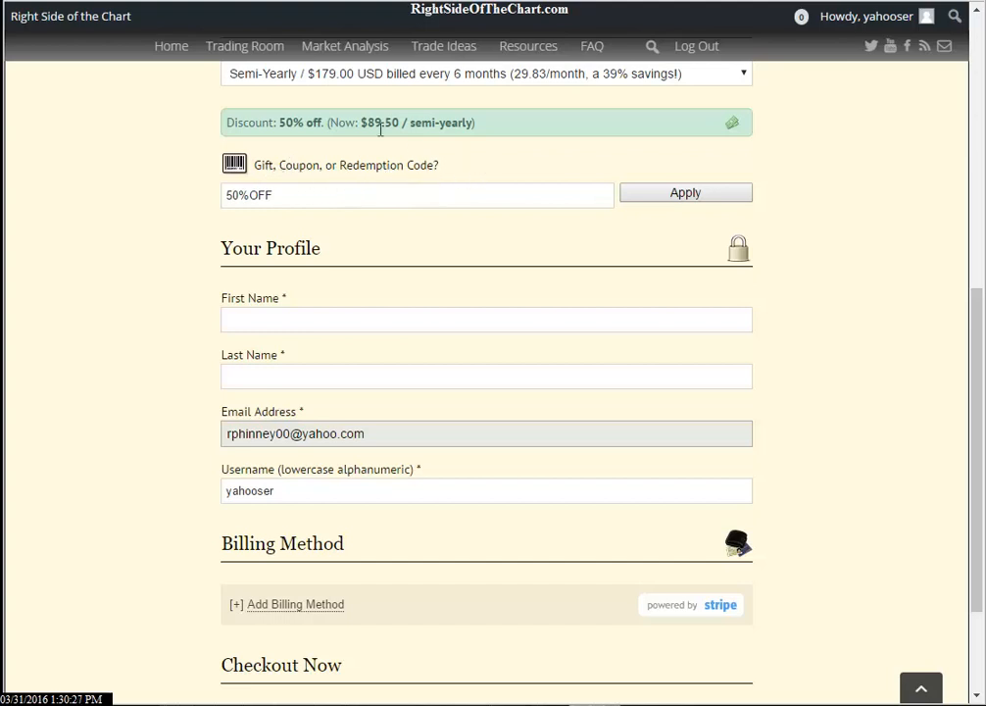
mouse_move(454, 179)
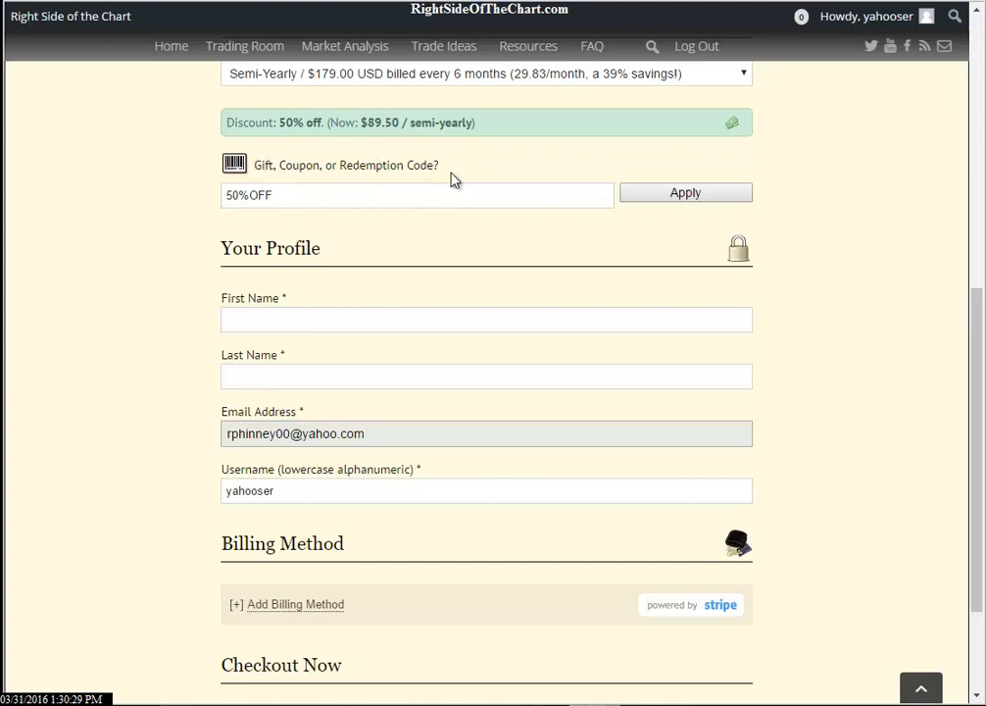
mouse_move(372, 183)
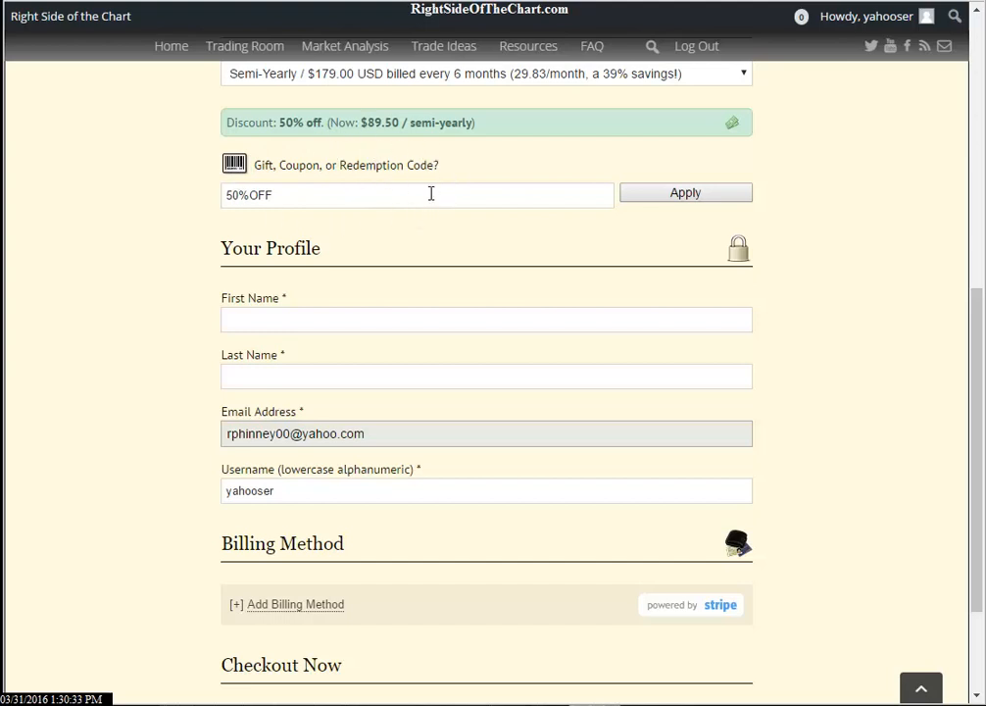
mouse_move(381, 186)
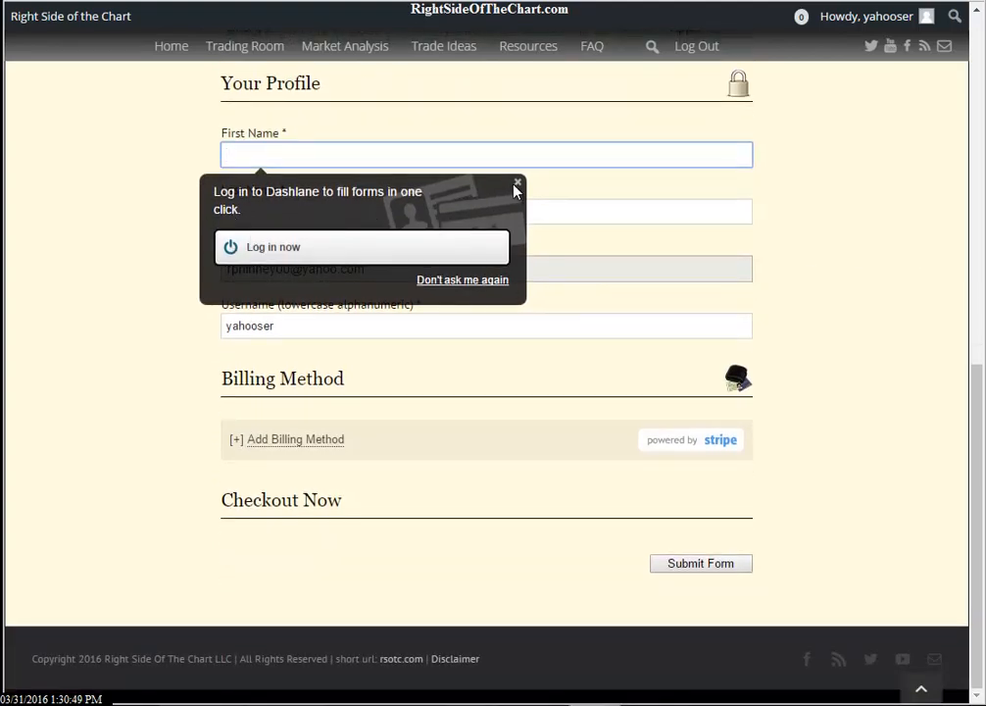
Step: Dismiss the password manager prompt and activate the empty First Name field
click(516, 185)
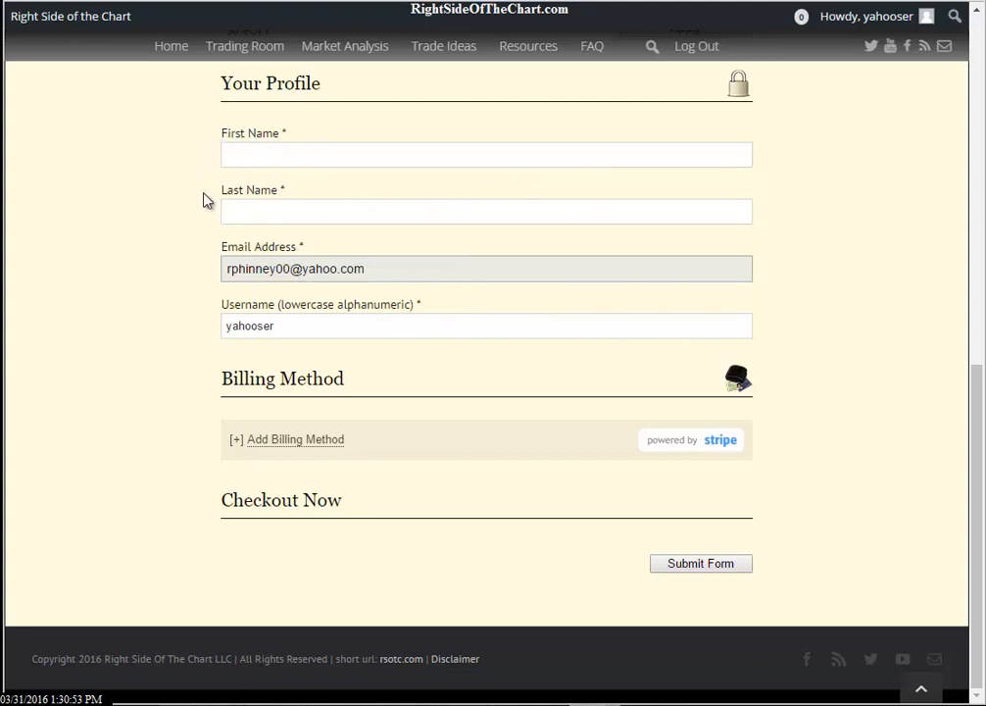
mouse_move(201, 175)
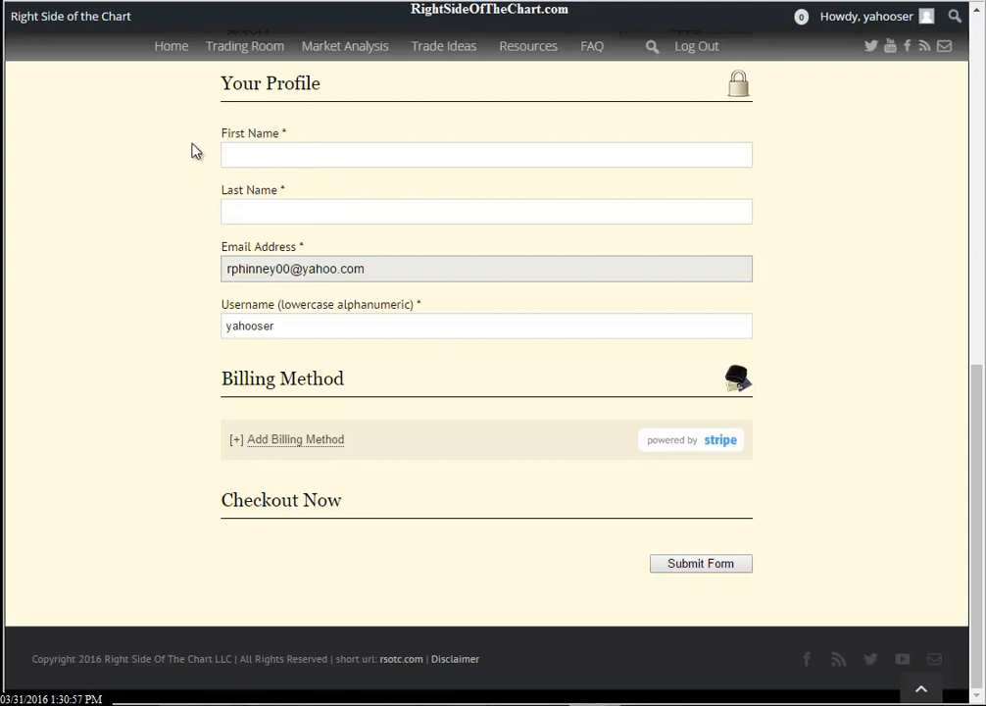
mouse_move(287, 148)
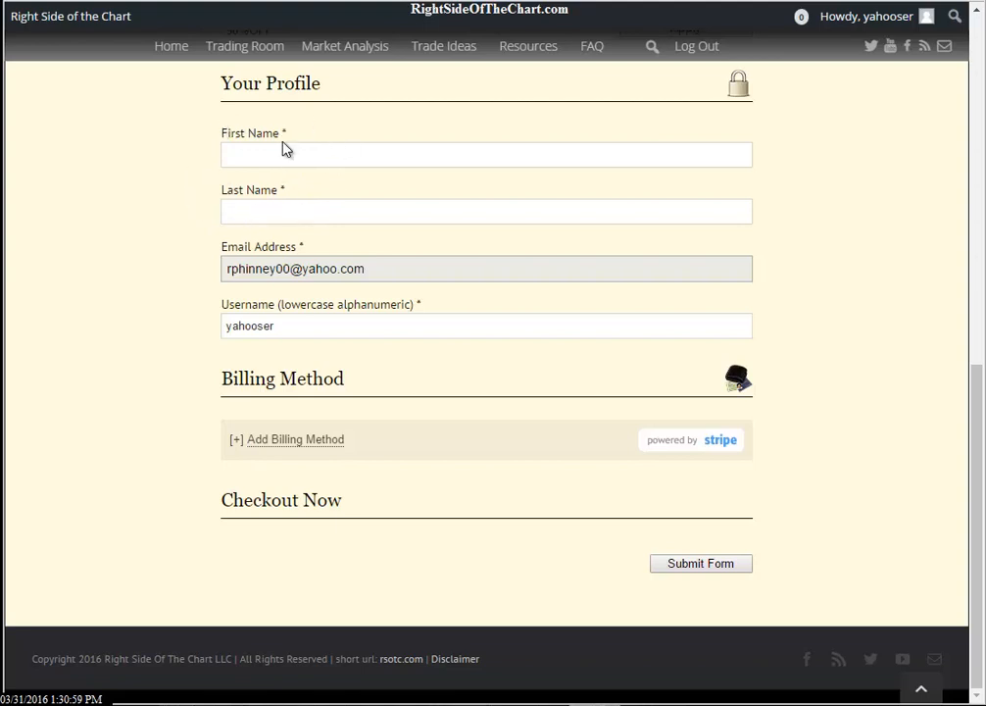
mouse_move(285, 145)
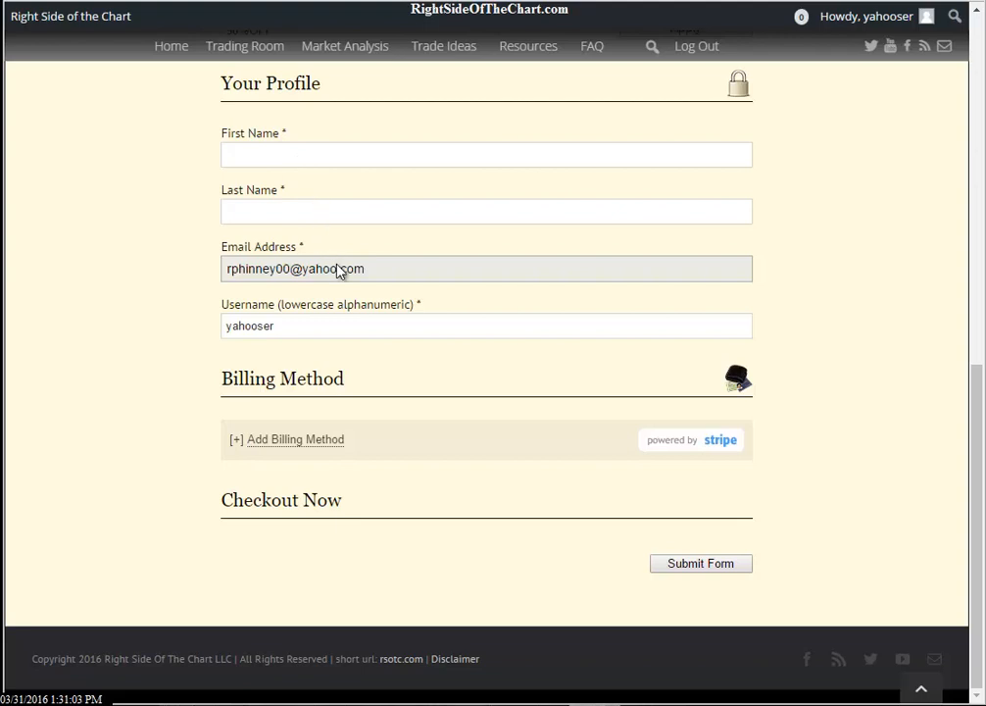
mouse_move(289, 258)
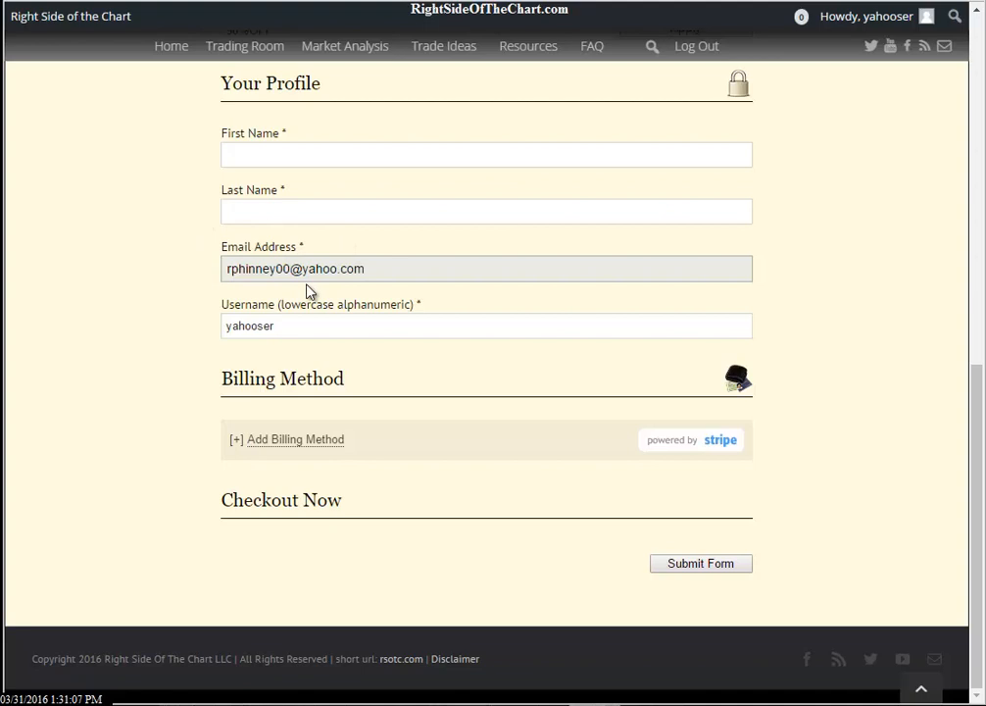
mouse_move(345, 279)
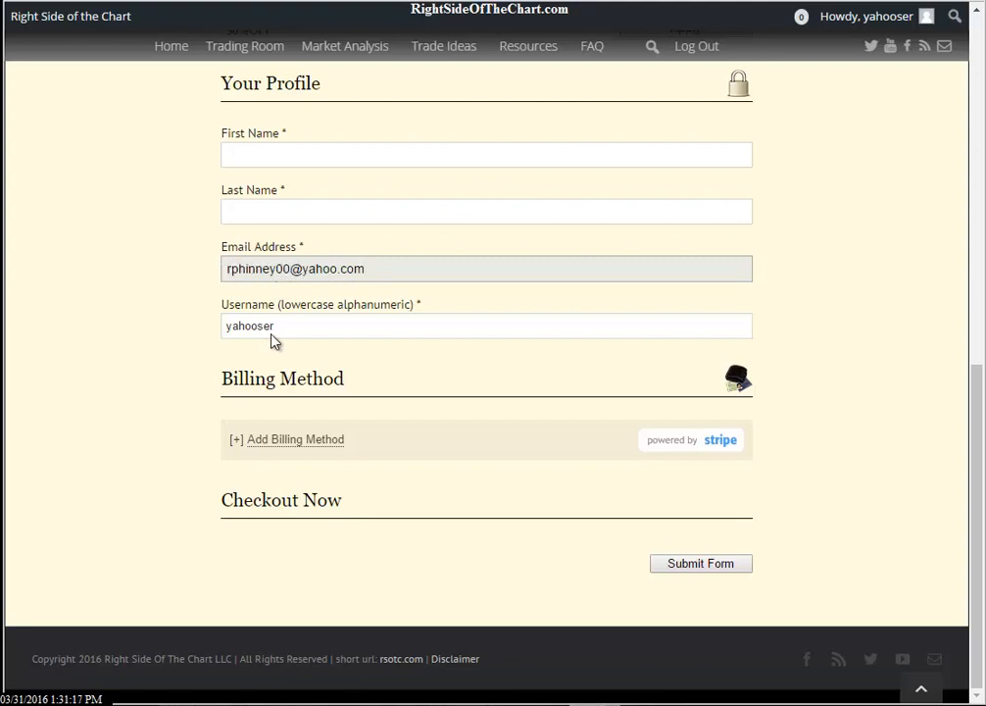
mouse_move(260, 332)
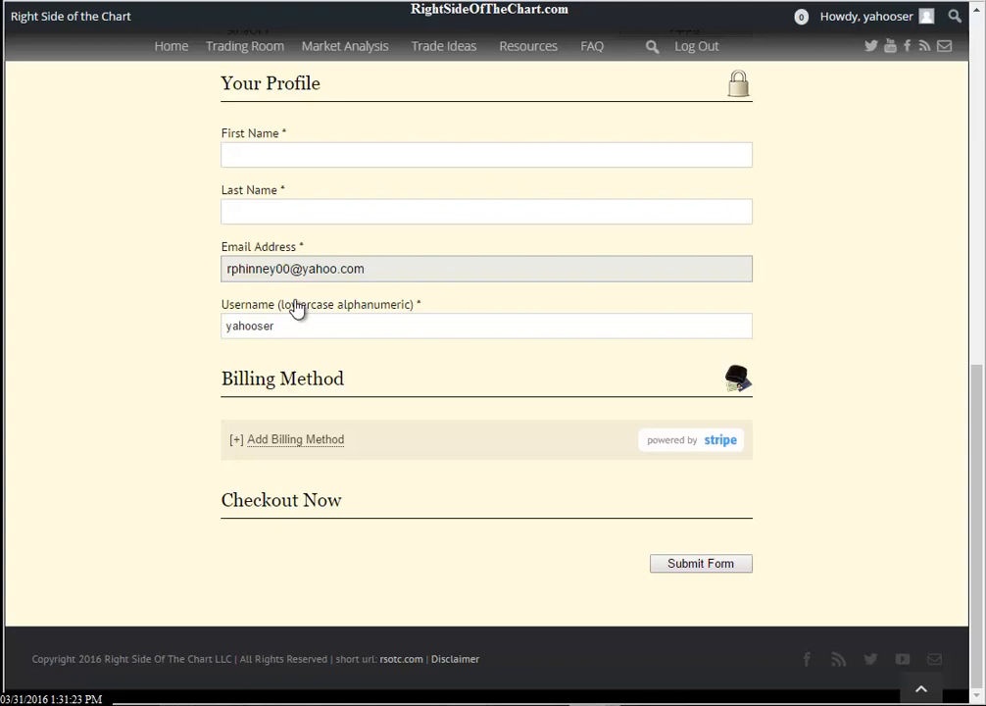
mouse_move(280, 331)
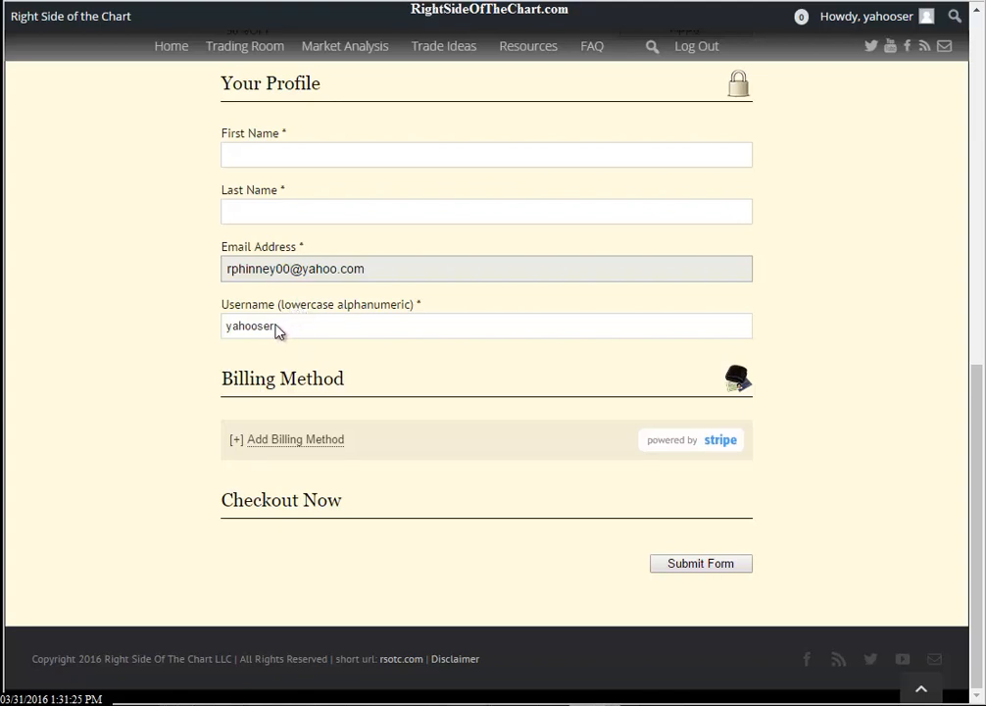
mouse_move(284, 331)
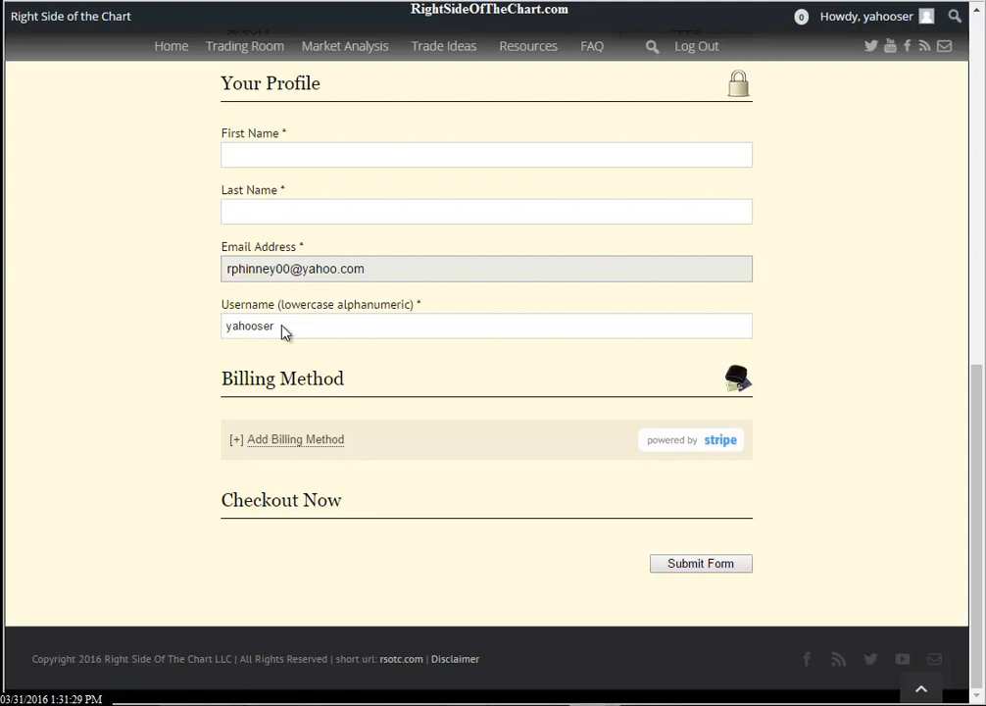
mouse_move(206, 316)
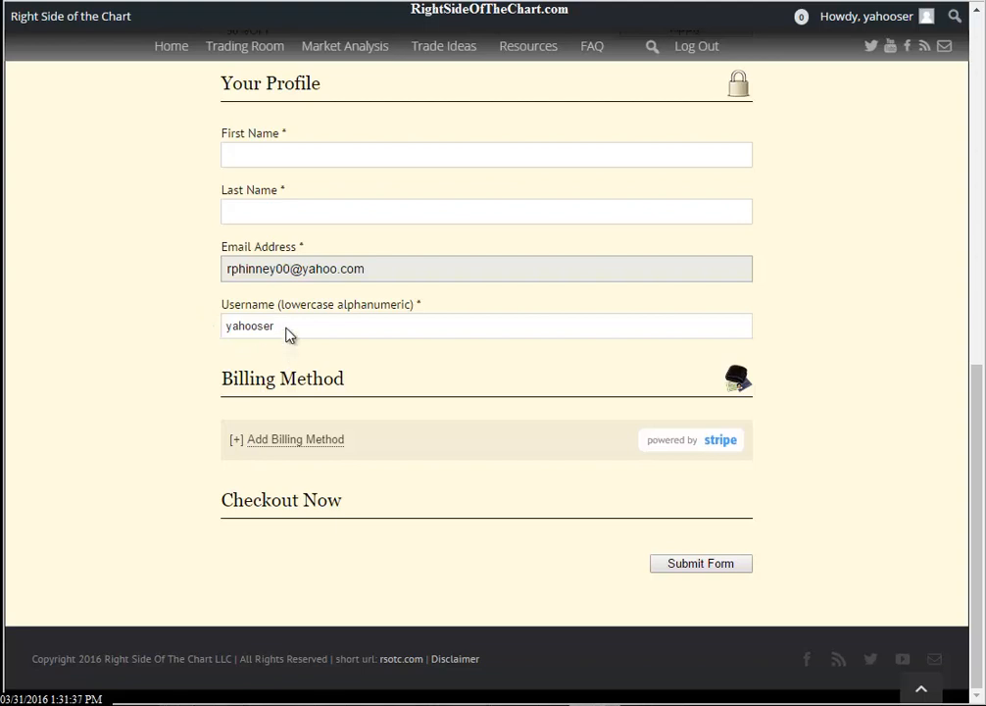
mouse_move(304, 269)
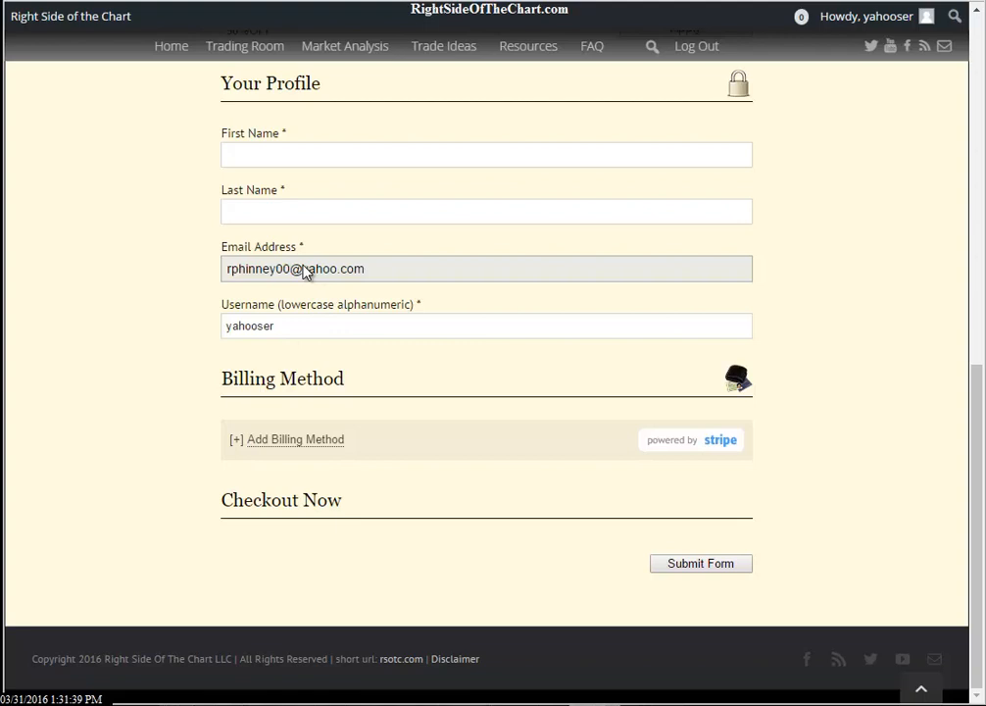
mouse_move(253, 277)
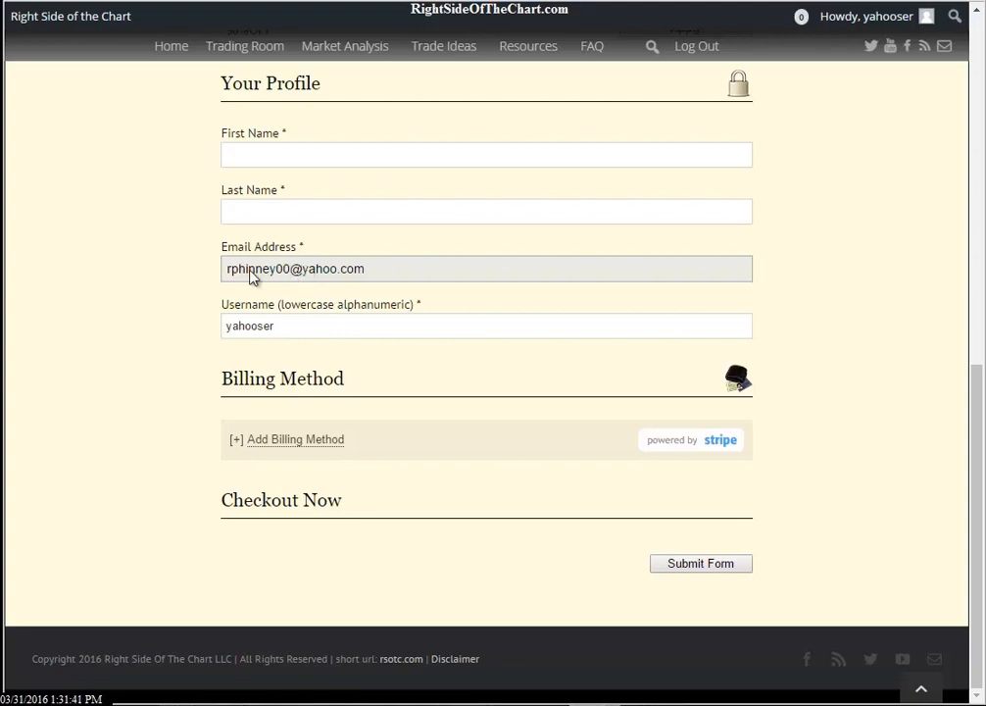
mouse_move(381, 290)
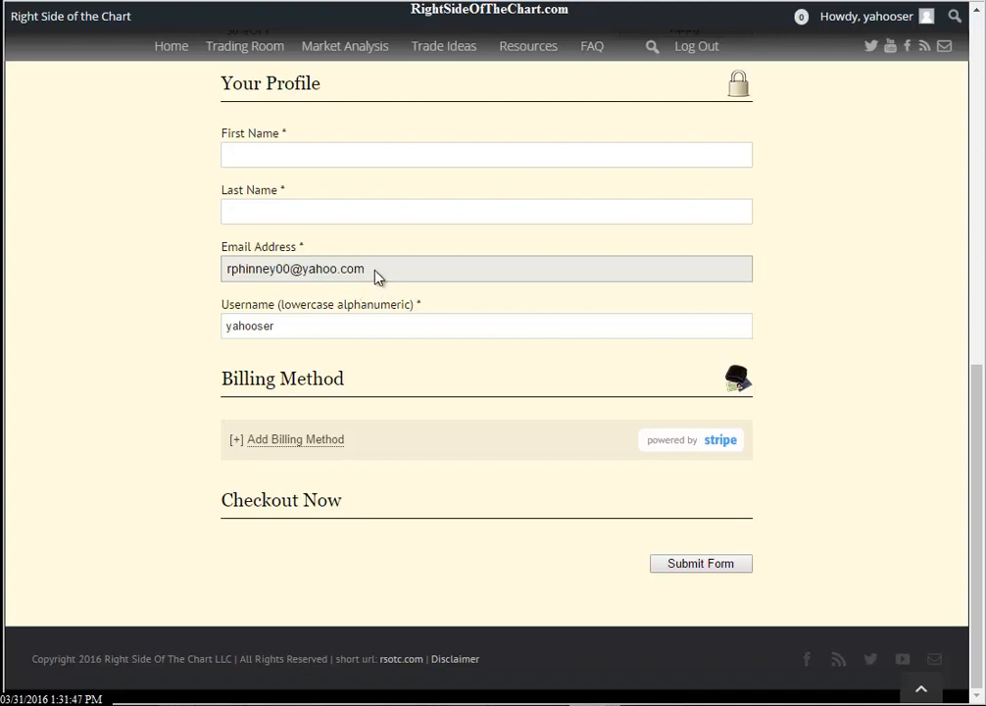
mouse_move(412, 270)
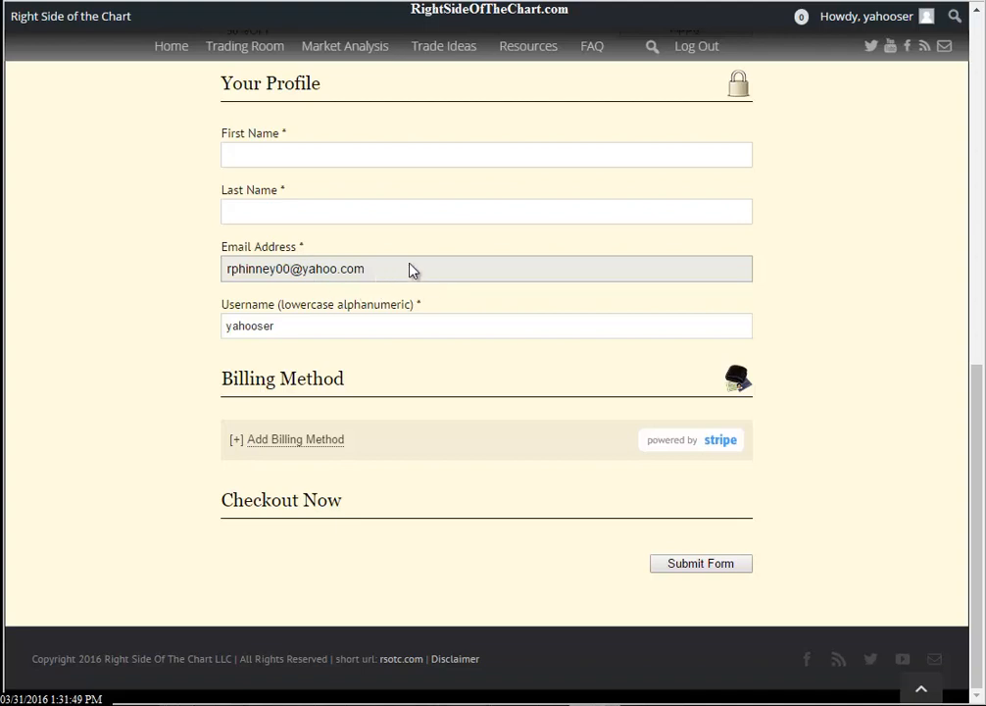
mouse_move(336, 306)
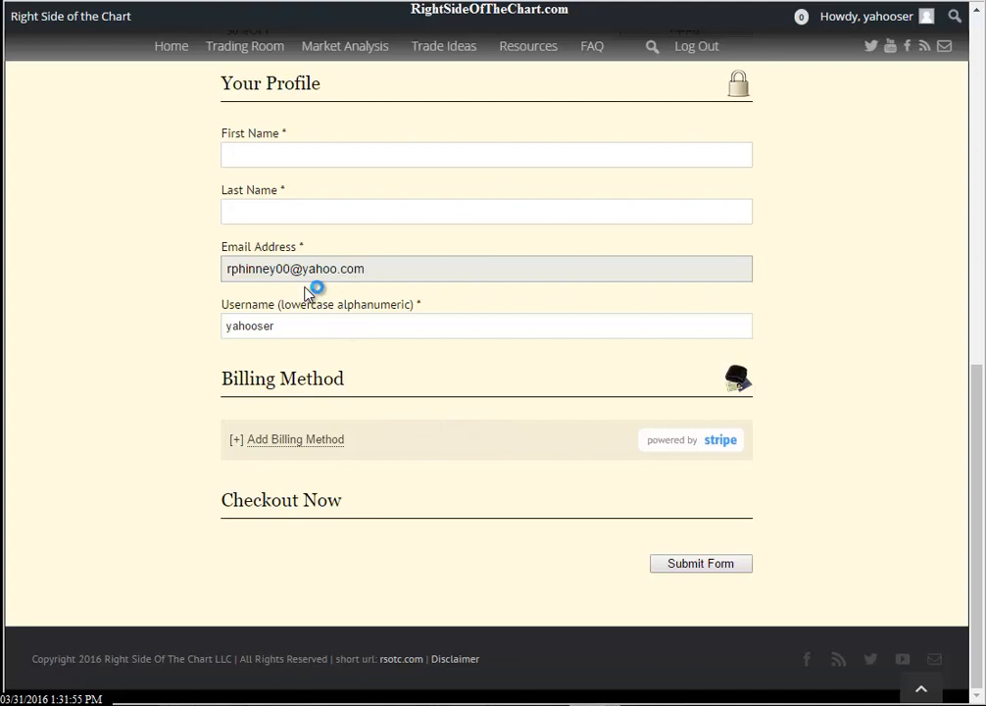
click(486, 154)
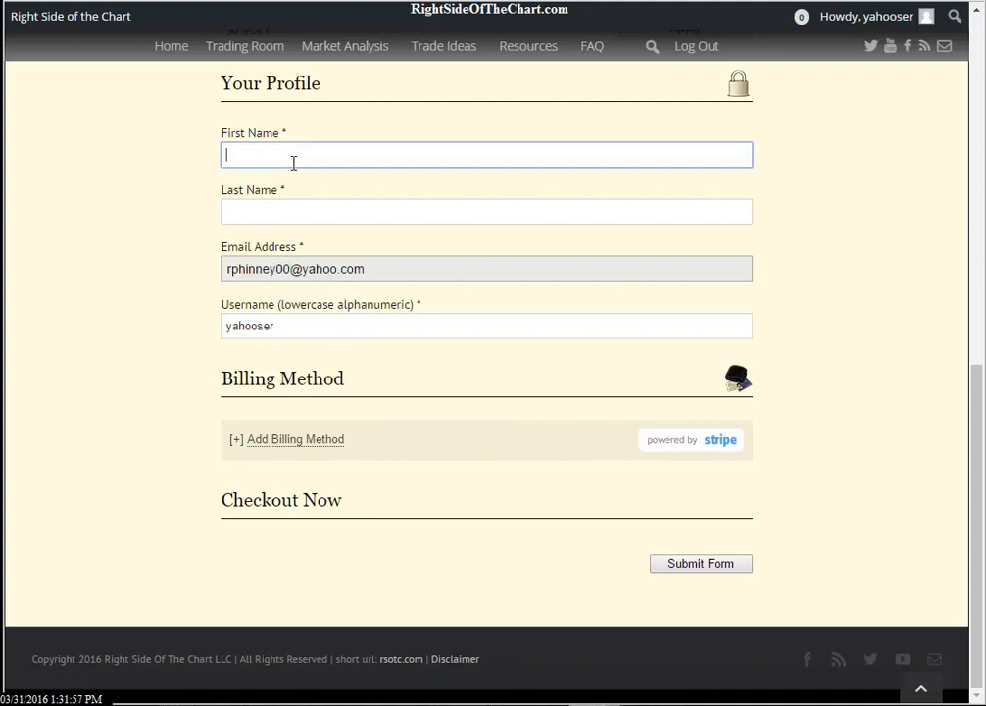
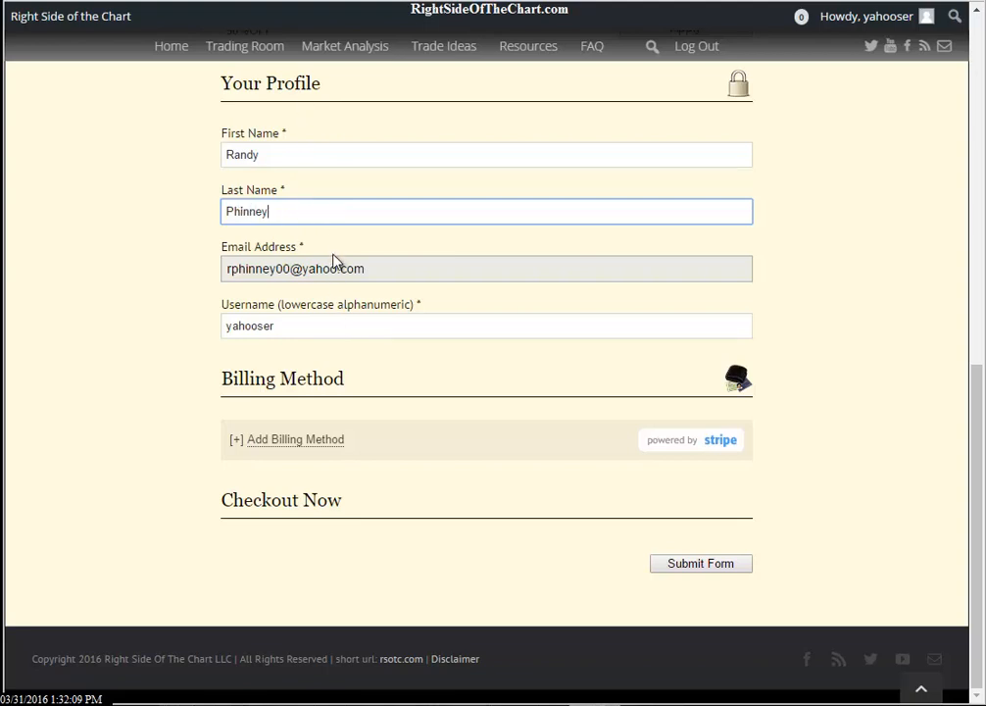
mouse_move(299, 439)
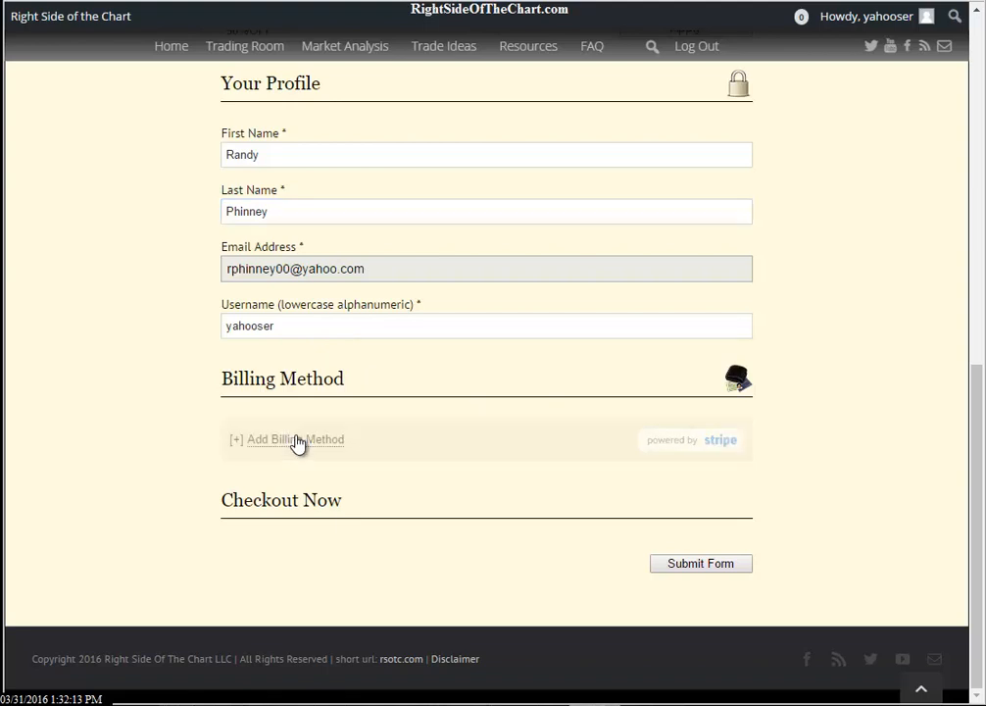
click(294, 440)
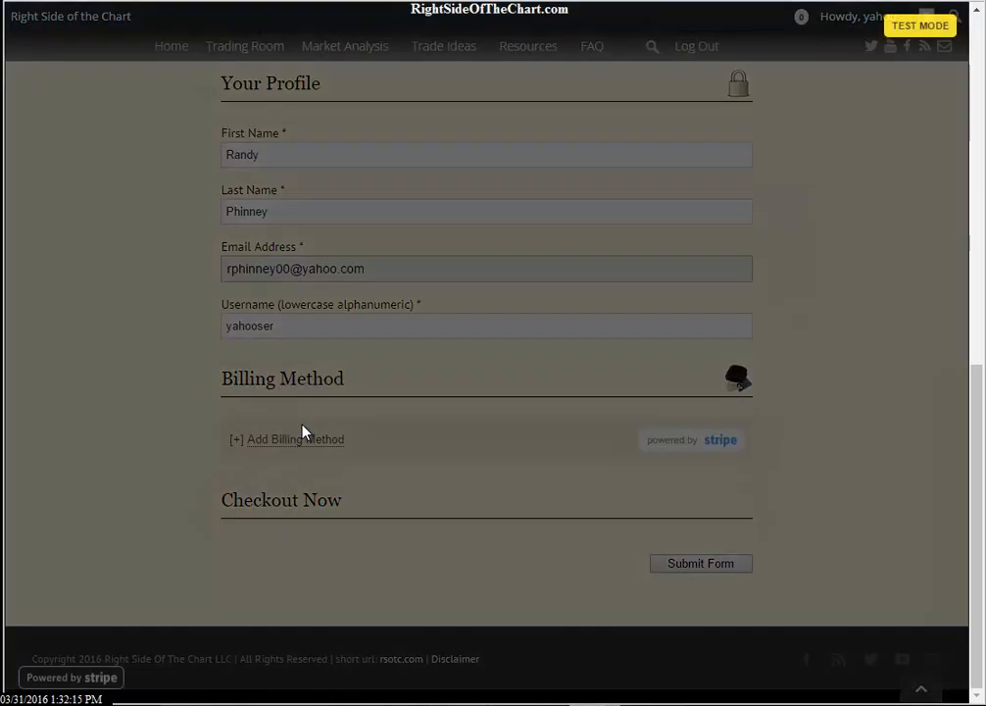
click(295, 440)
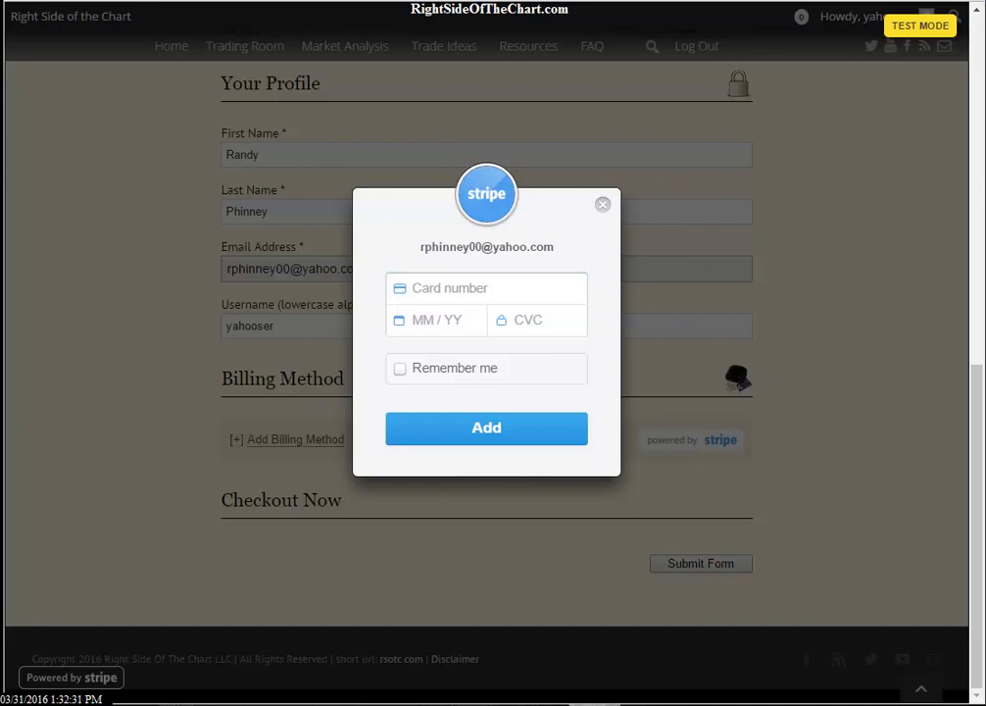
click(486, 287)
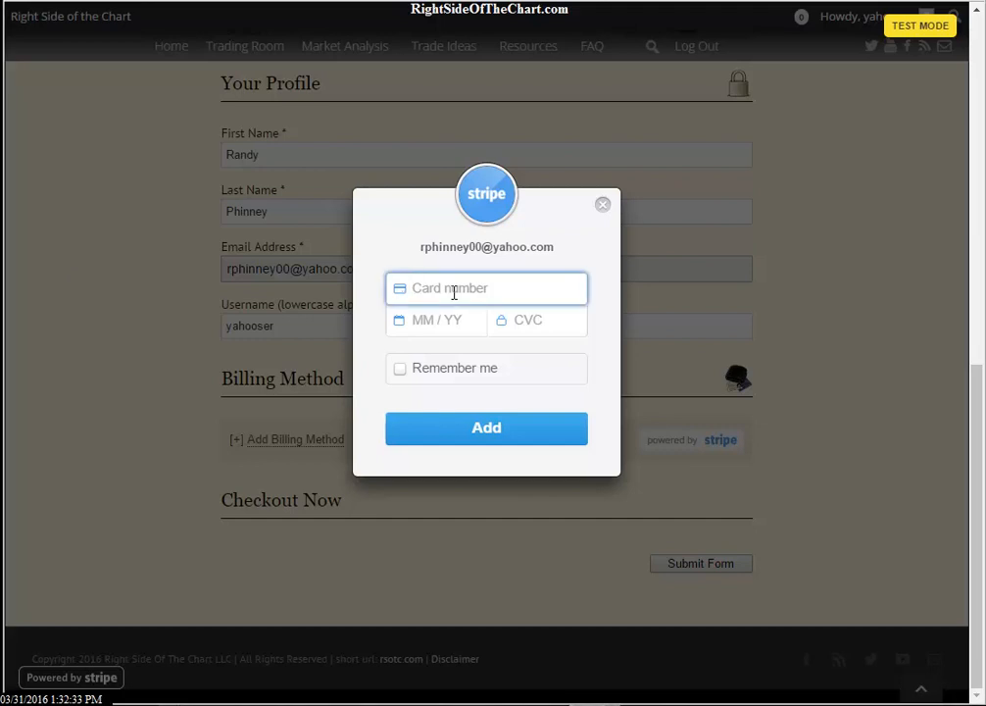
text(4242)
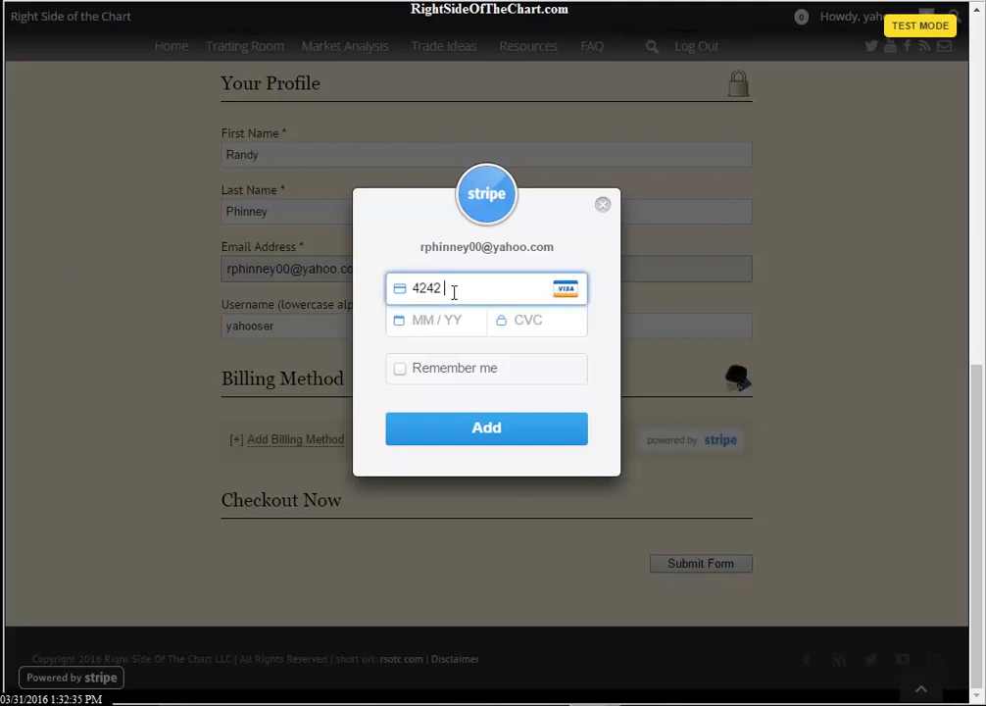
text(4242 4242)
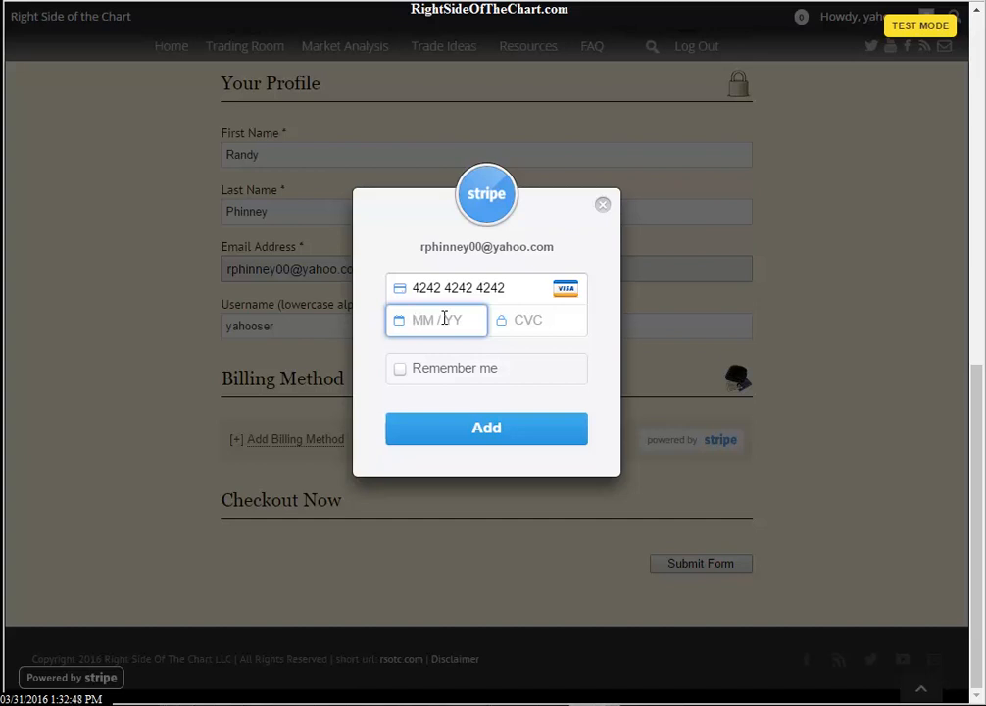
text(04 /)
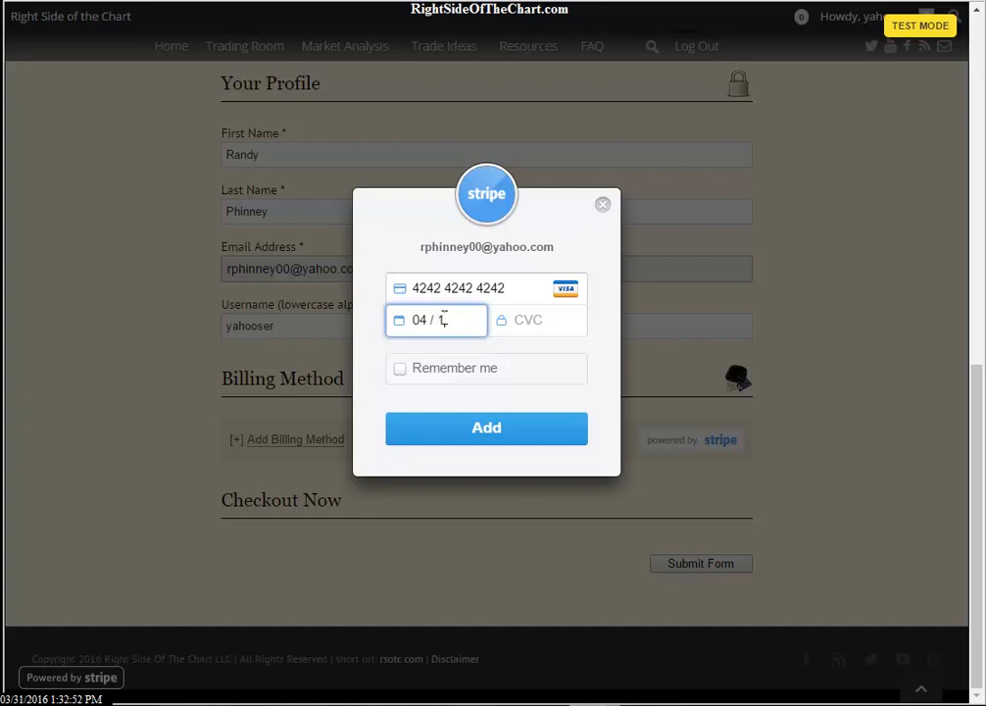
text(19)
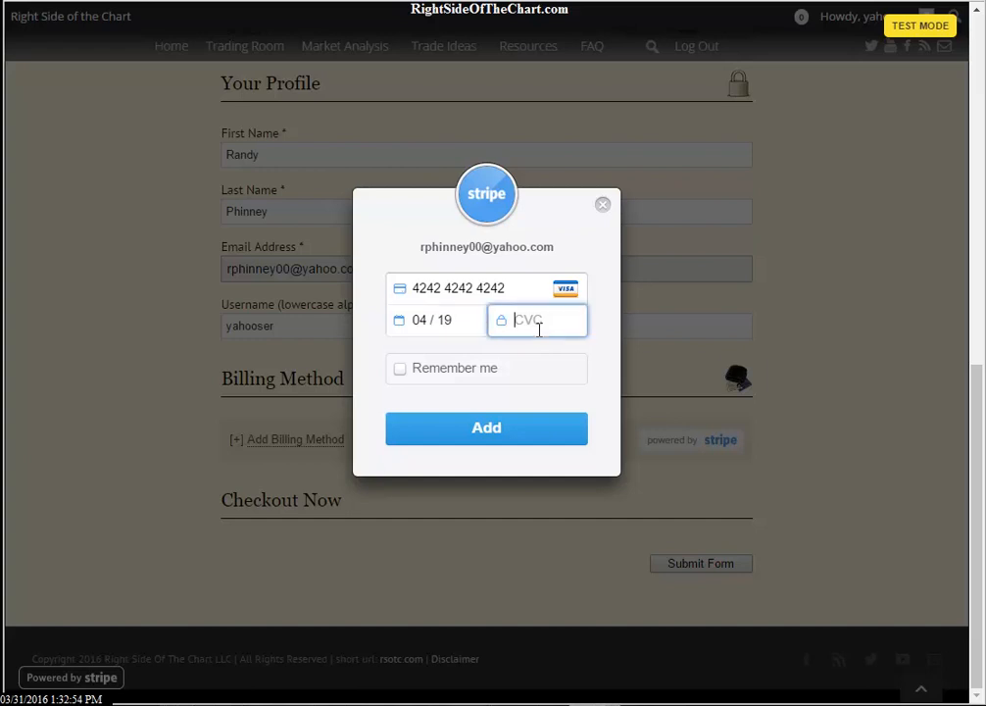
text(555)
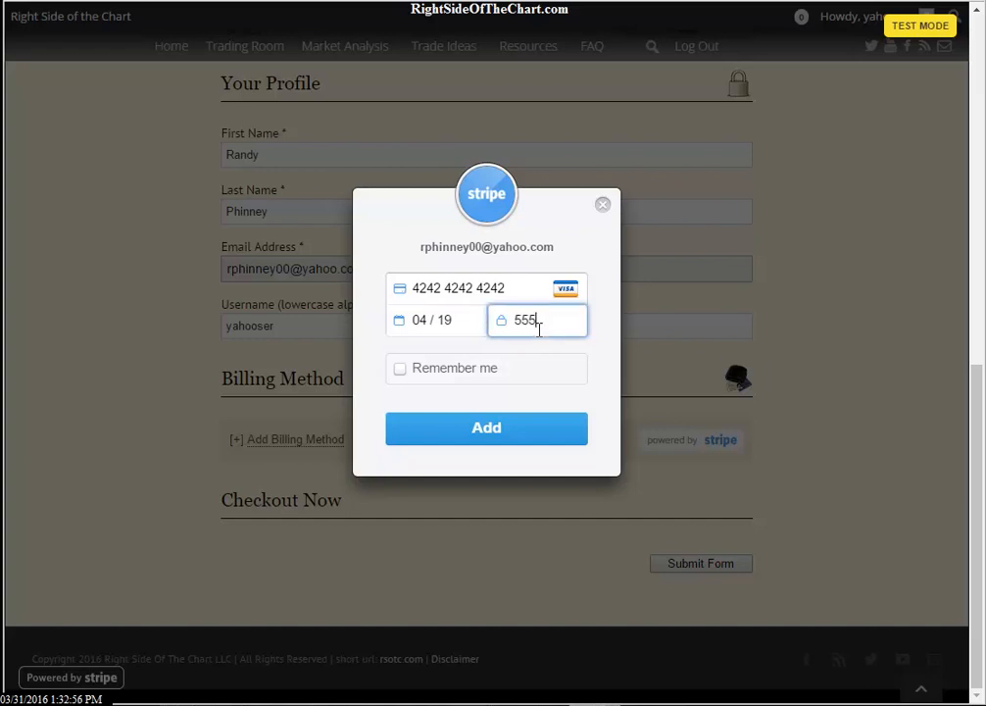
mouse_move(450, 370)
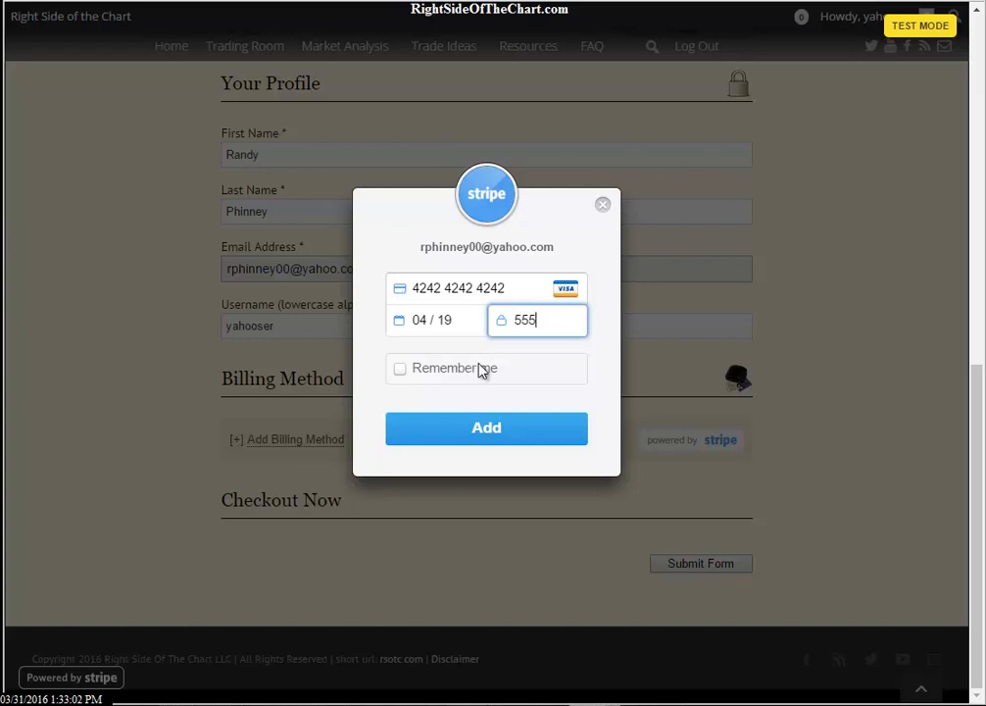
mouse_move(517, 461)
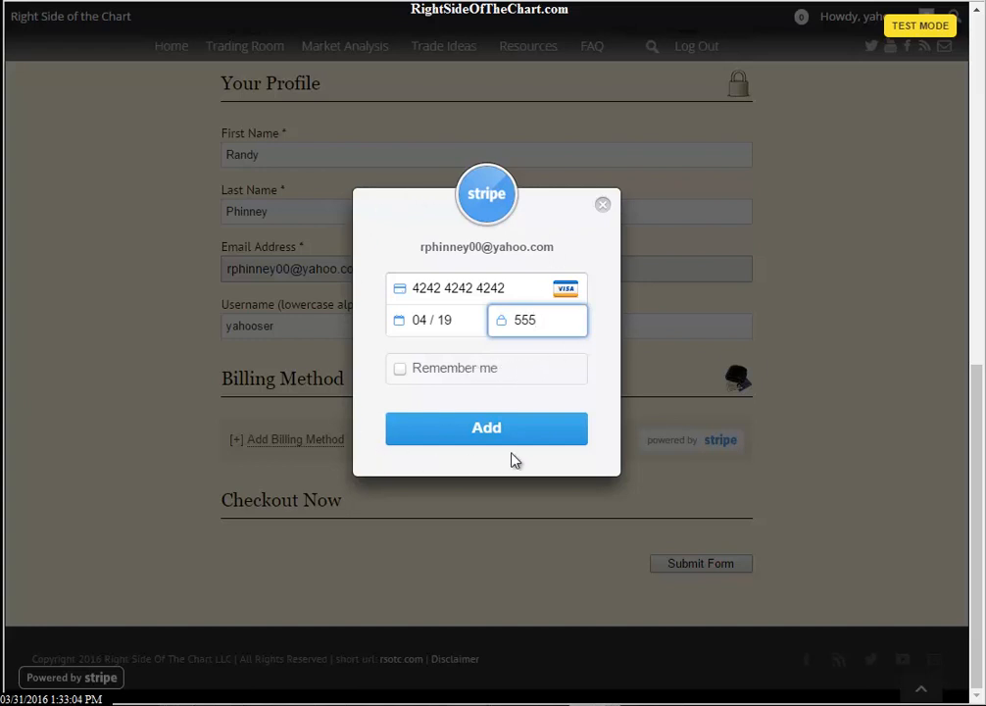
mouse_move(528, 213)
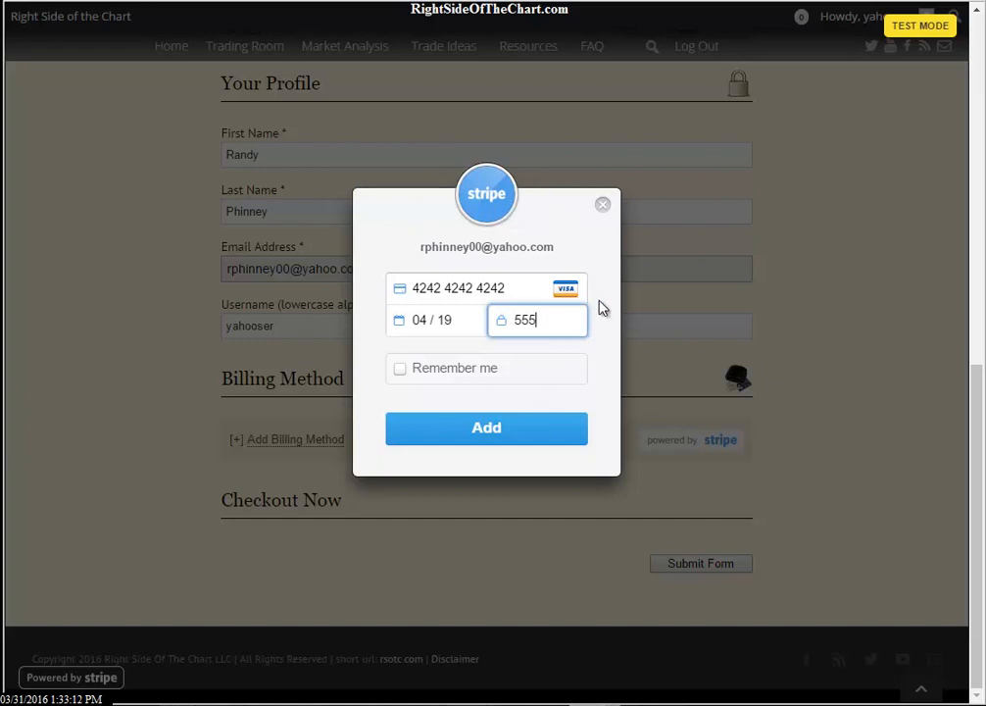
mouse_move(531, 262)
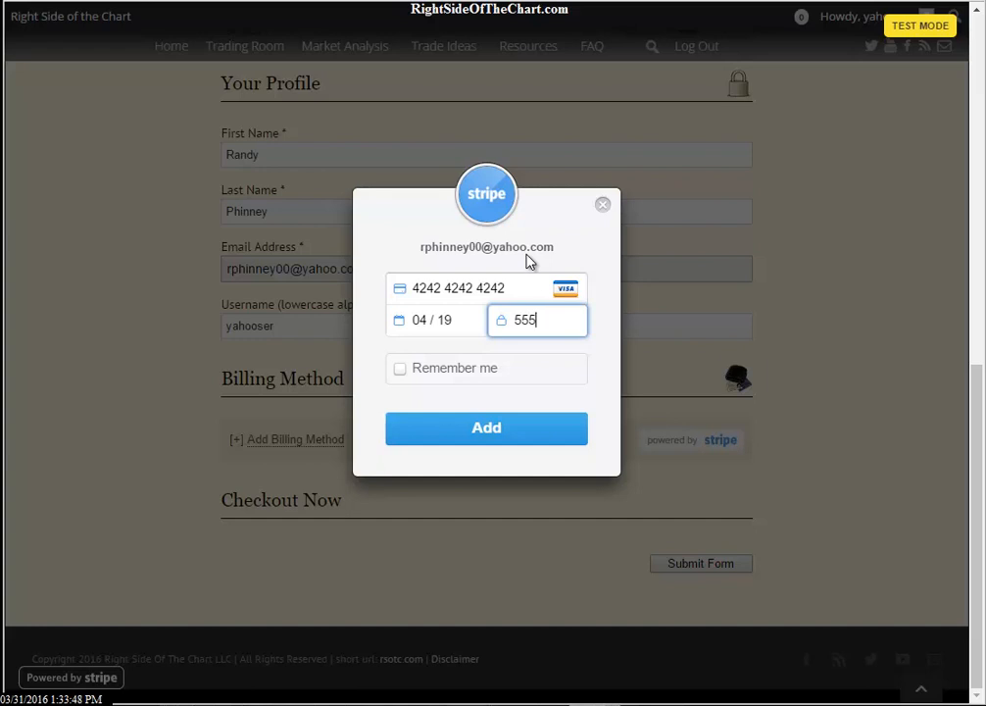
mouse_move(448, 240)
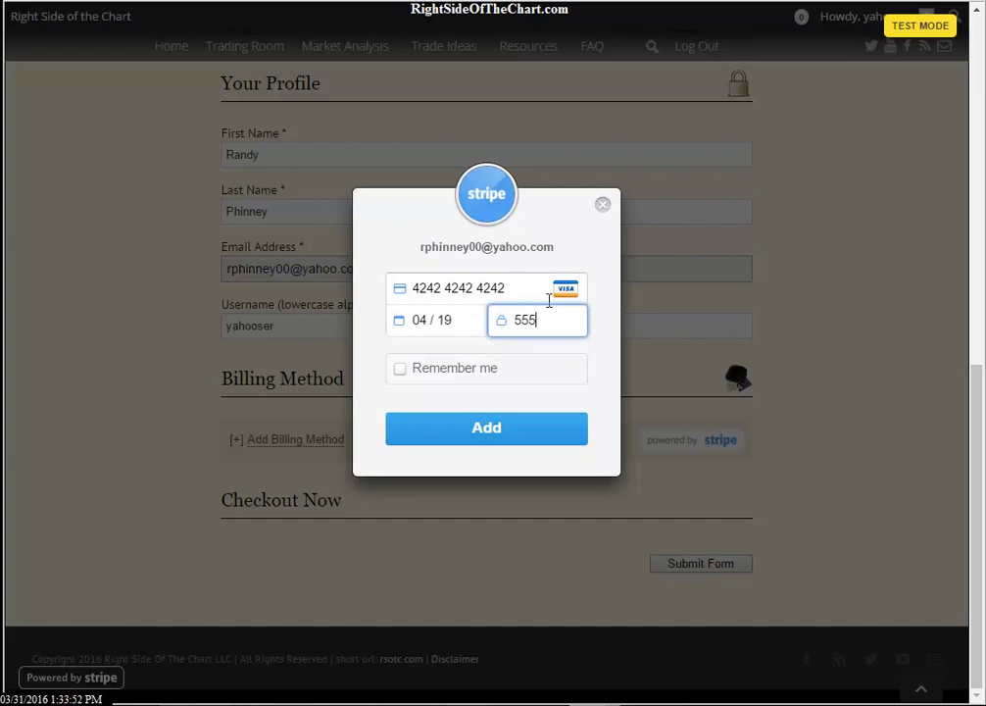
mouse_move(507, 427)
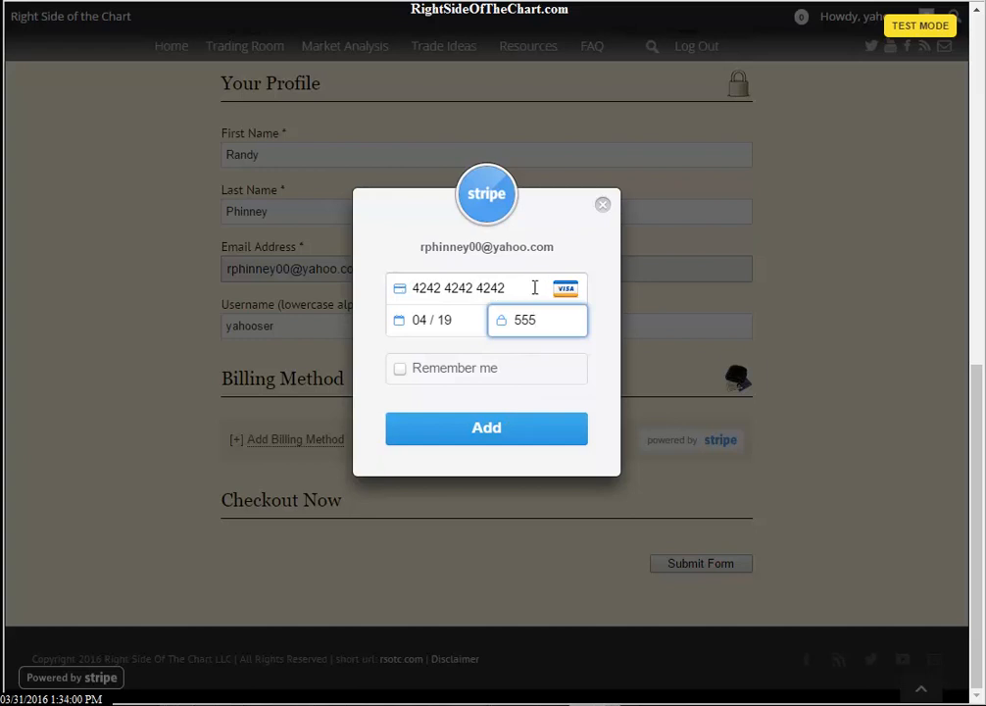
mouse_move(474, 306)
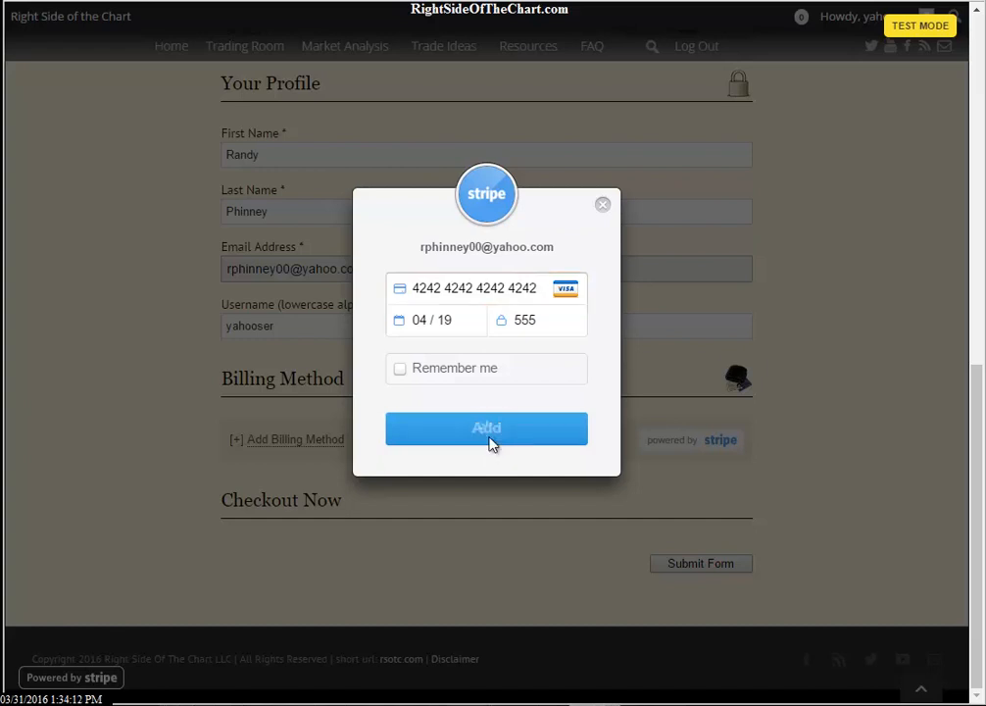
Step: Add the Visa card ending 4242 and confirm it appears under Billing Method
click(486, 428)
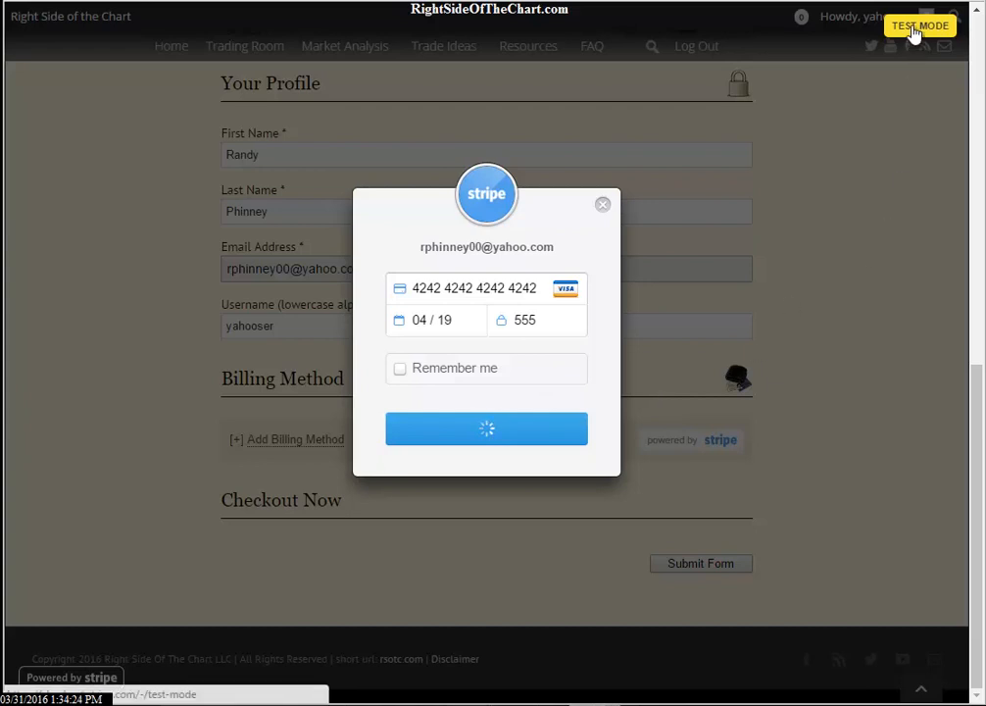
mouse_move(779, 253)
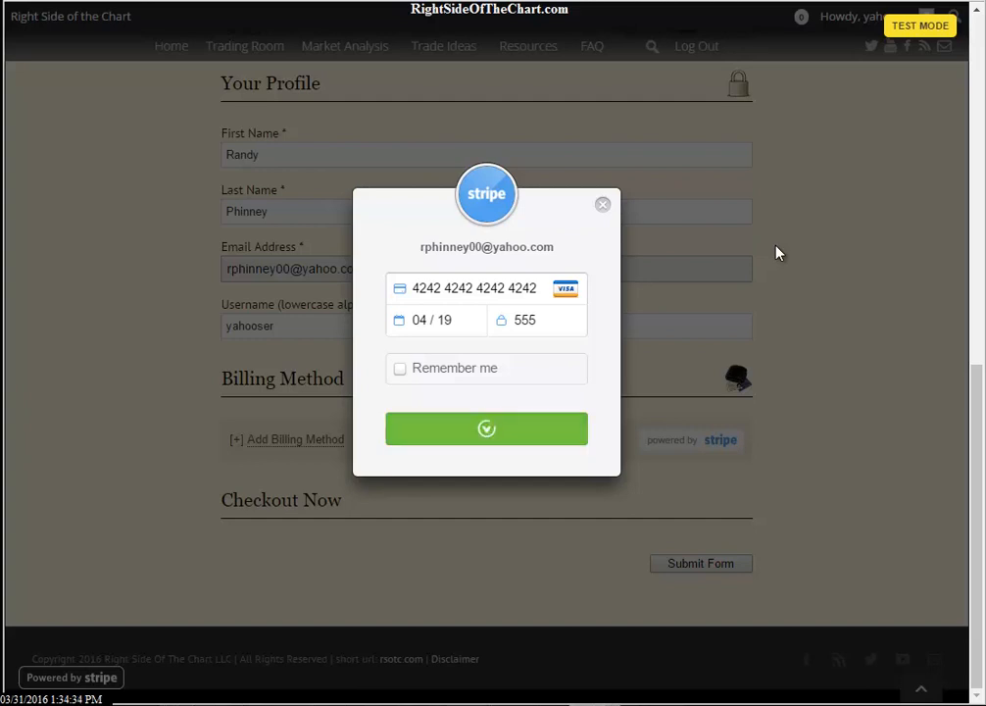
click(486, 429)
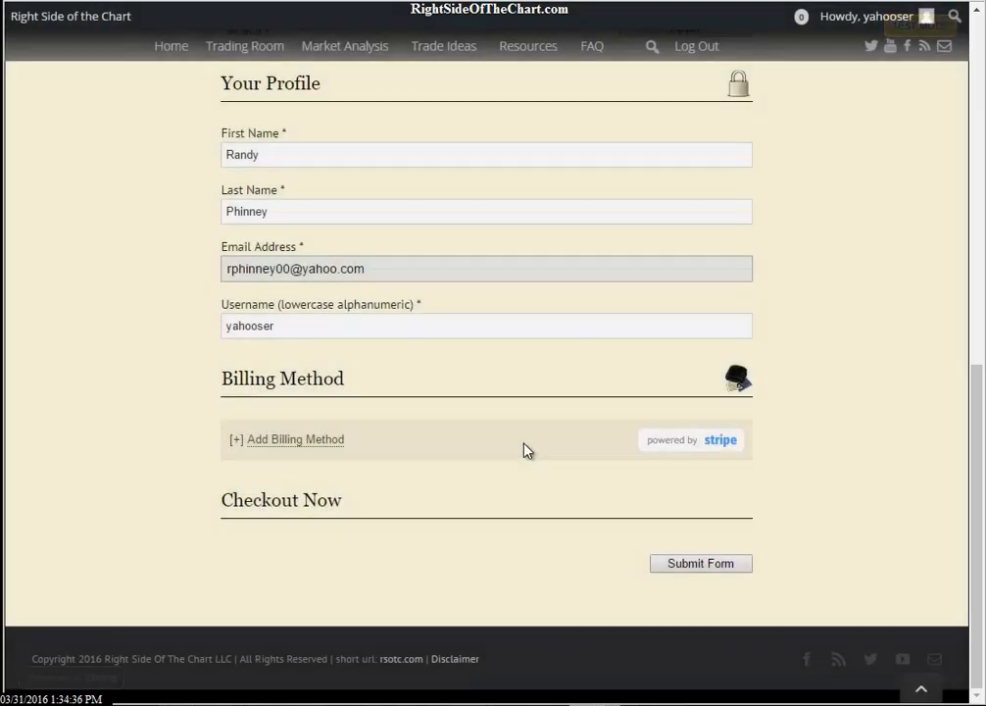
click(295, 440)
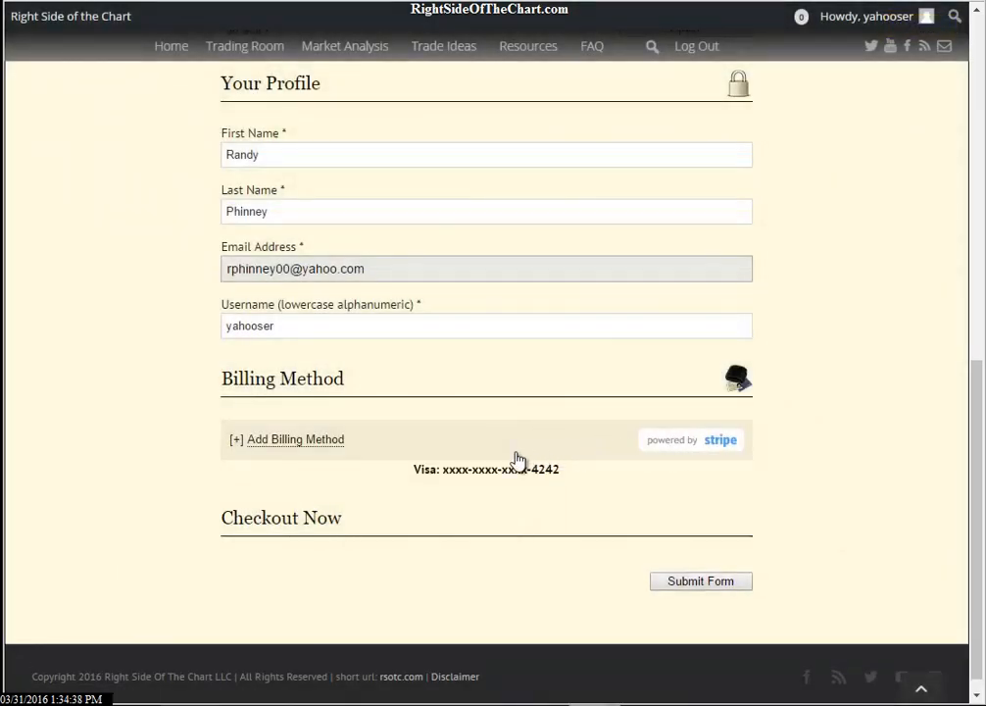
mouse_move(508, 485)
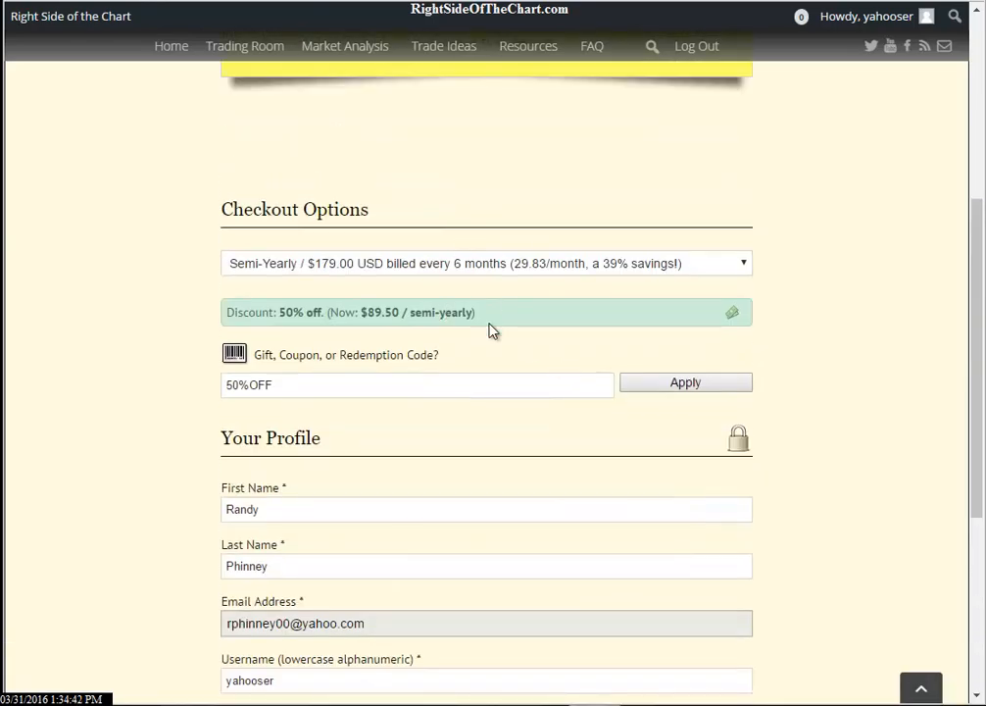
scroll(down, 3)
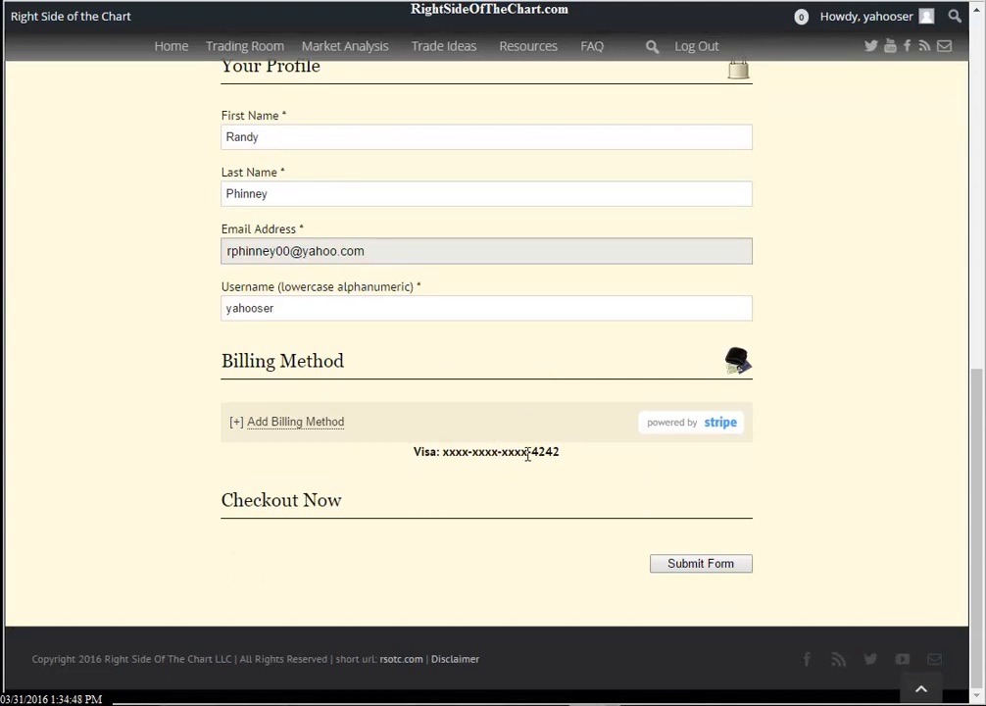
mouse_move(602, 469)
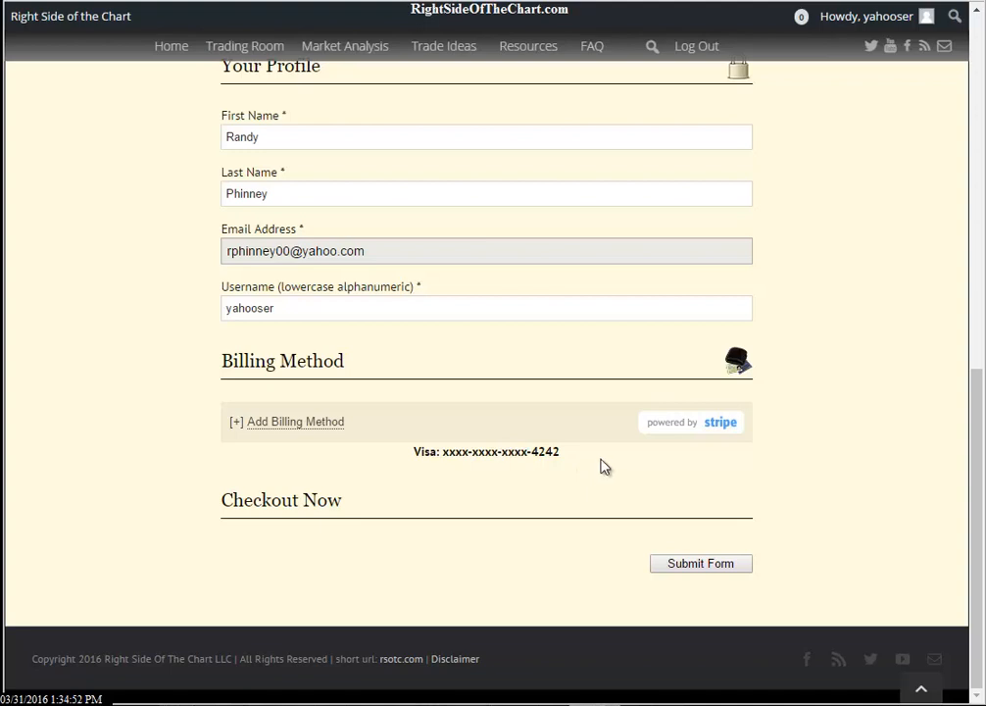
mouse_move(602, 468)
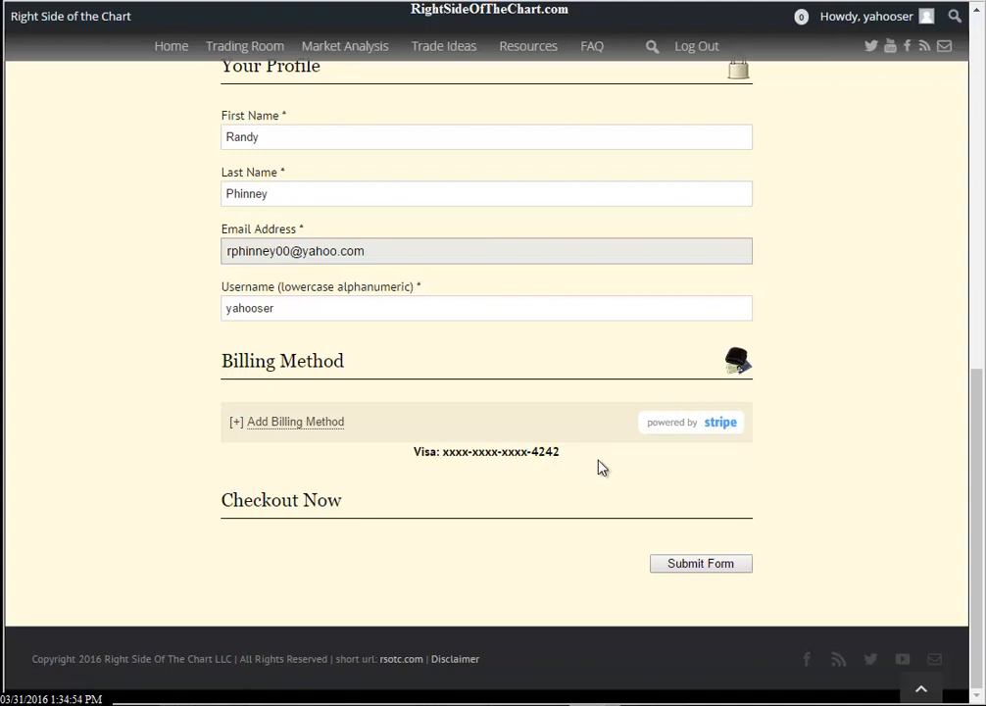
mouse_move(631, 490)
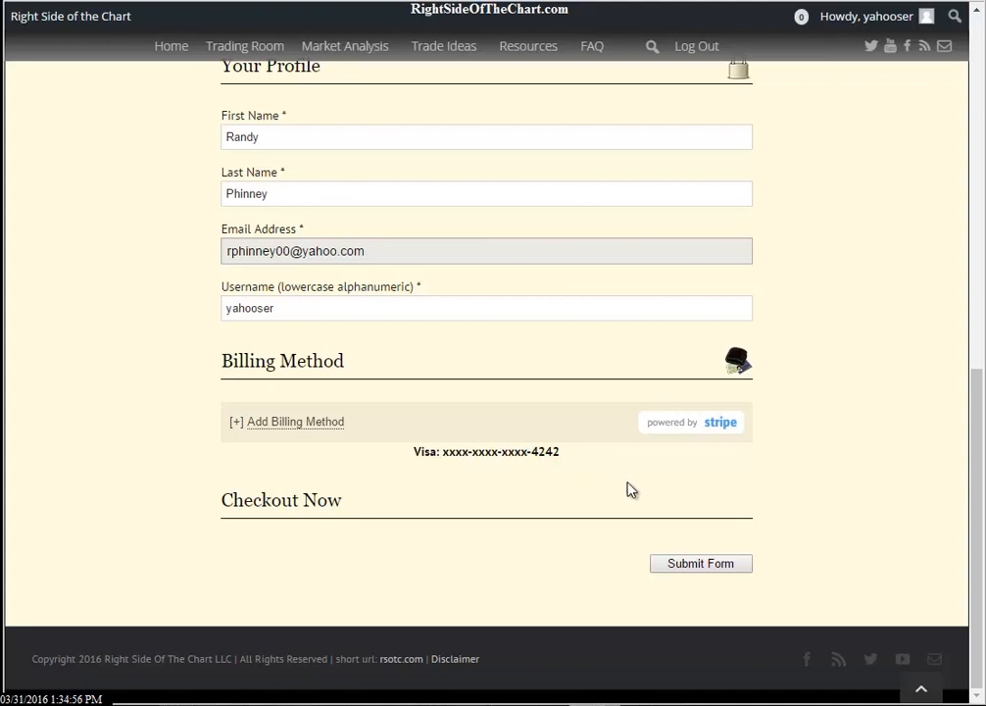
Step: Submit the Gold checkout form and view the 'Your account has been updated' message
click(700, 563)
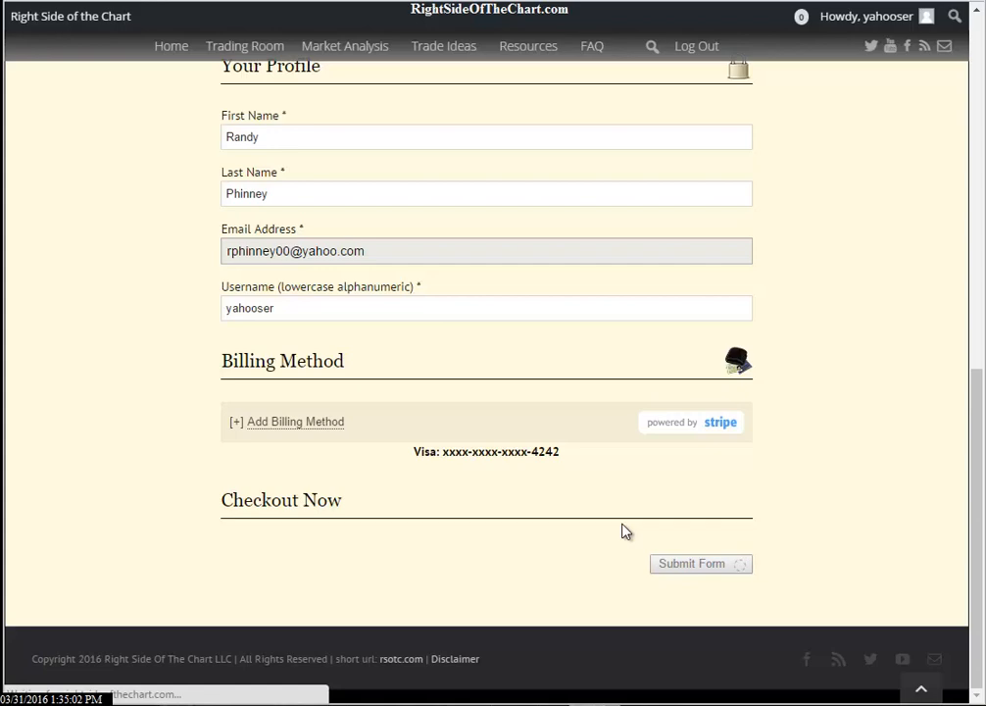
click(700, 564)
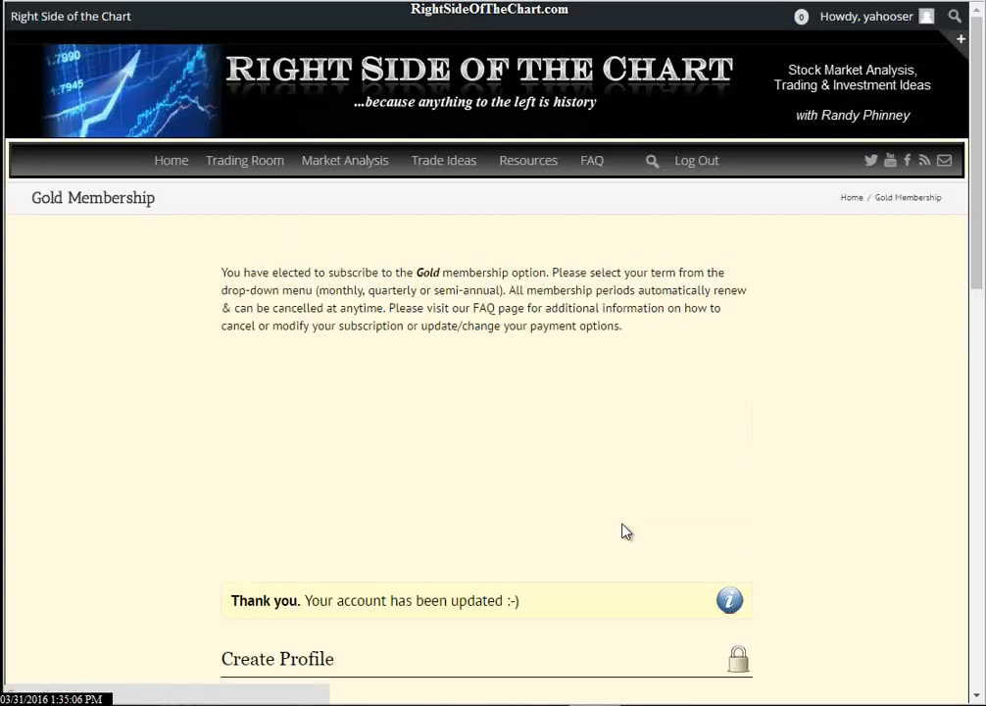
scroll(down, 3)
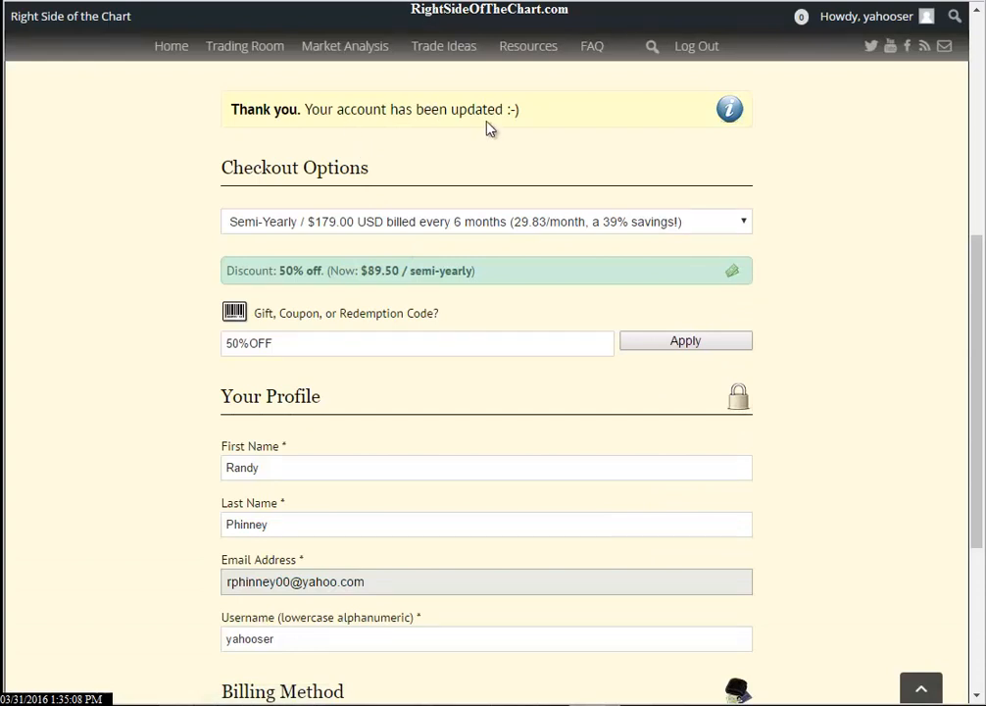
mouse_move(641, 277)
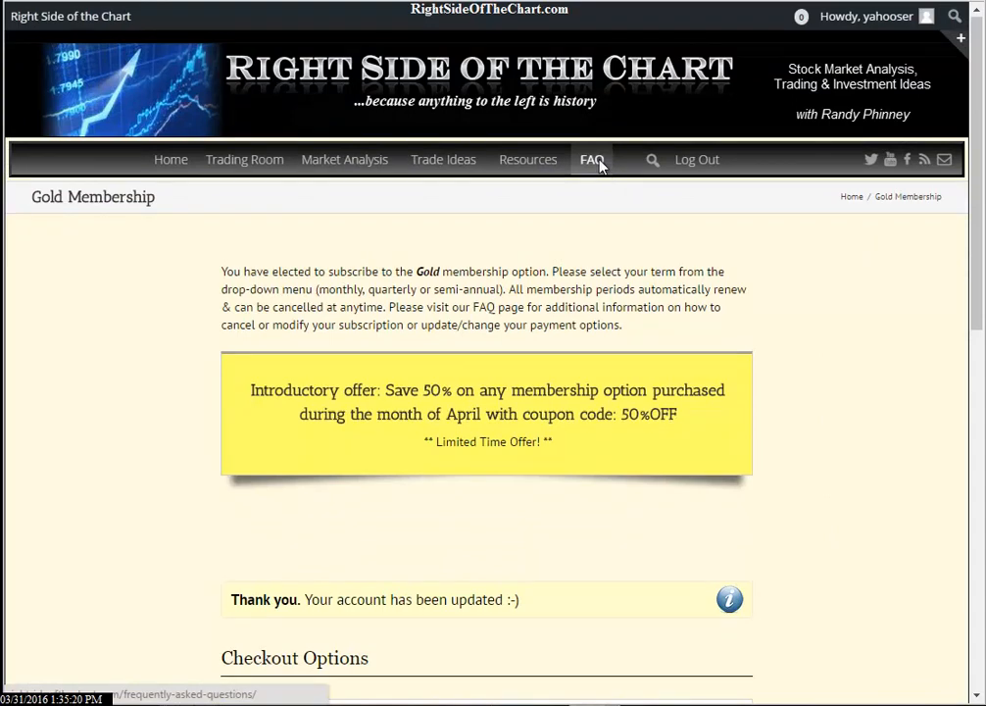
Step: Open the FAQ page from the top navigation to list membership questions
click(591, 159)
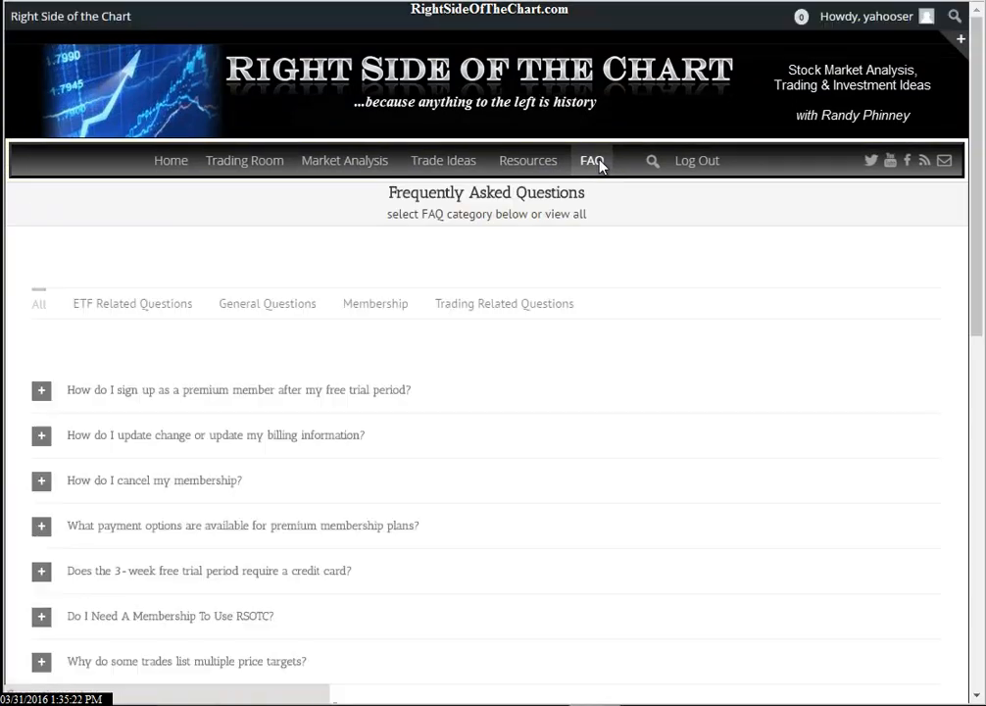
mouse_move(390, 330)
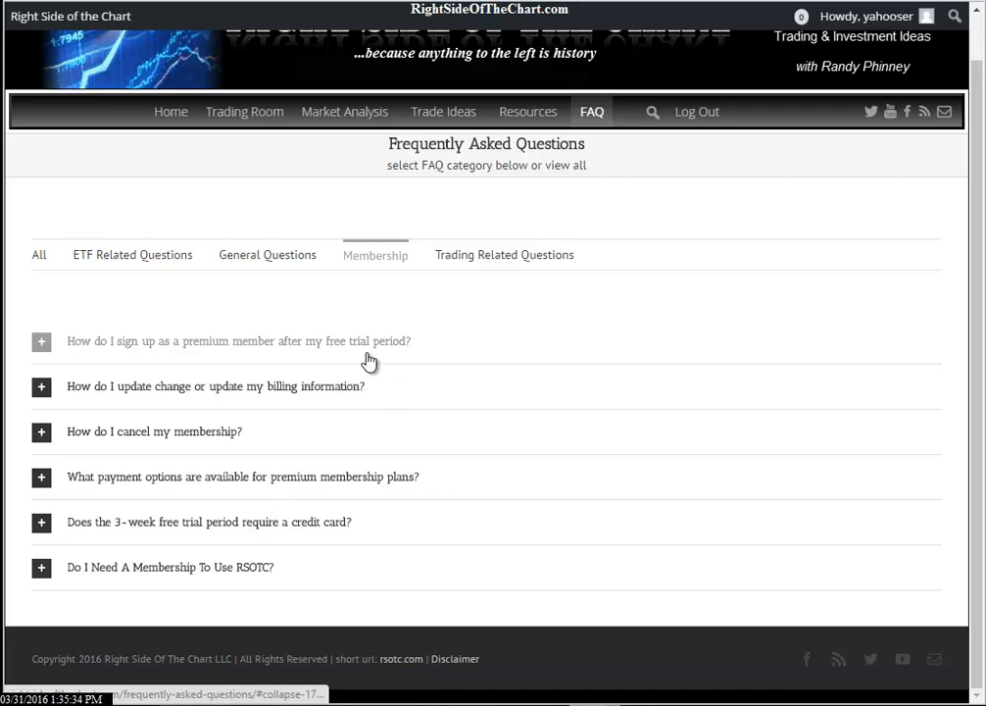
mouse_move(177, 364)
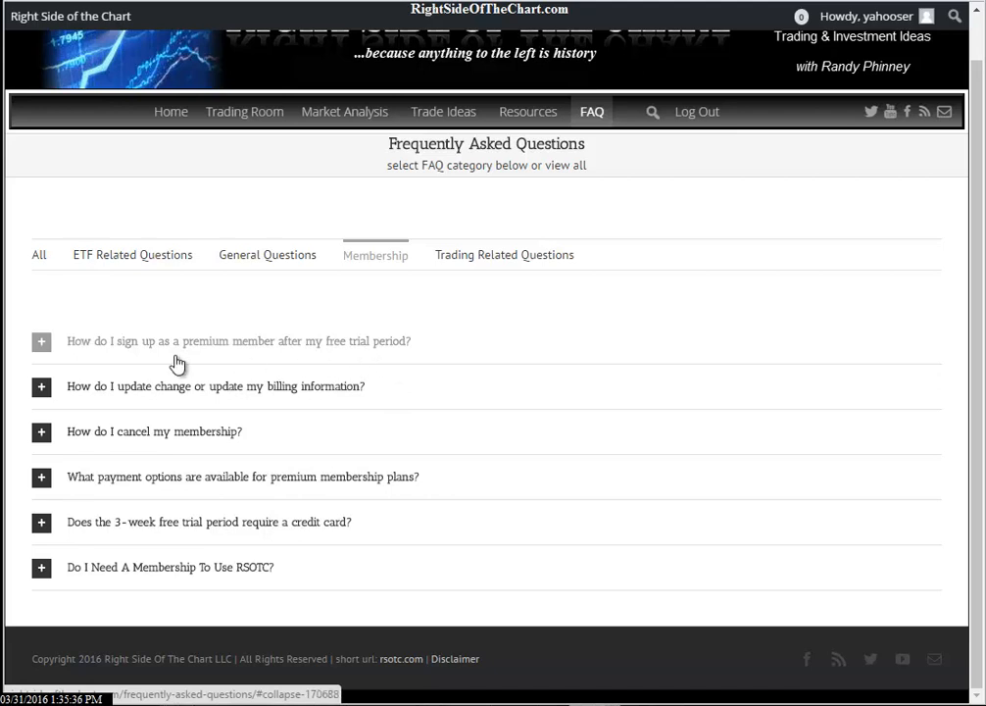
mouse_move(185, 393)
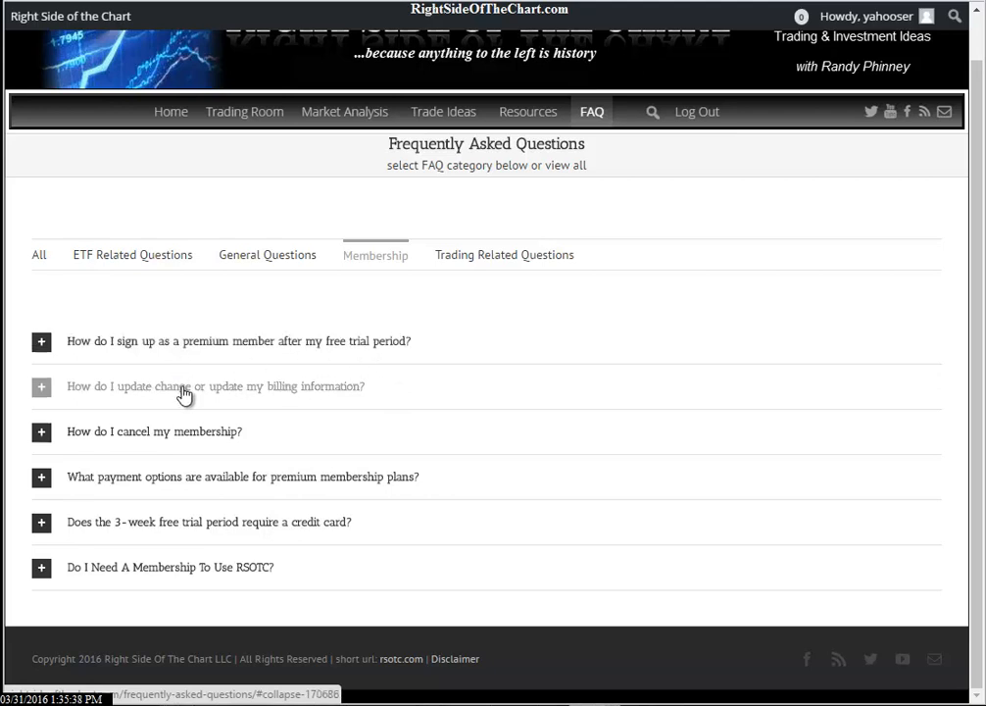
mouse_move(315, 402)
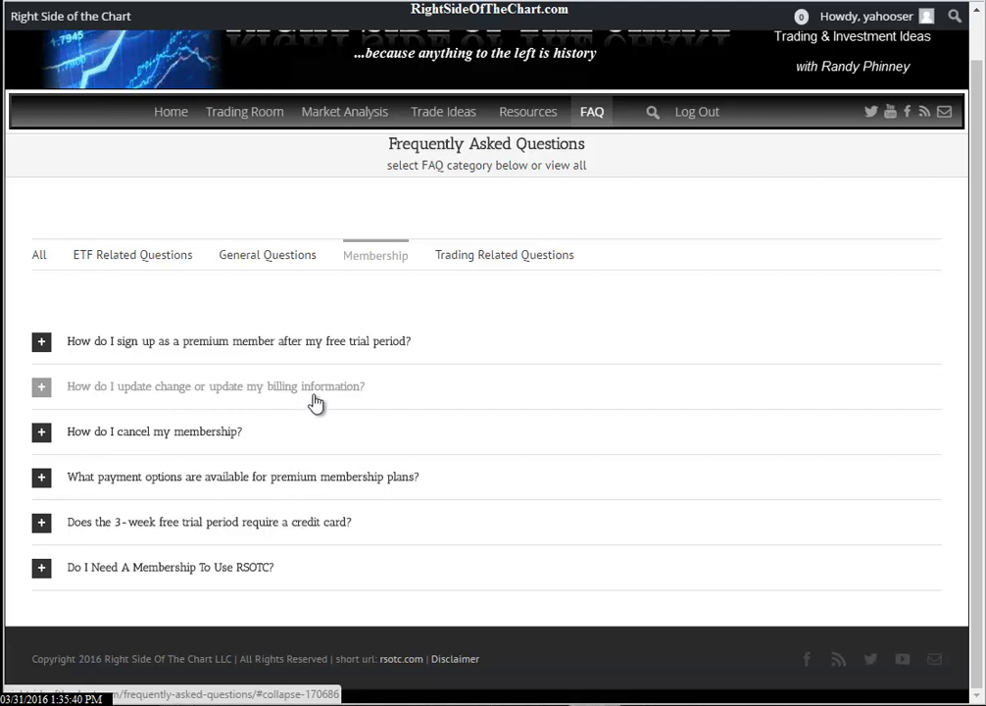
mouse_move(278, 398)
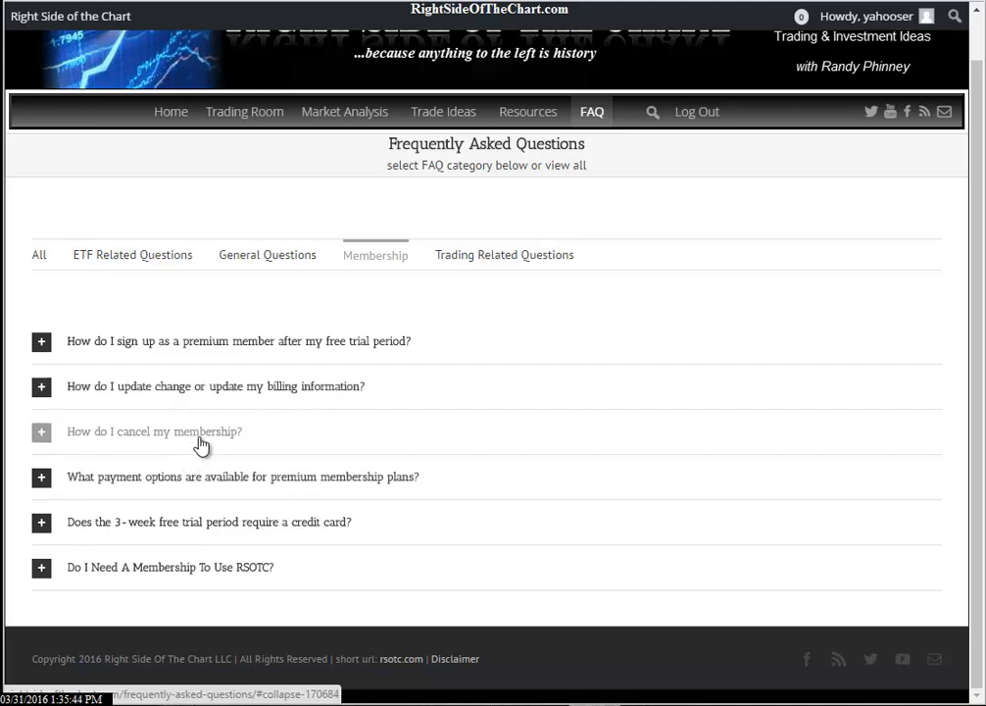
mouse_move(207, 478)
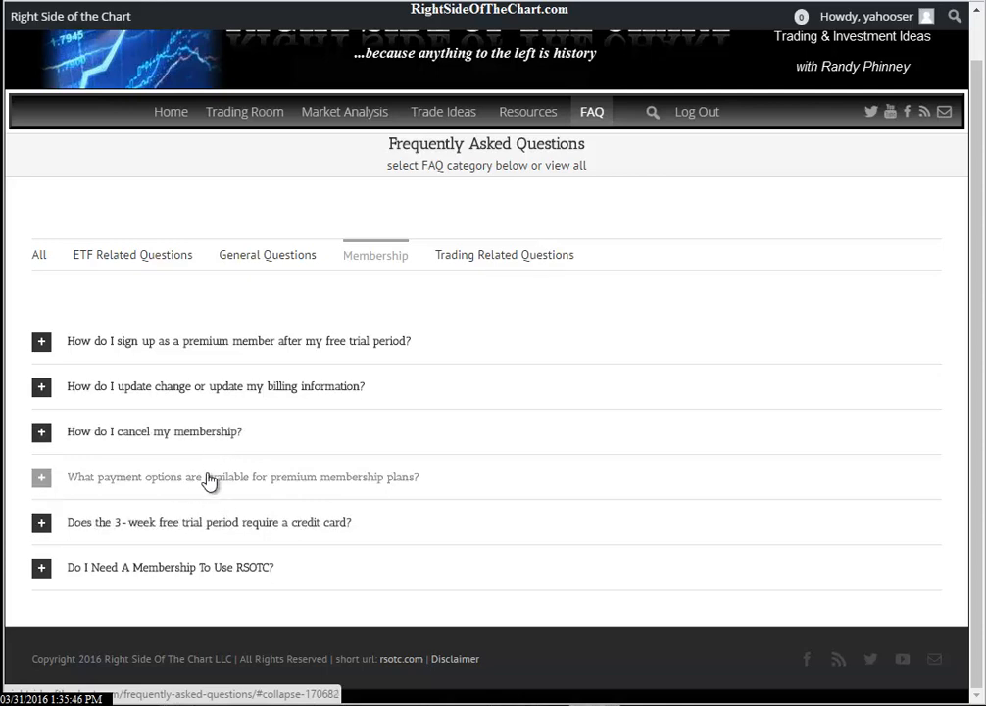
Step: Expand the FAQ answer on premium membership payment options, read it, and open the Resources menu
click(41, 478)
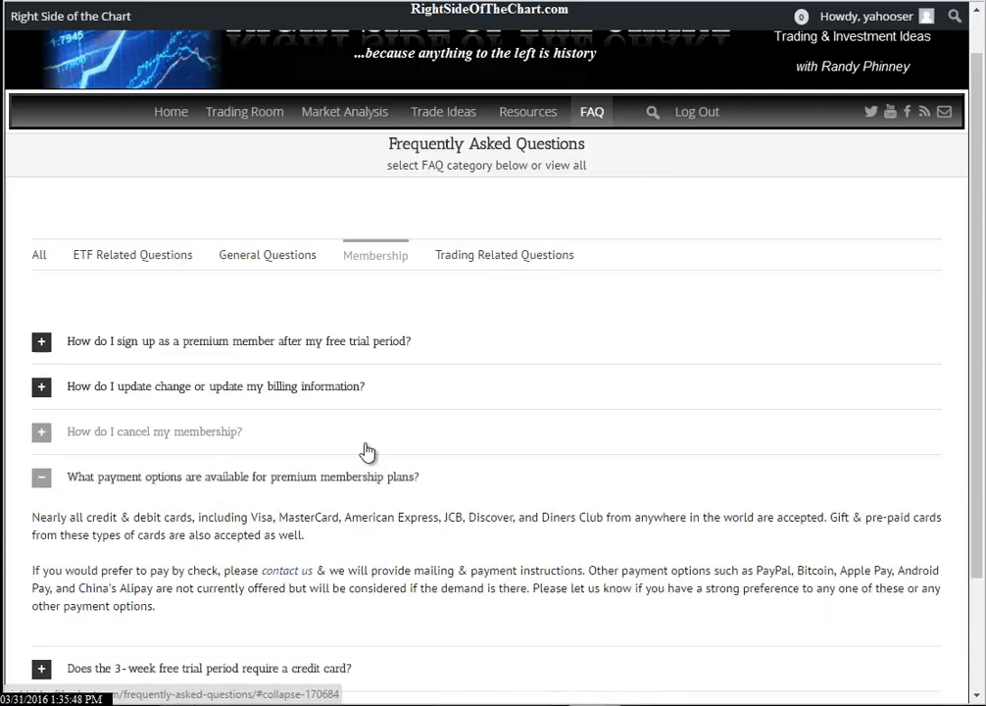
scroll(down, 3)
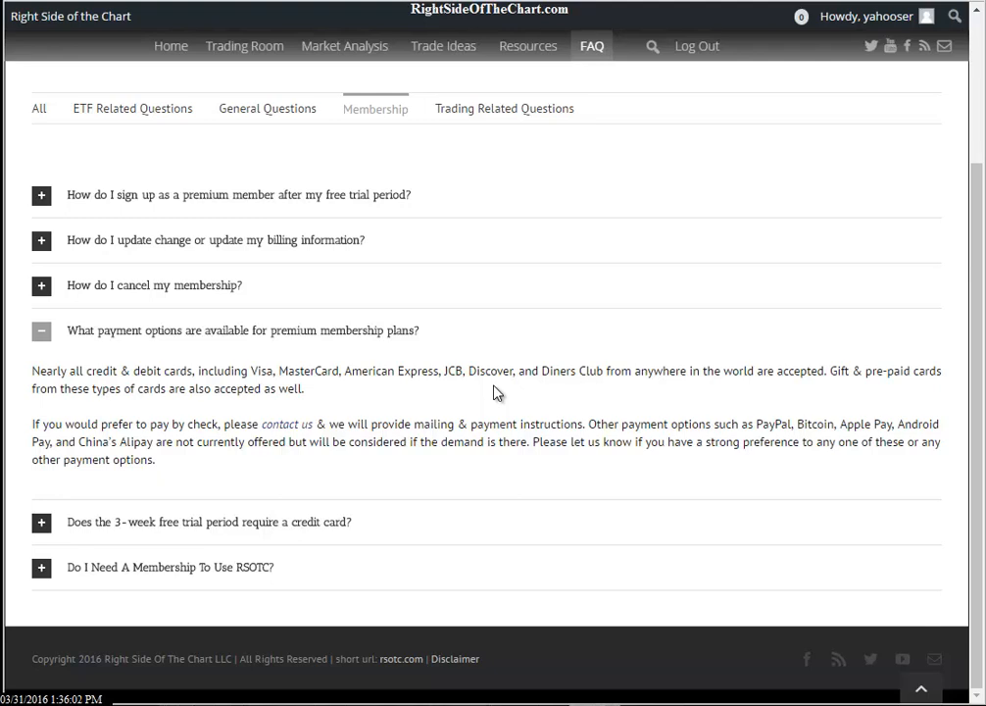
mouse_move(557, 405)
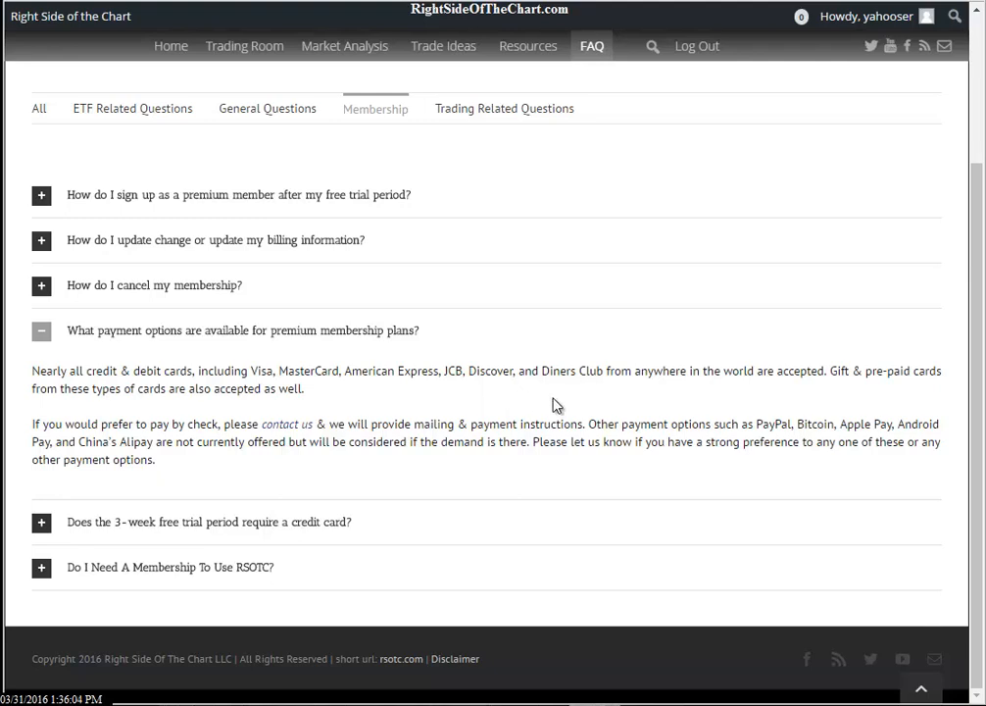
mouse_move(634, 420)
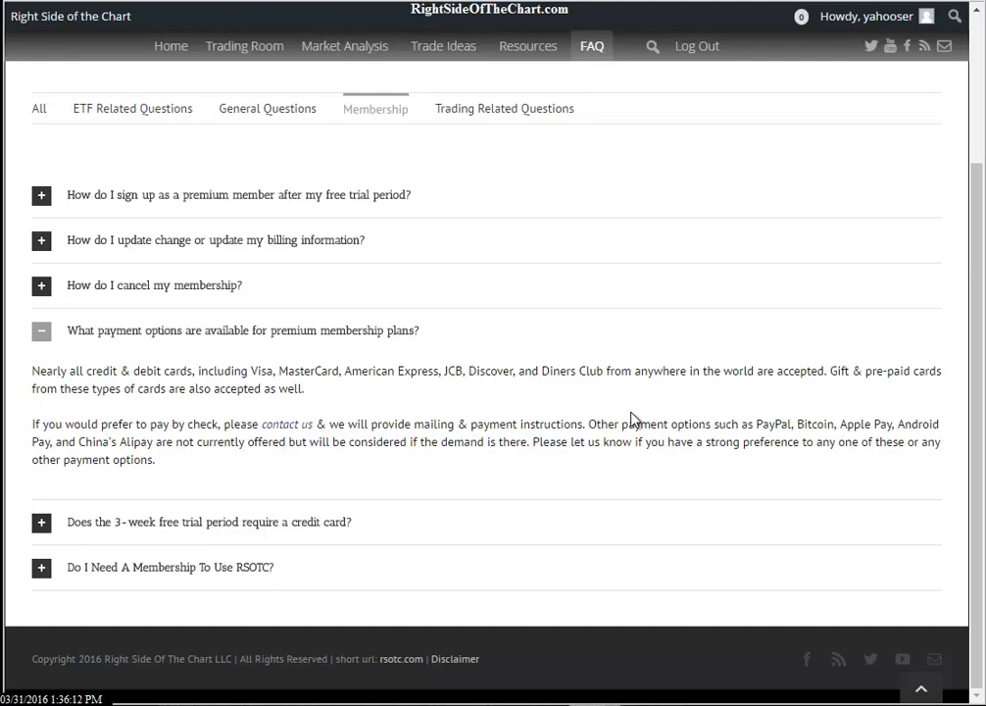
mouse_move(645, 372)
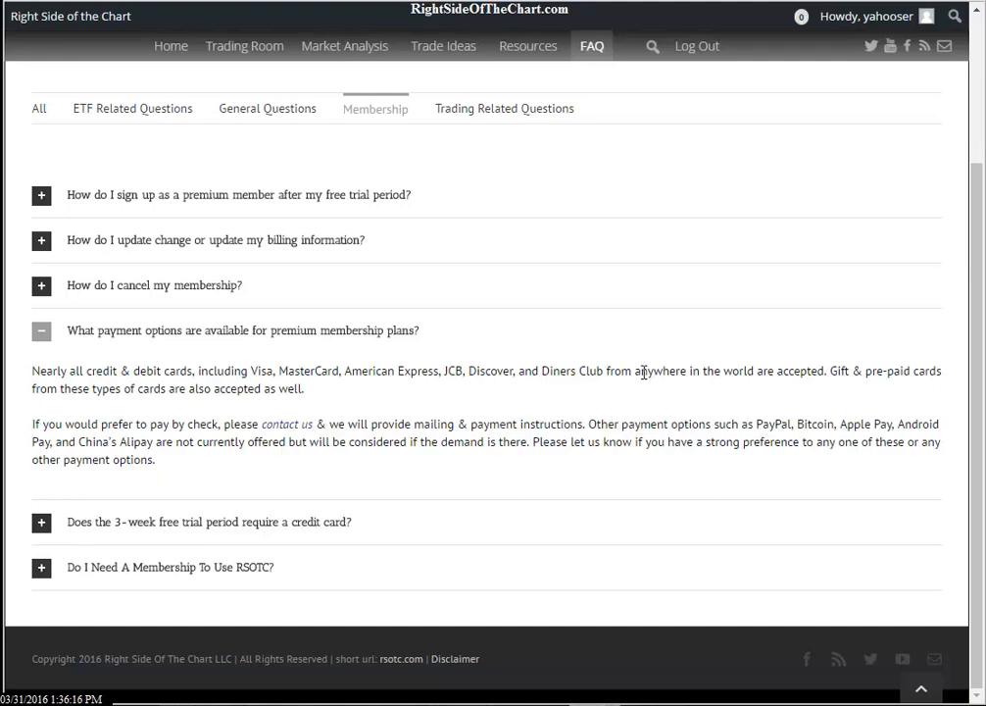
click(528, 46)
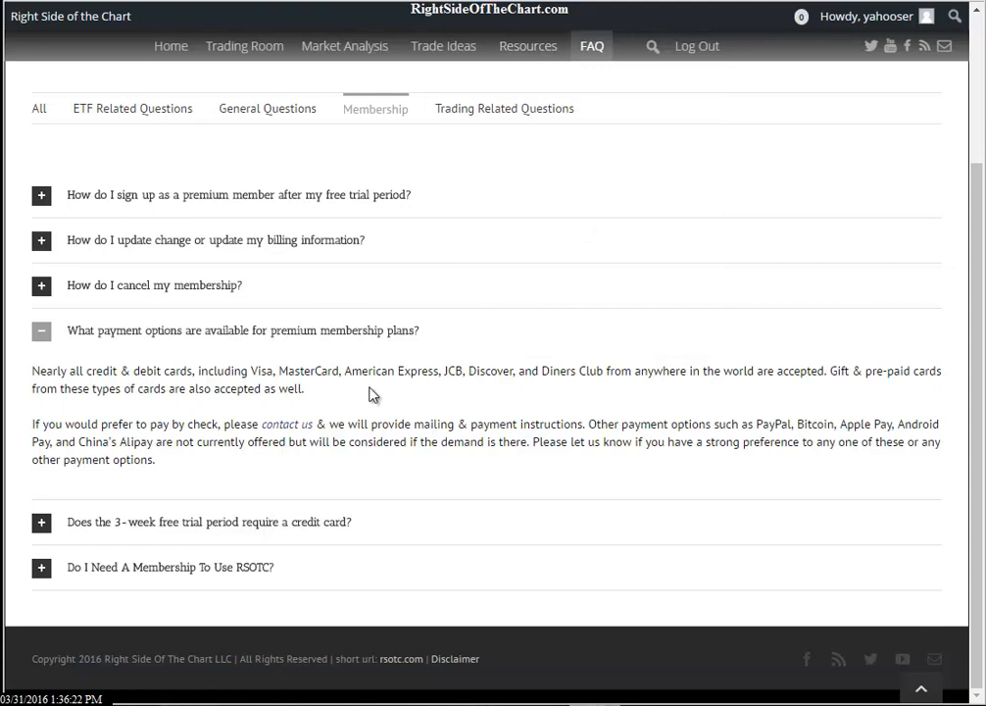
mouse_move(461, 402)
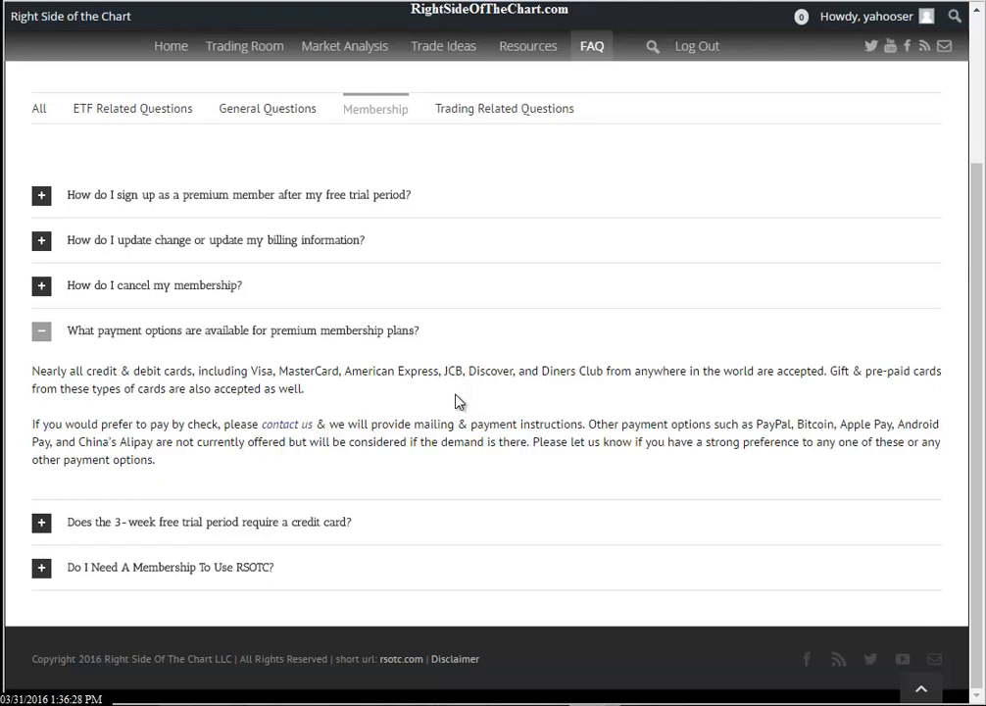
click(527, 46)
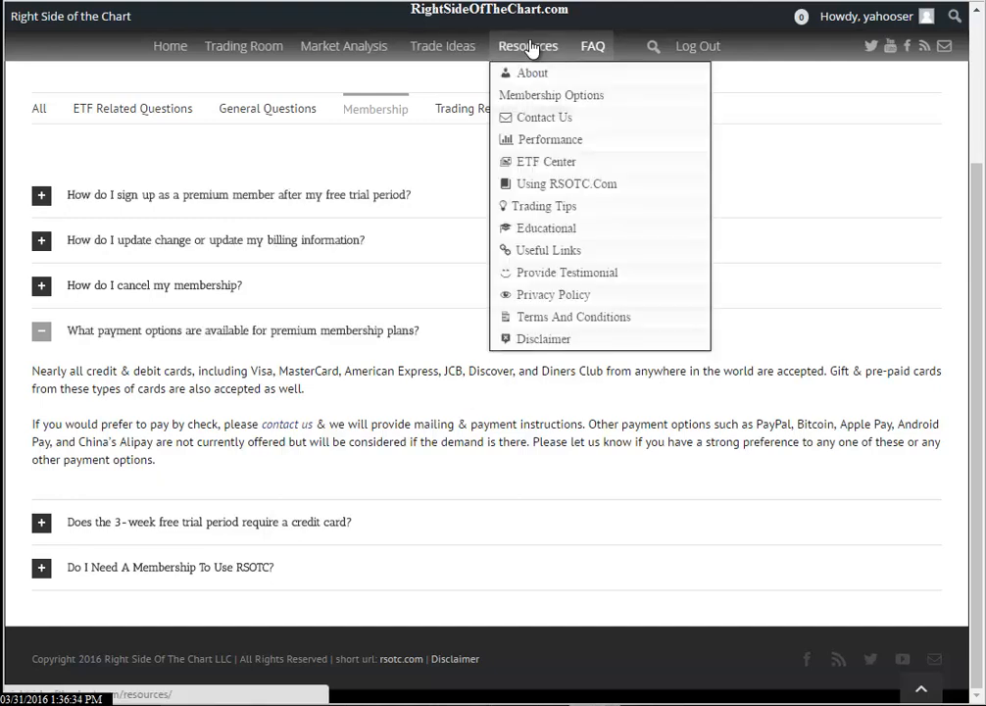
mouse_move(554, 125)
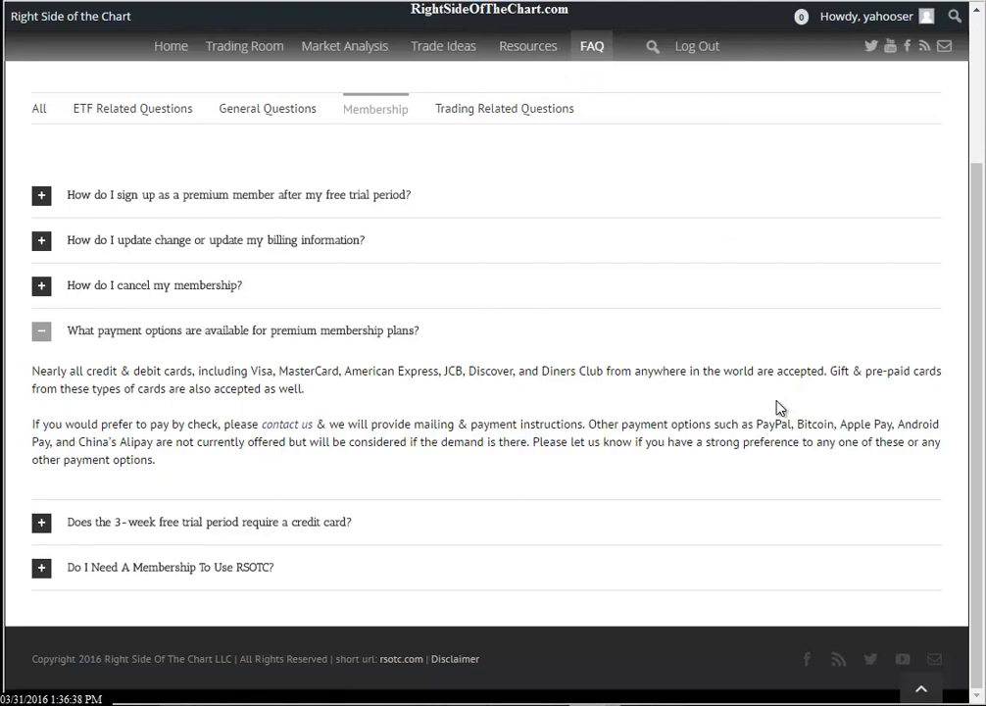
mouse_move(965, 537)
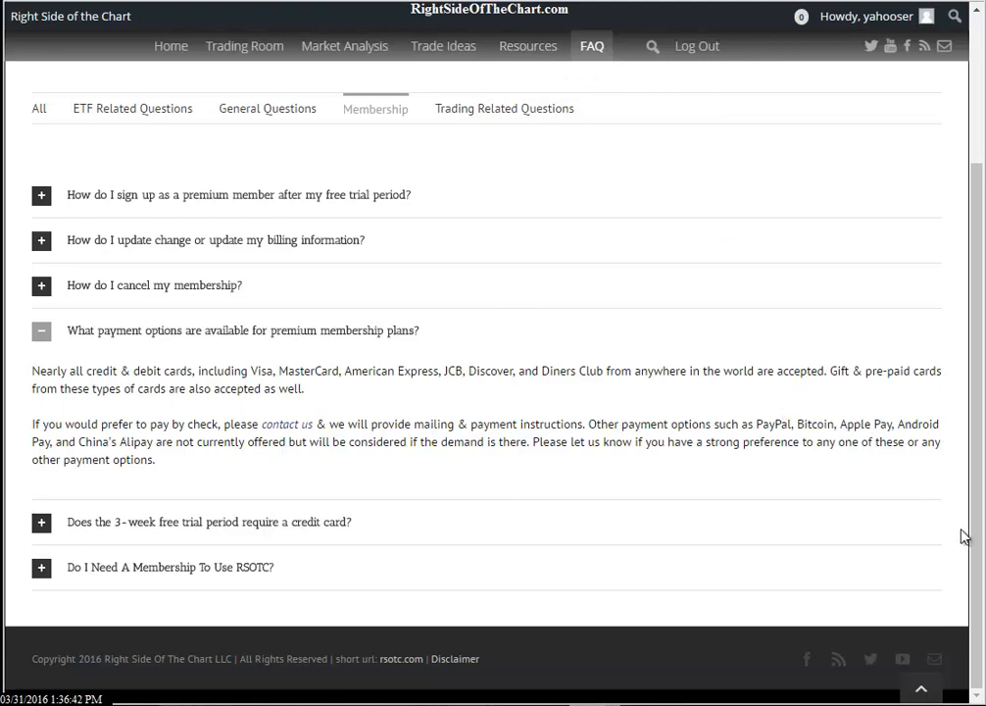